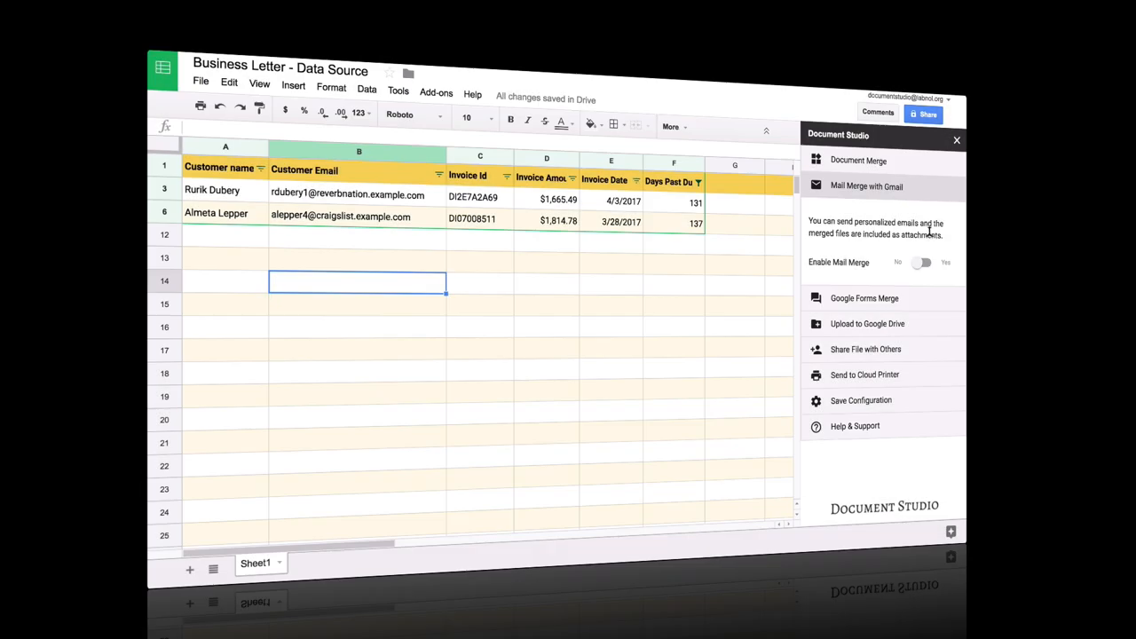
Enable Mail Merge with Gmail in the Document Studio sidebar.
click(923, 263)
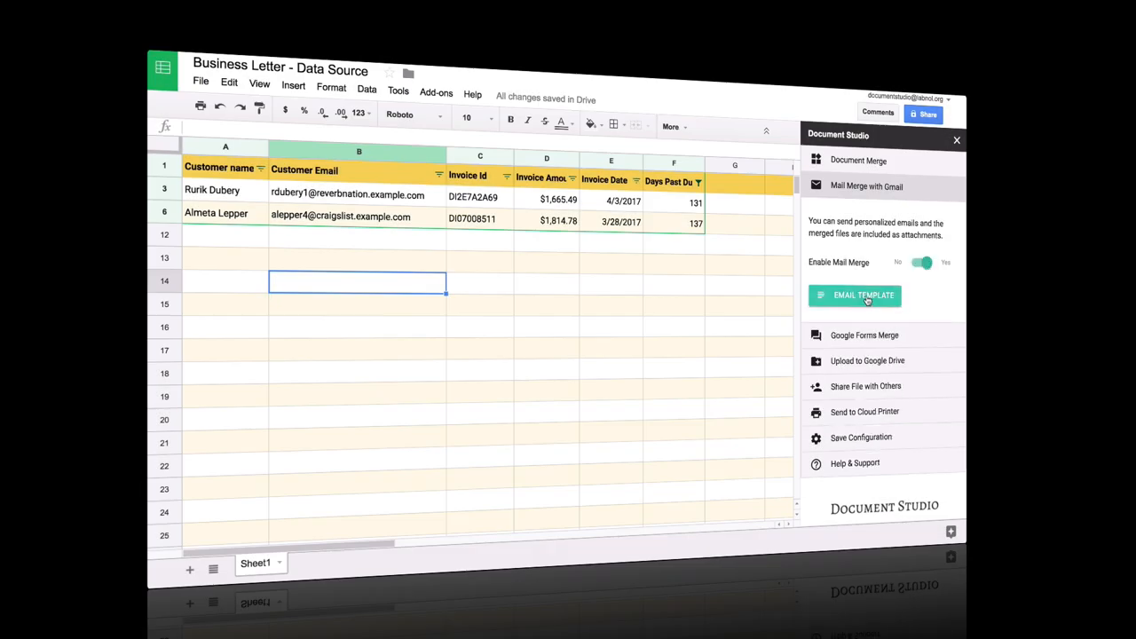
click(856, 295)
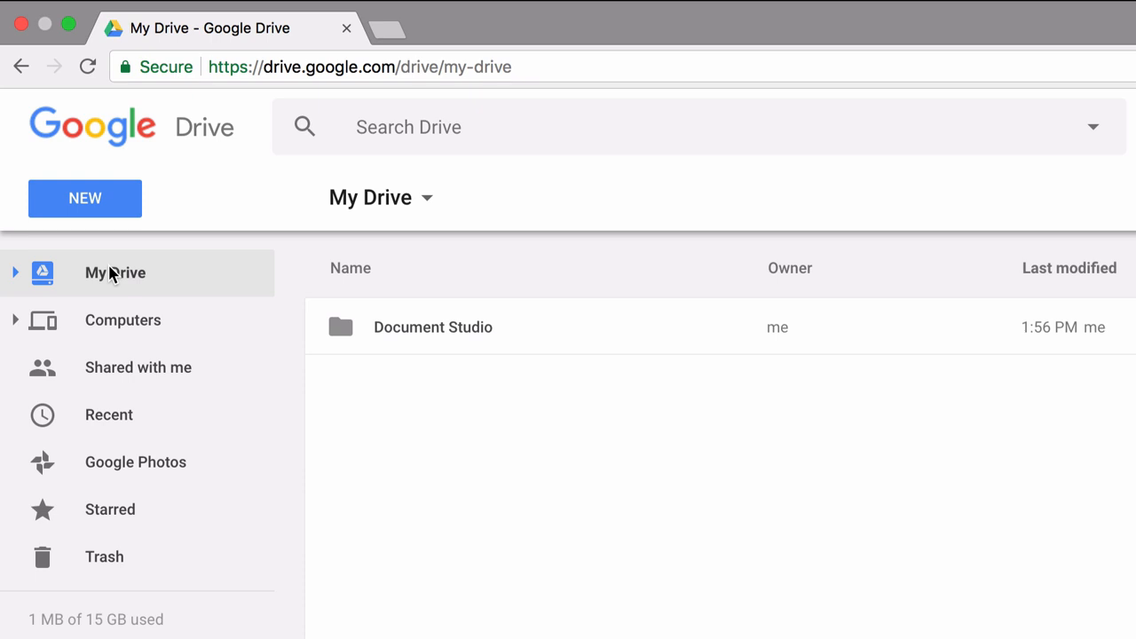
Create a new form titled Non Disclosure Agreement.
click(85, 199)
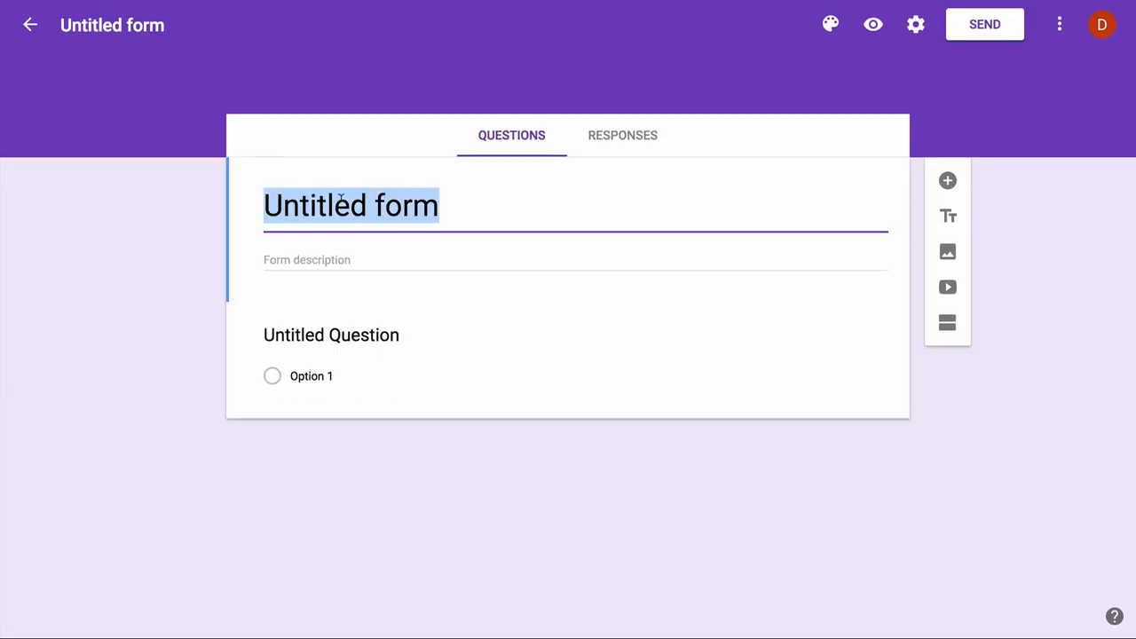
text(Non Disclosure Agreement)
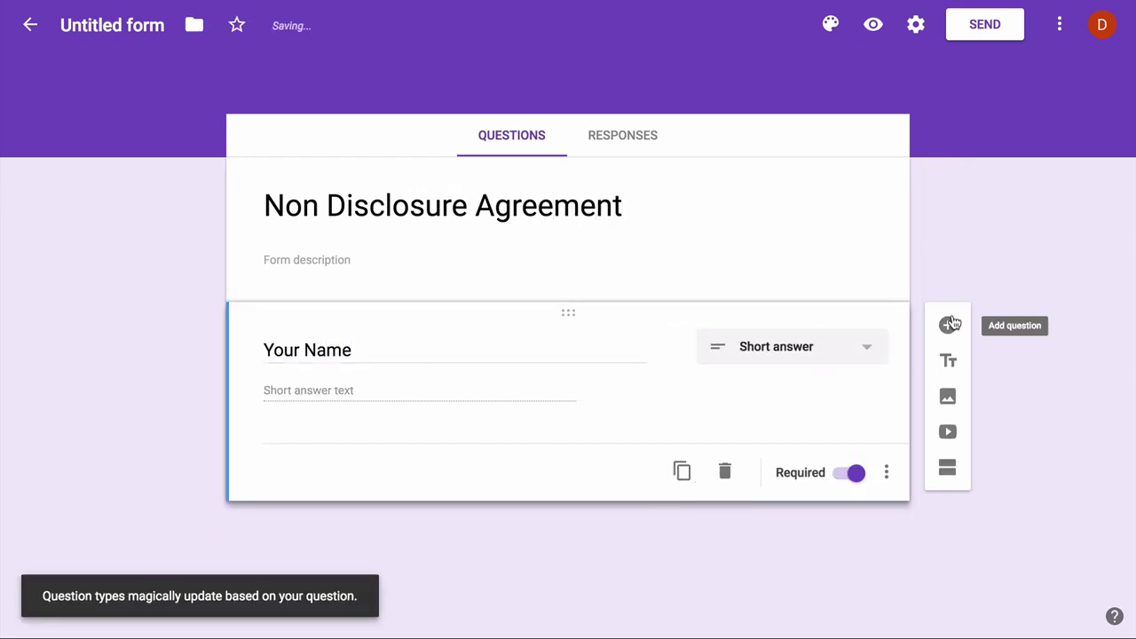
Add a new question titled Agreement.
click(948, 325)
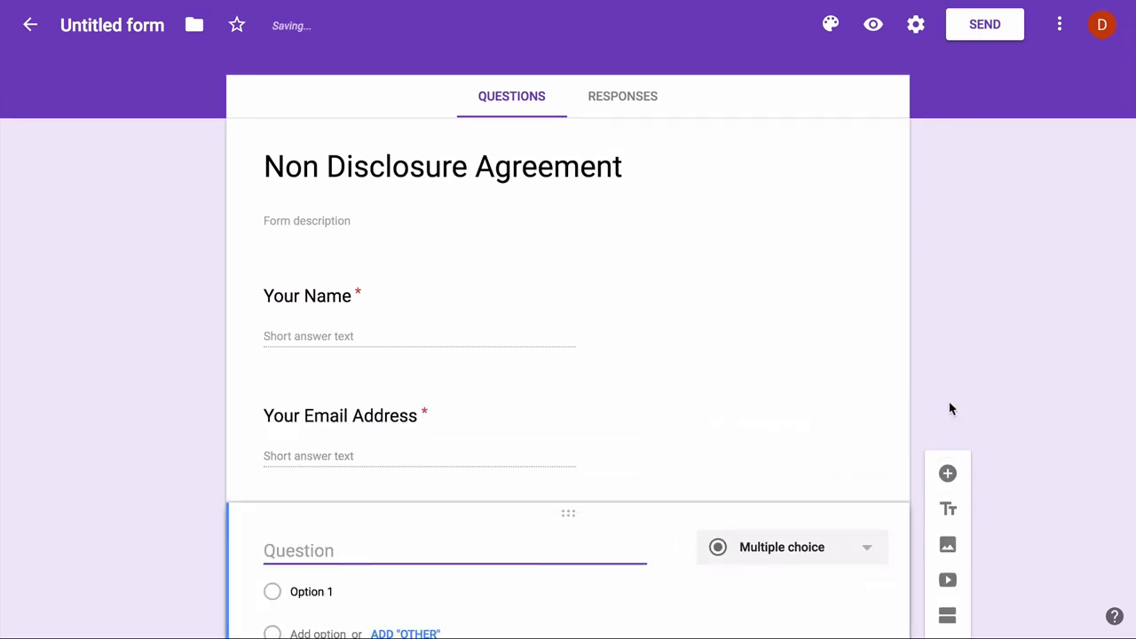
text(Agree)
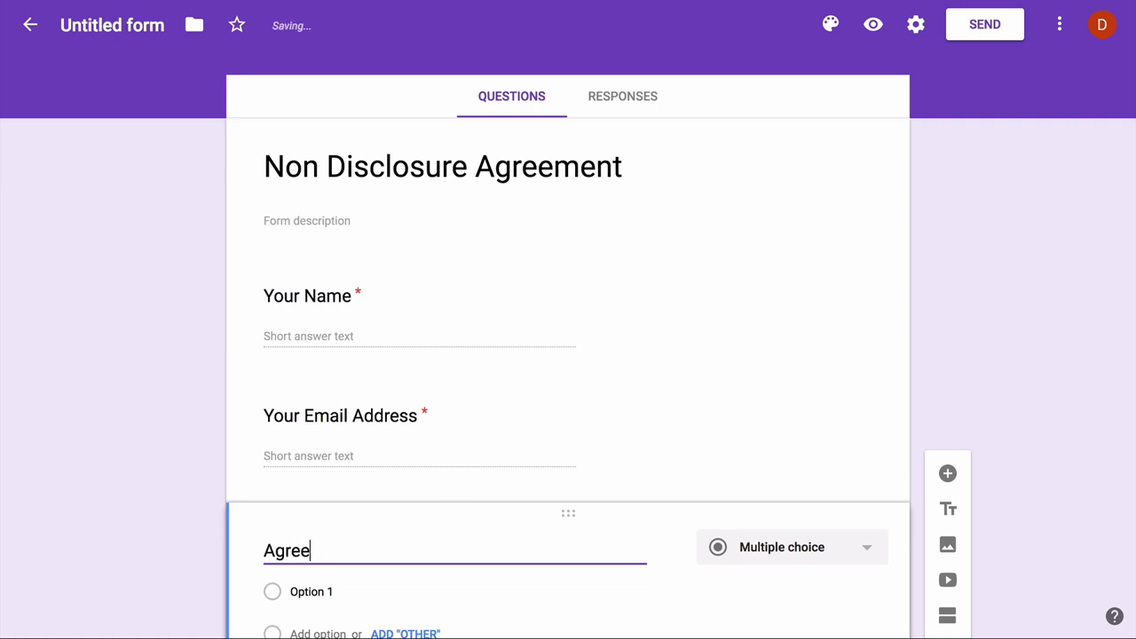
text(ment)
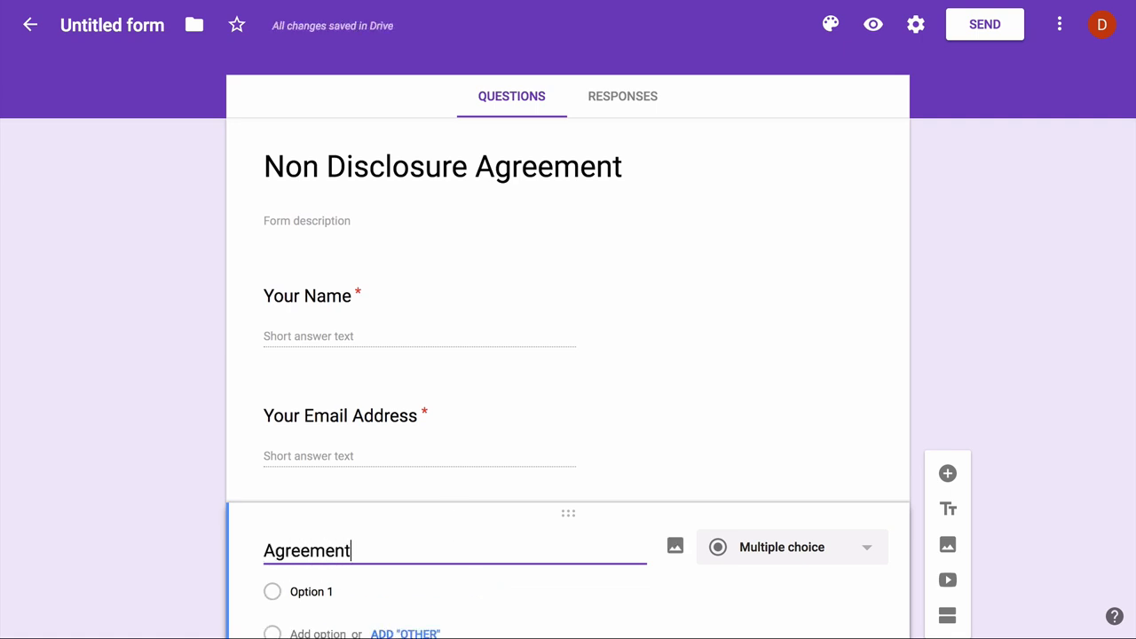
Make Agreement a Checkboxes question with a single I agree option.
click(788, 547)
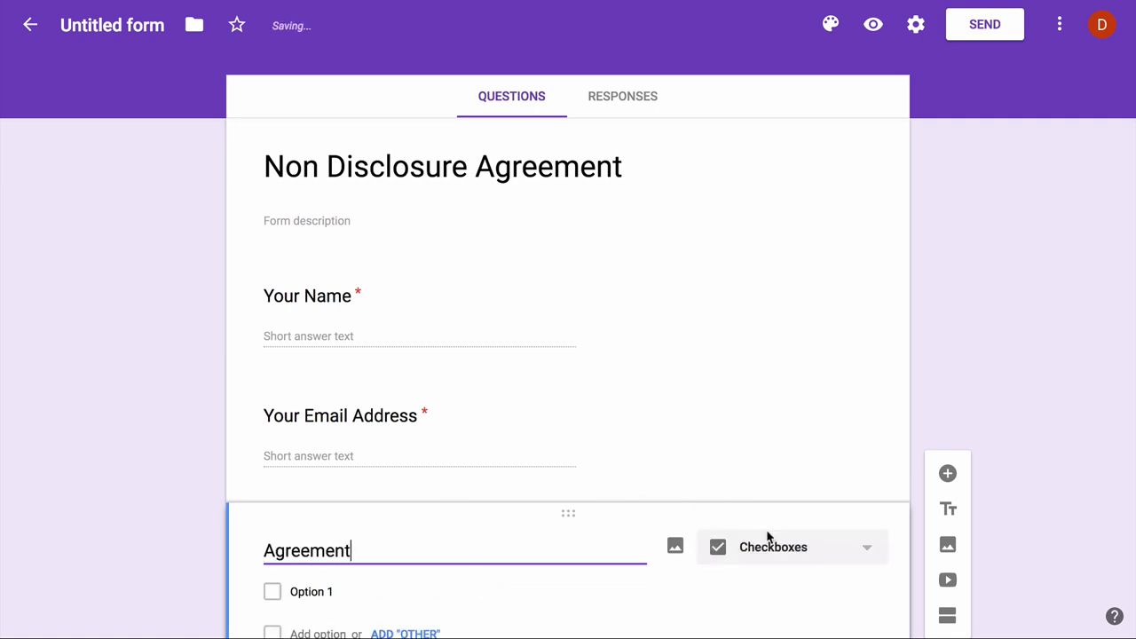
scroll(down, 3)
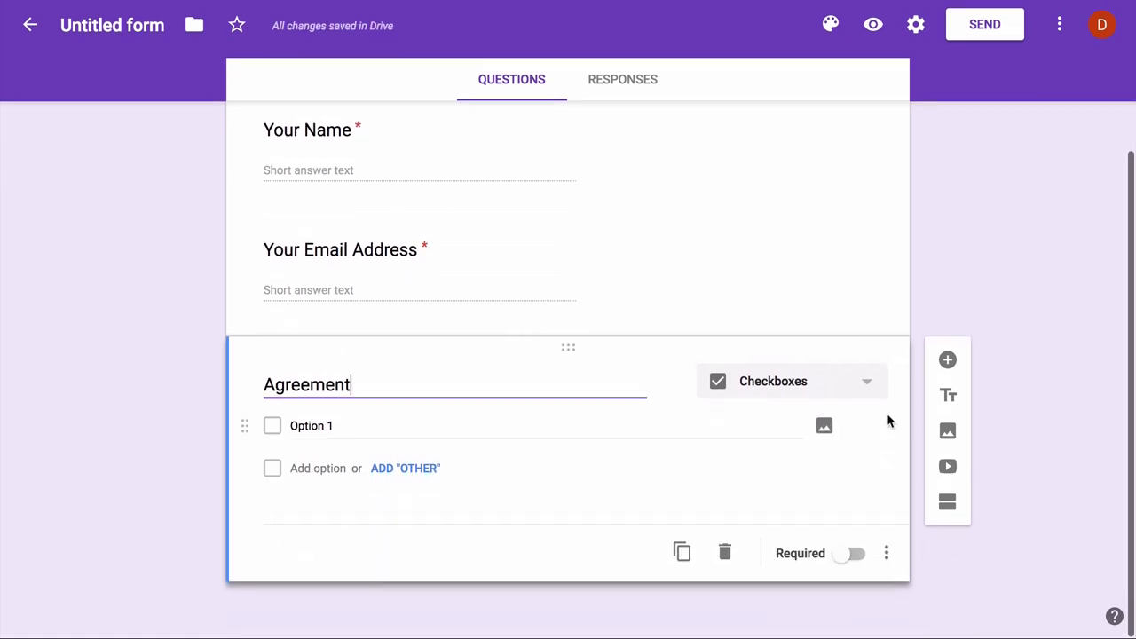
click(311, 426)
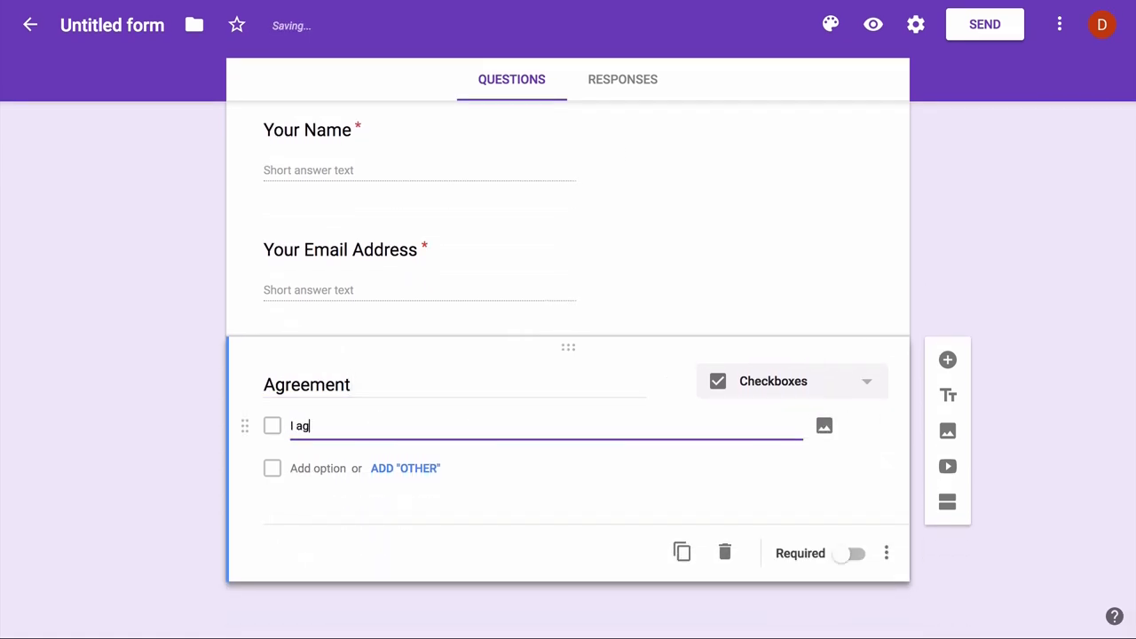
text(ree)
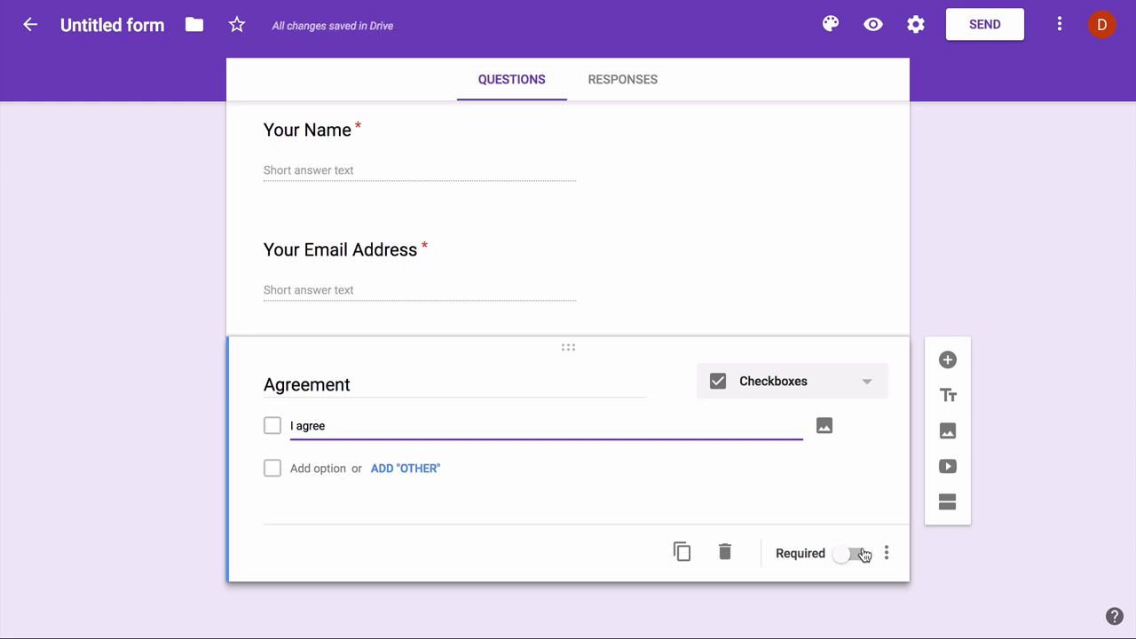
Mark the Agreement question required and add a description to it.
click(886, 554)
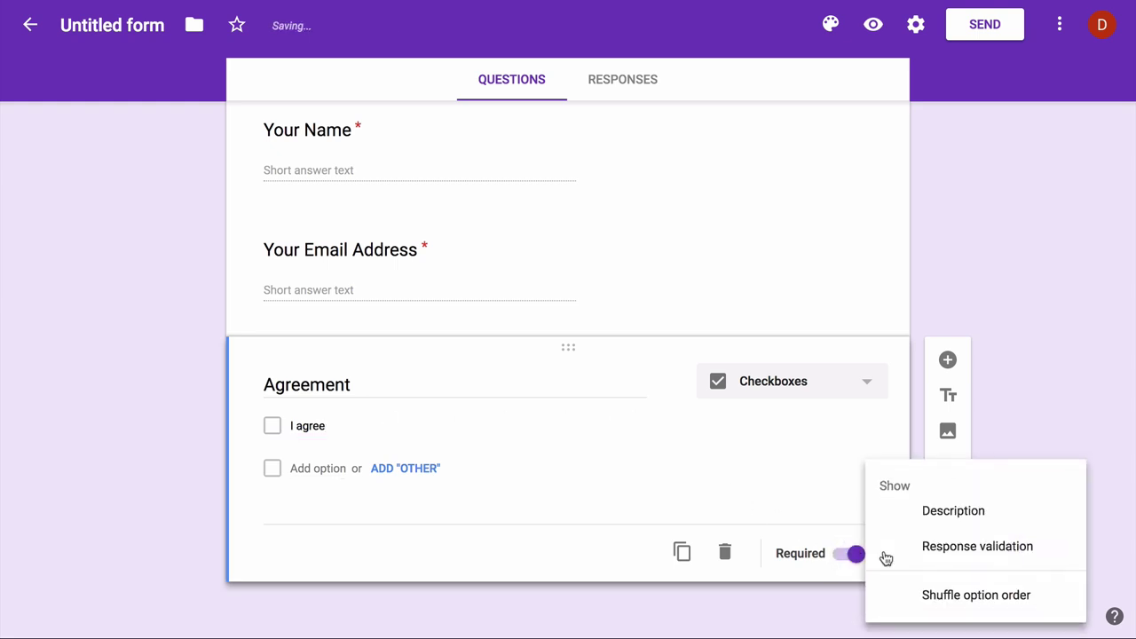
click(952, 511)
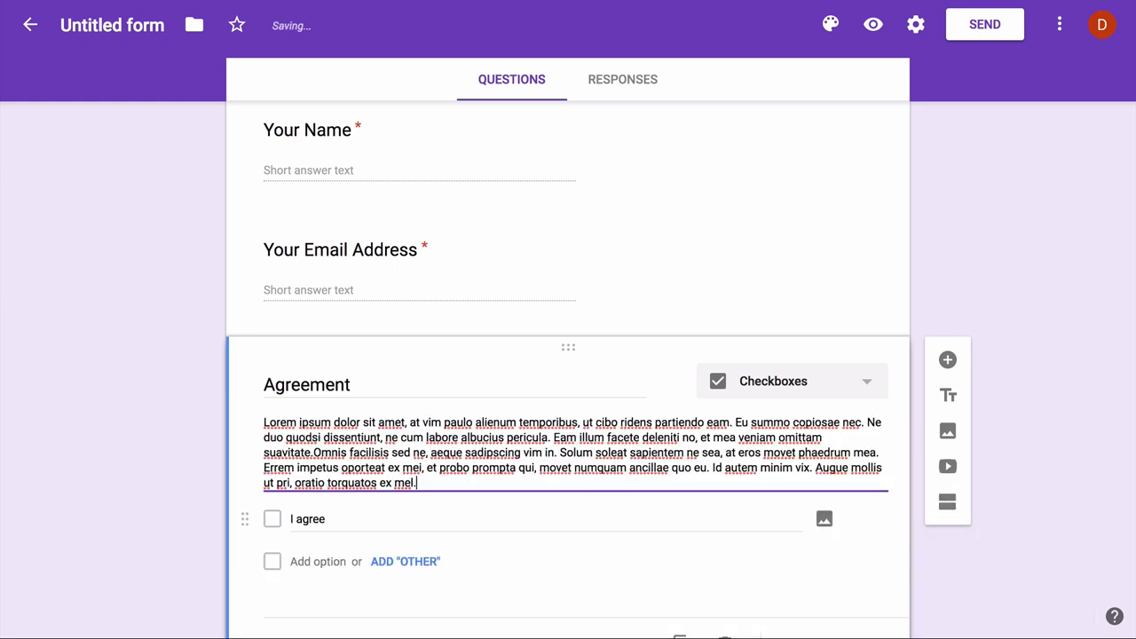
mouse_move(831, 25)
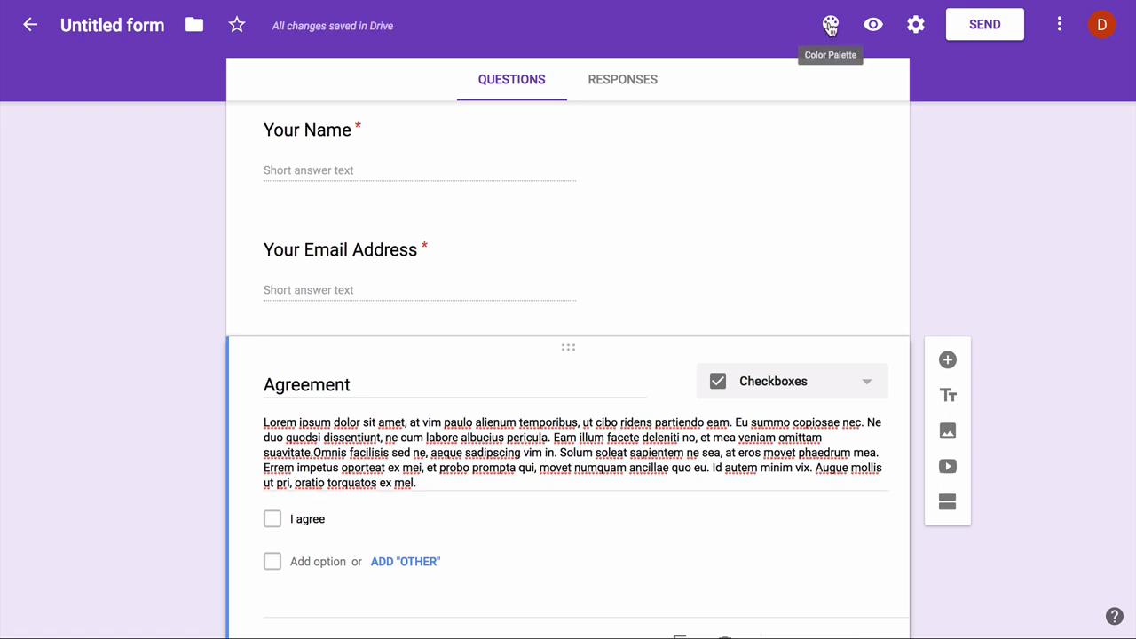
Choose the bookshelf illustration from Work and School images as the form header theme.
click(831, 25)
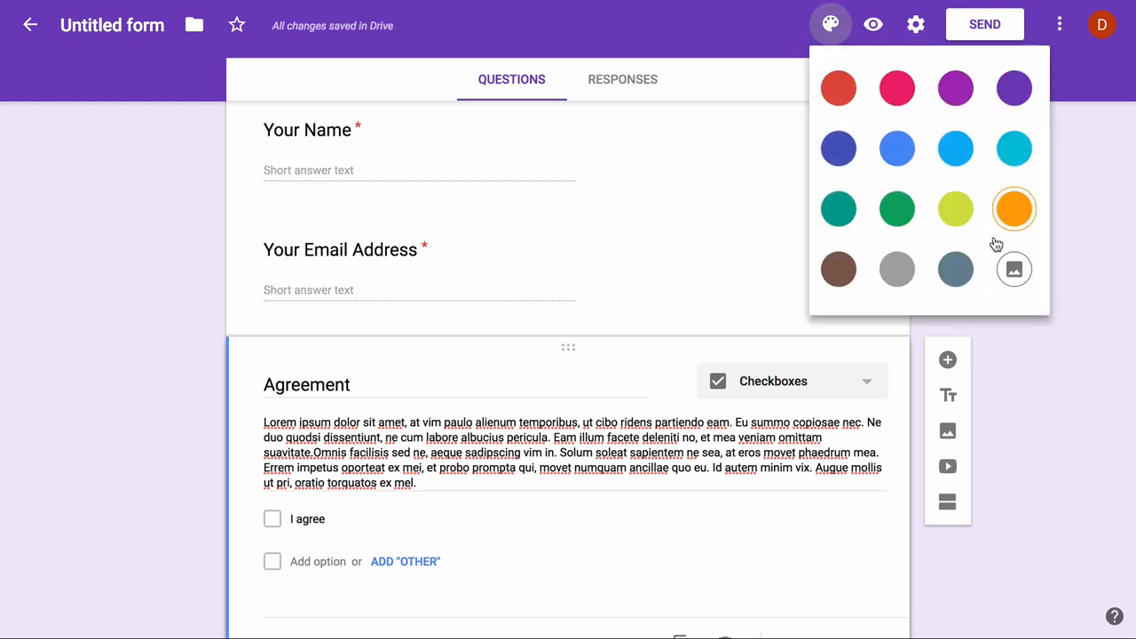
click(1014, 270)
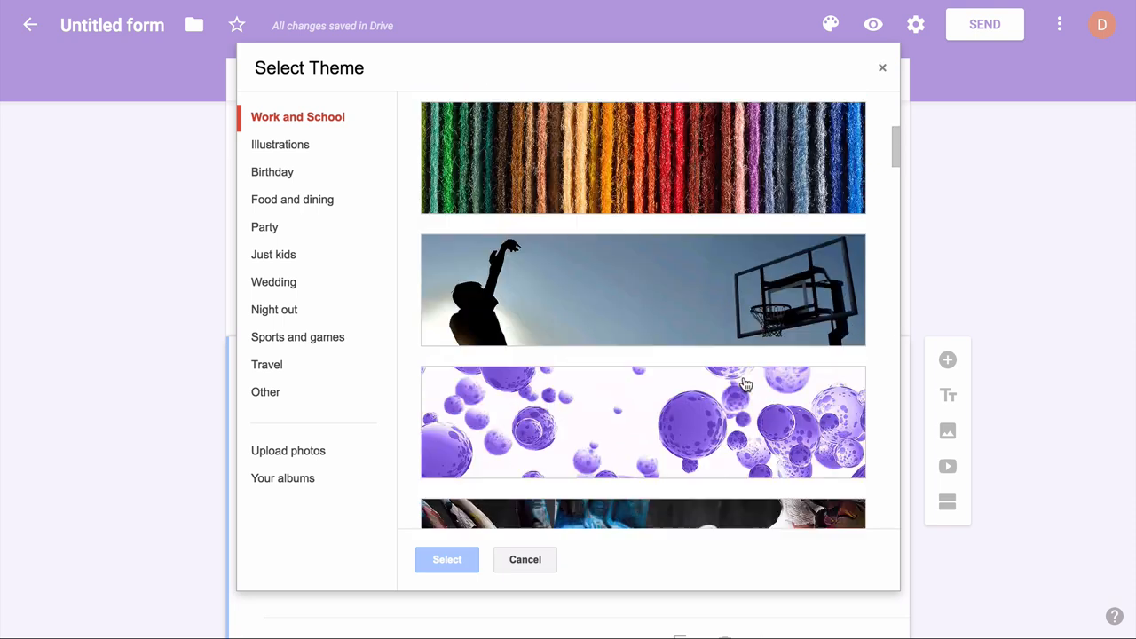
scroll(down, 3)
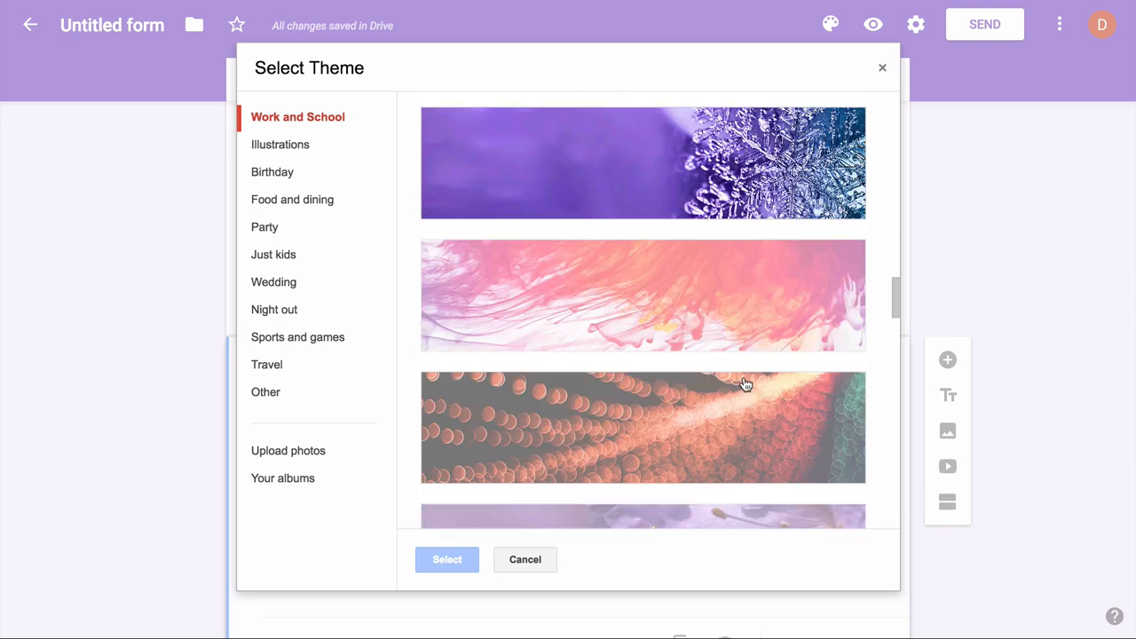
scroll(down, 3)
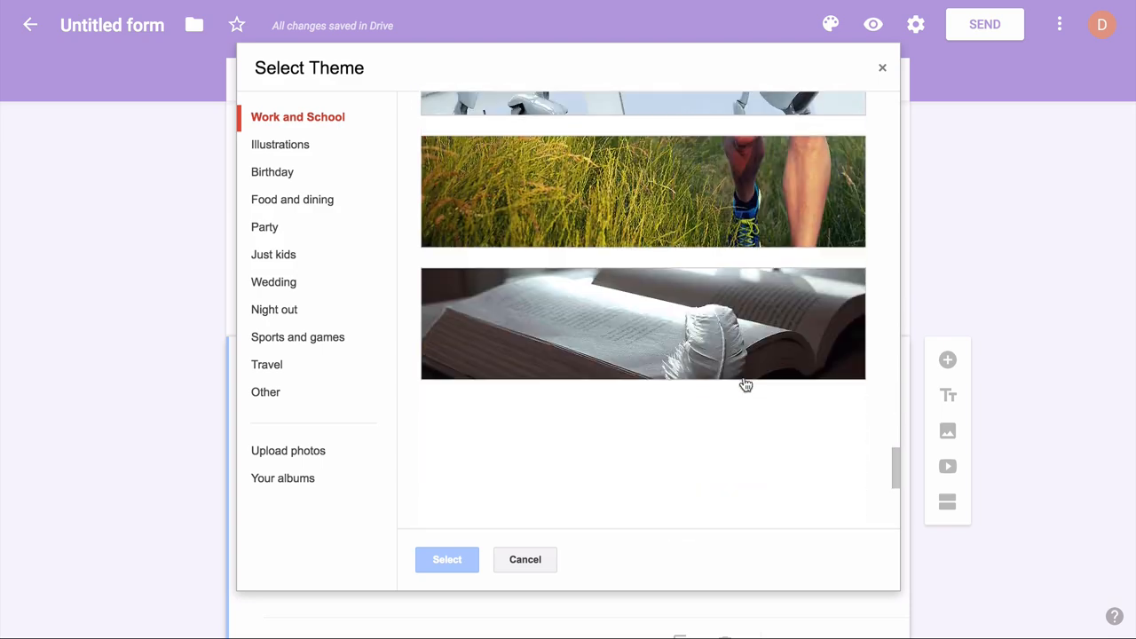
scroll(down, 3)
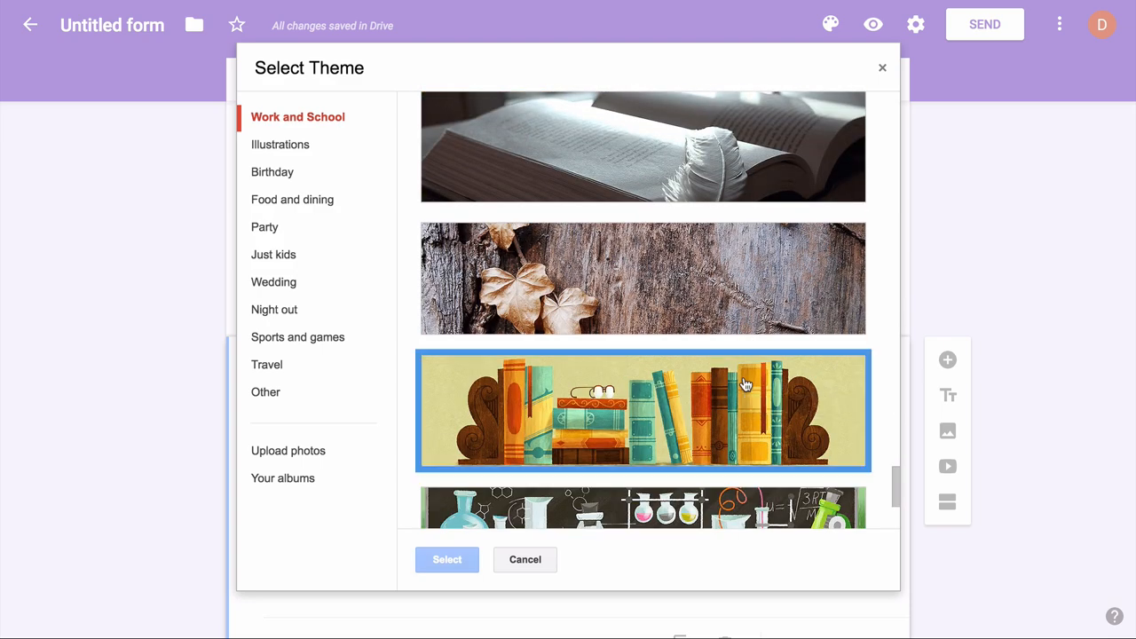
click(447, 560)
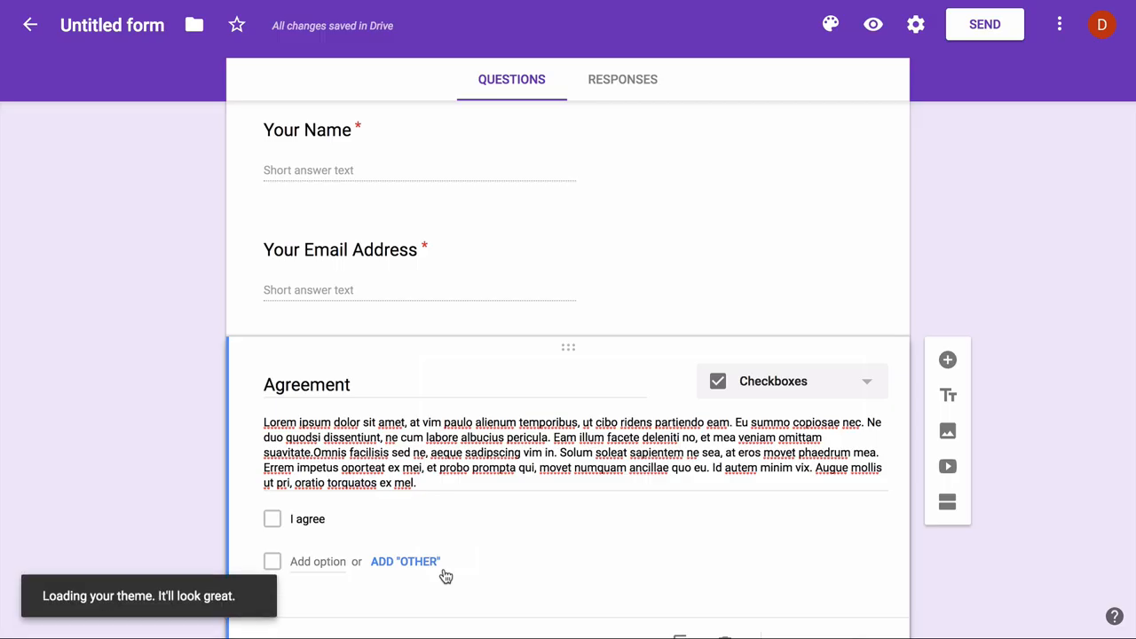
mouse_move(1021, 305)
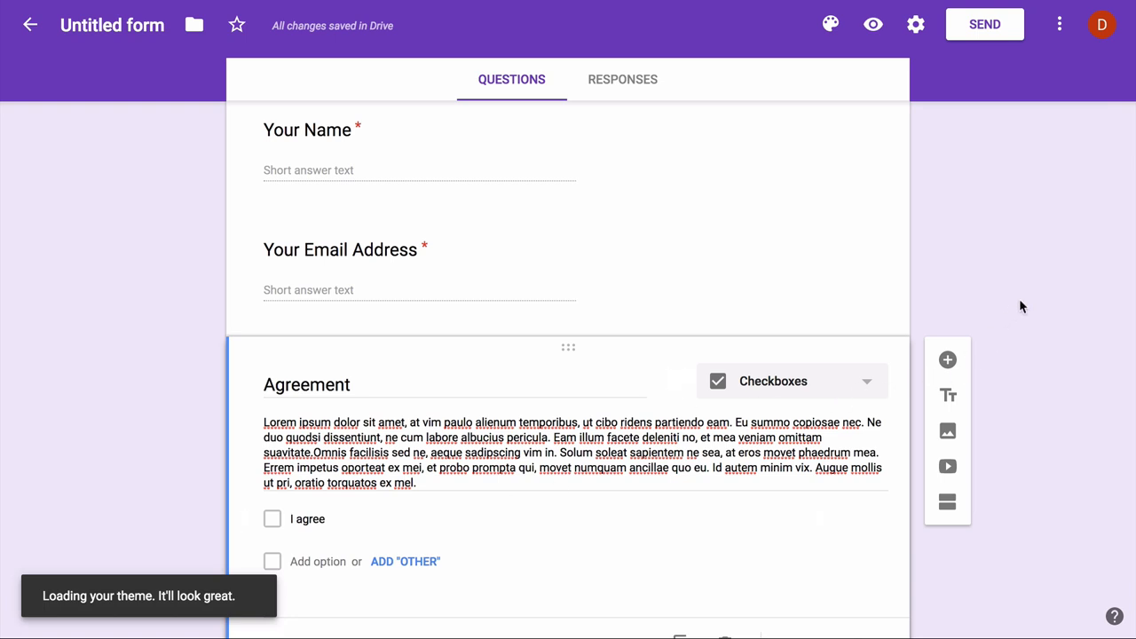
Rename the untitled form to NDA Form.
click(831, 25)
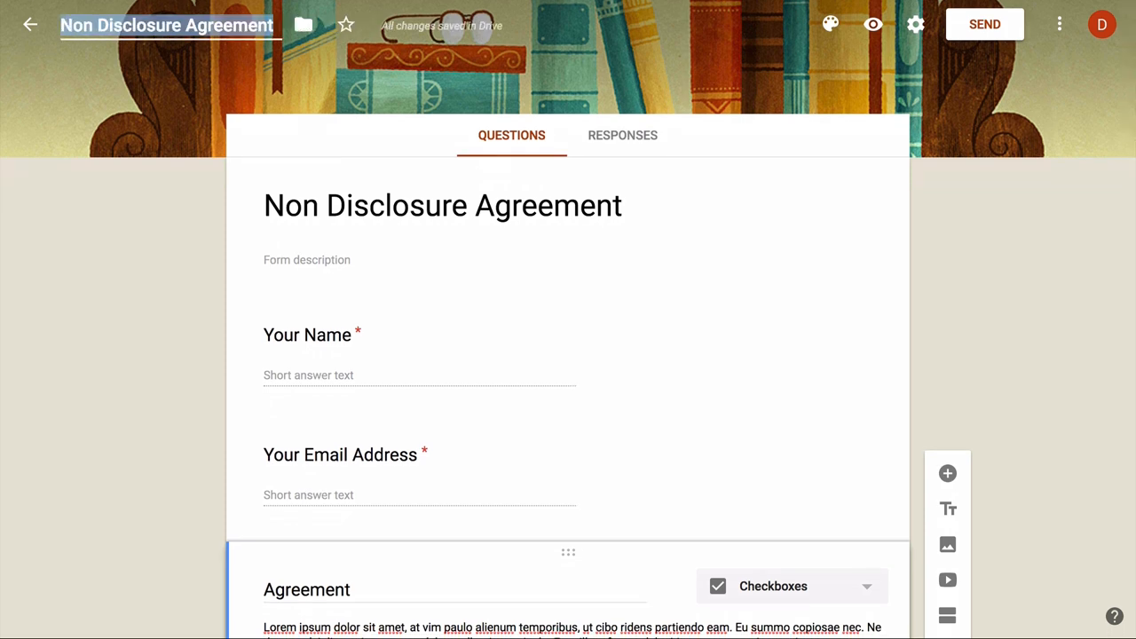
text(NDA Form)
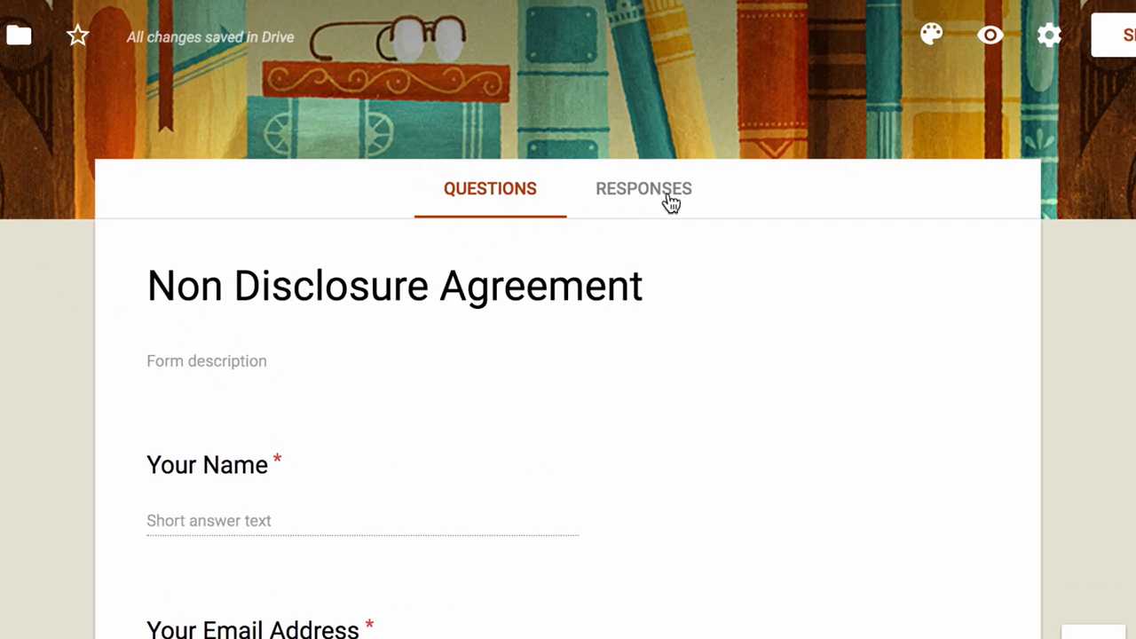
View the form's responses and choose where submitted responses get saved.
click(642, 188)
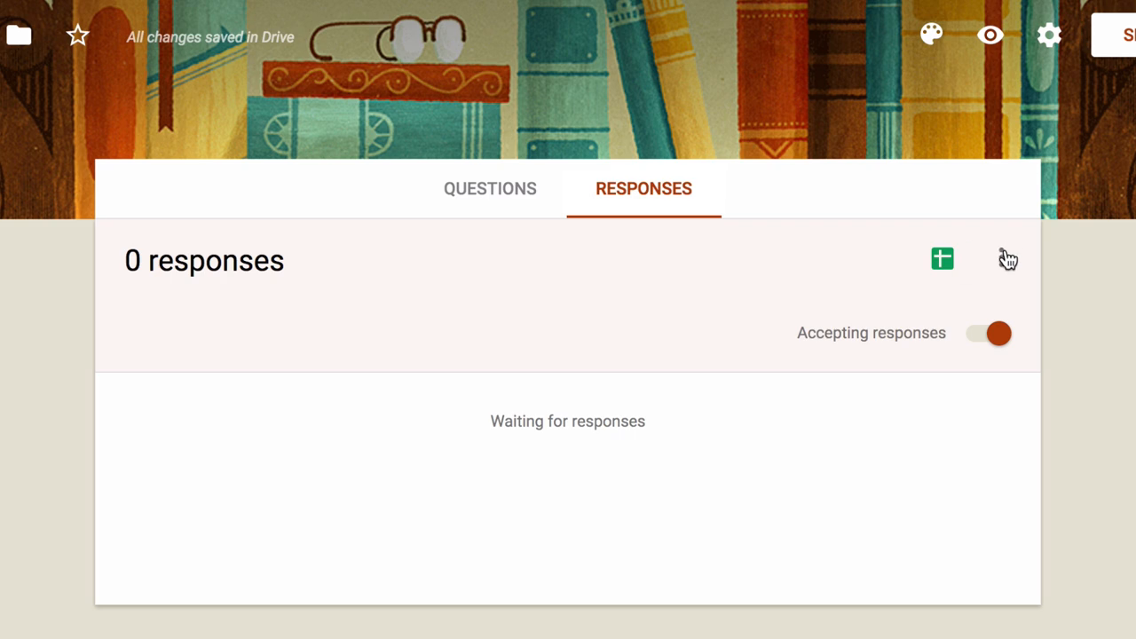
click(1008, 260)
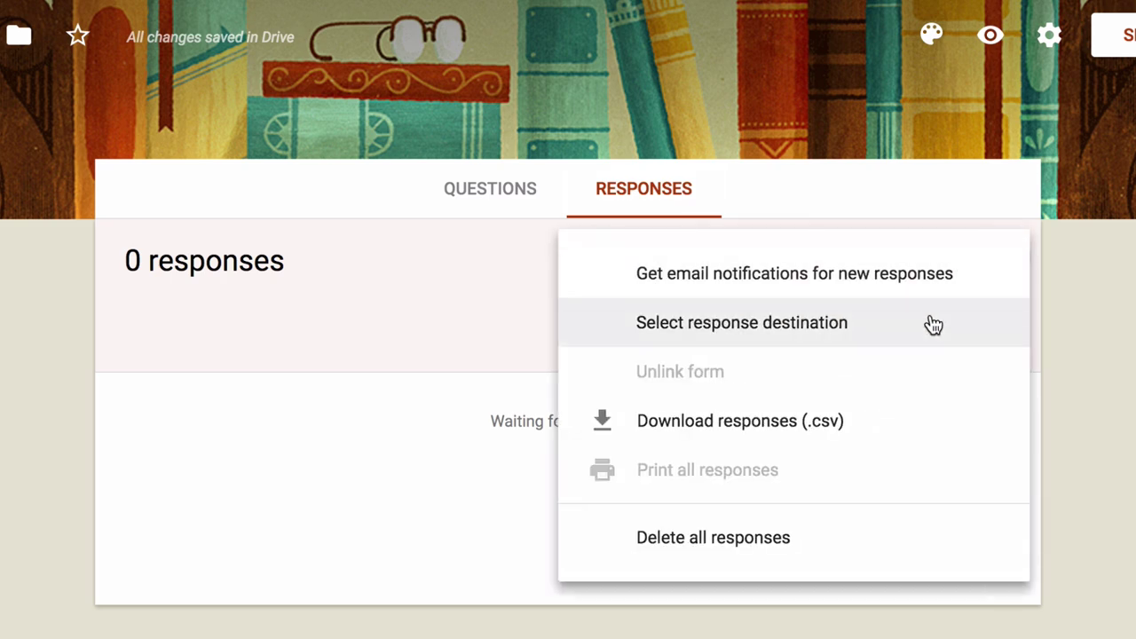
click(743, 323)
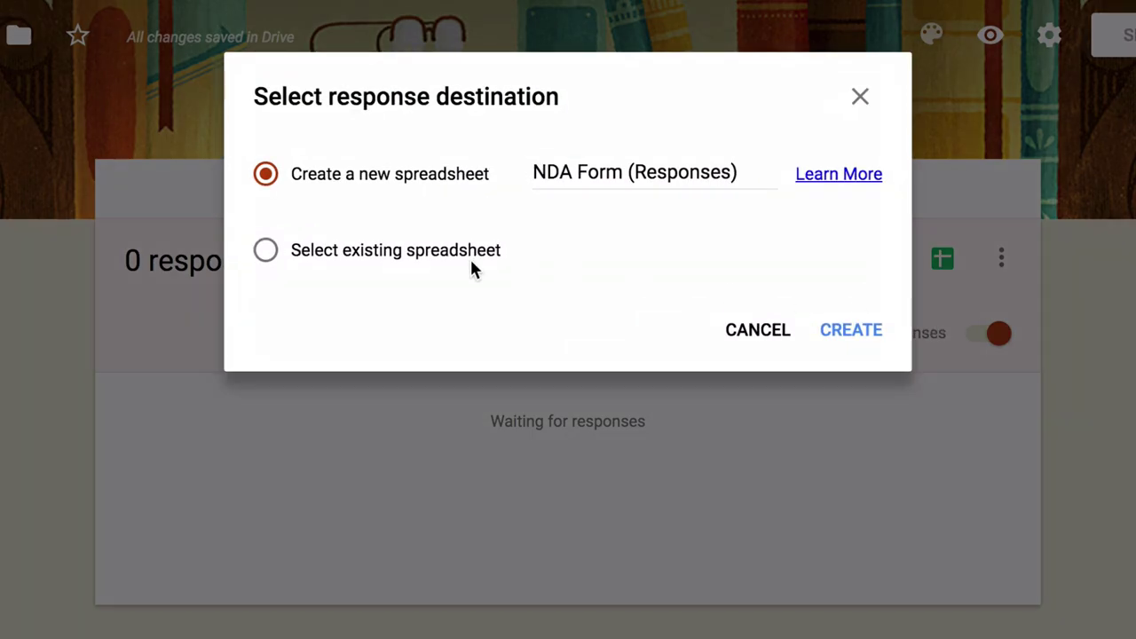
mouse_move(625, 242)
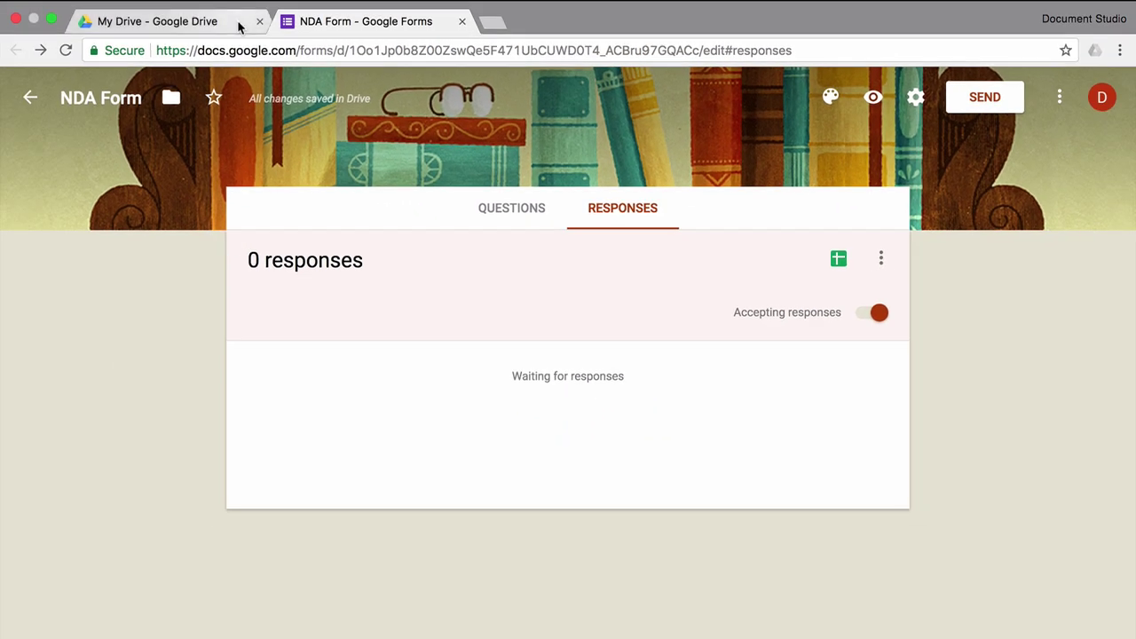
From Drive, start a new Google Doc from a template.
click(156, 22)
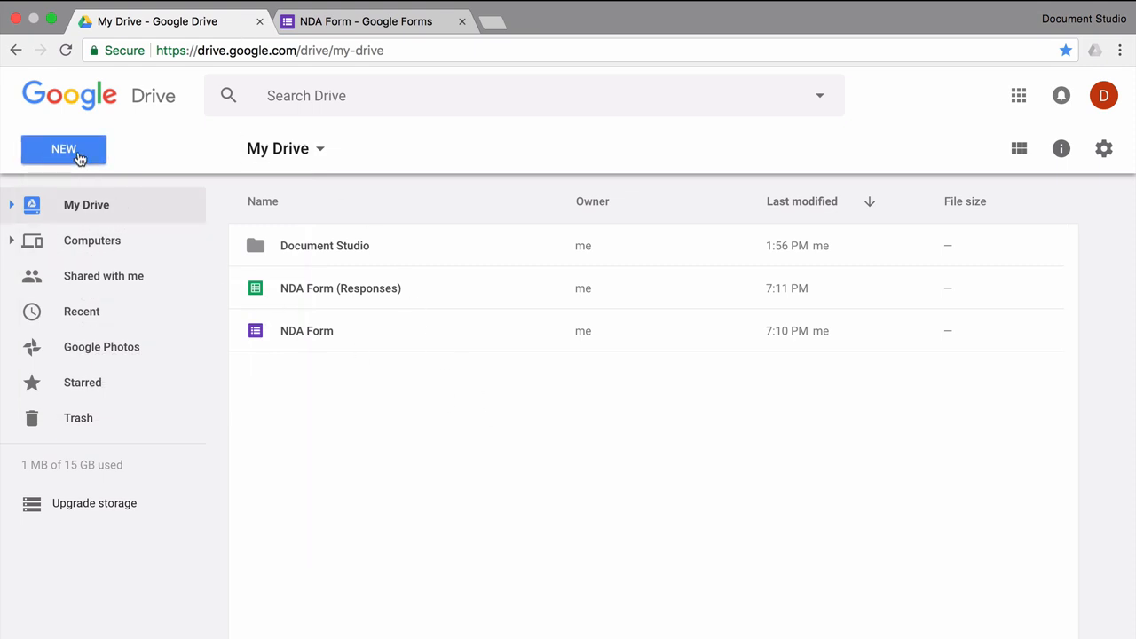
click(64, 149)
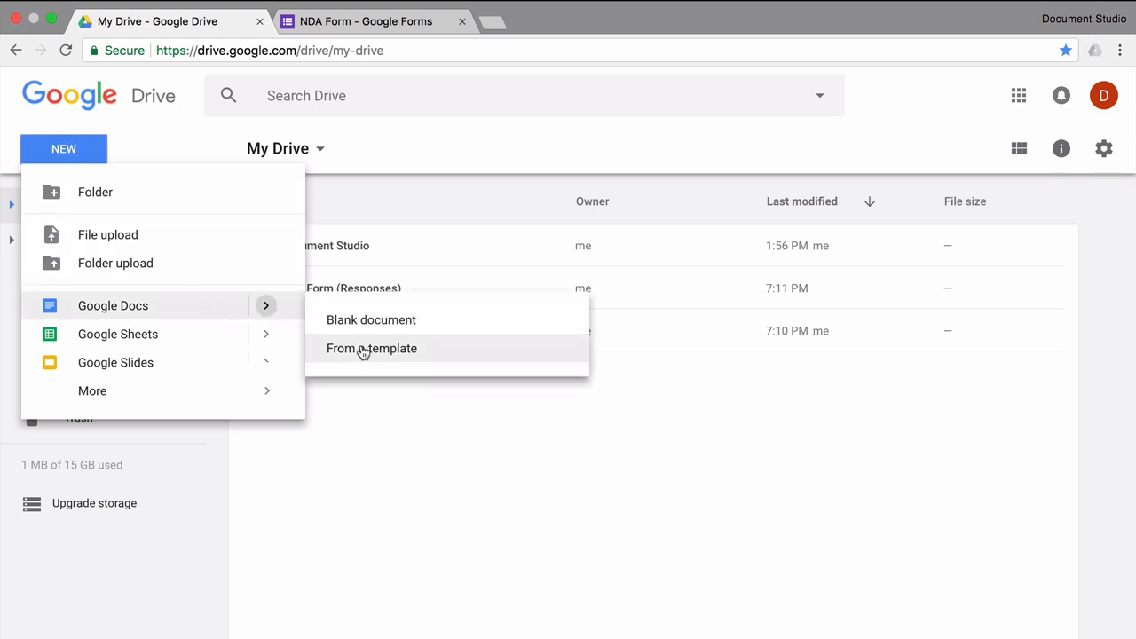
click(371, 320)
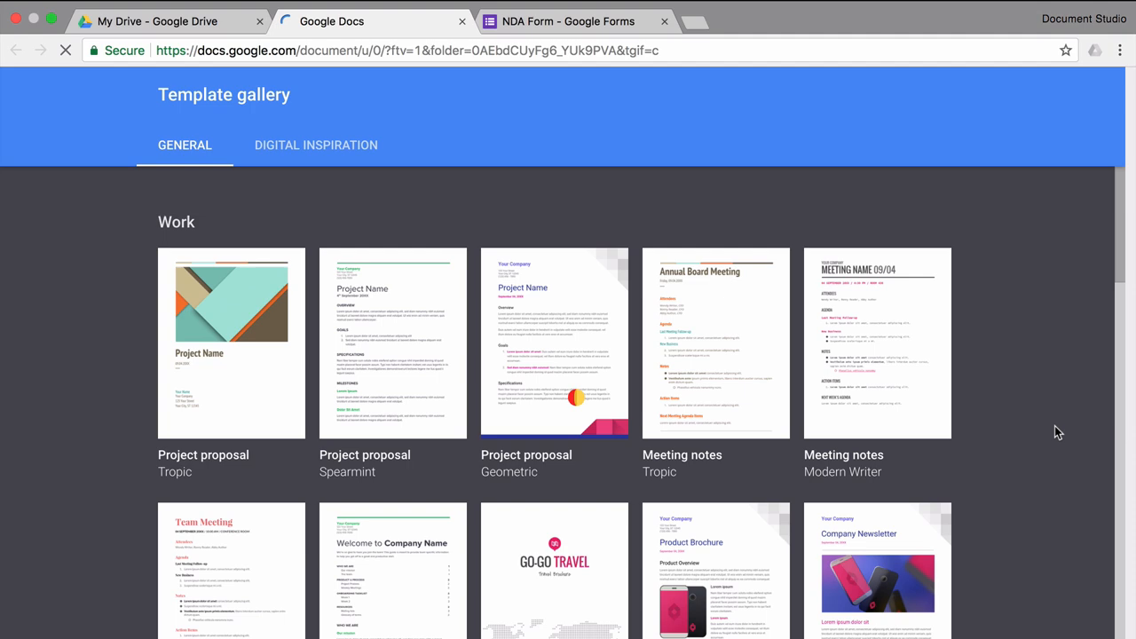
Pick the Business letter (Modern Writer) template under Letters.
scroll(down, 3)
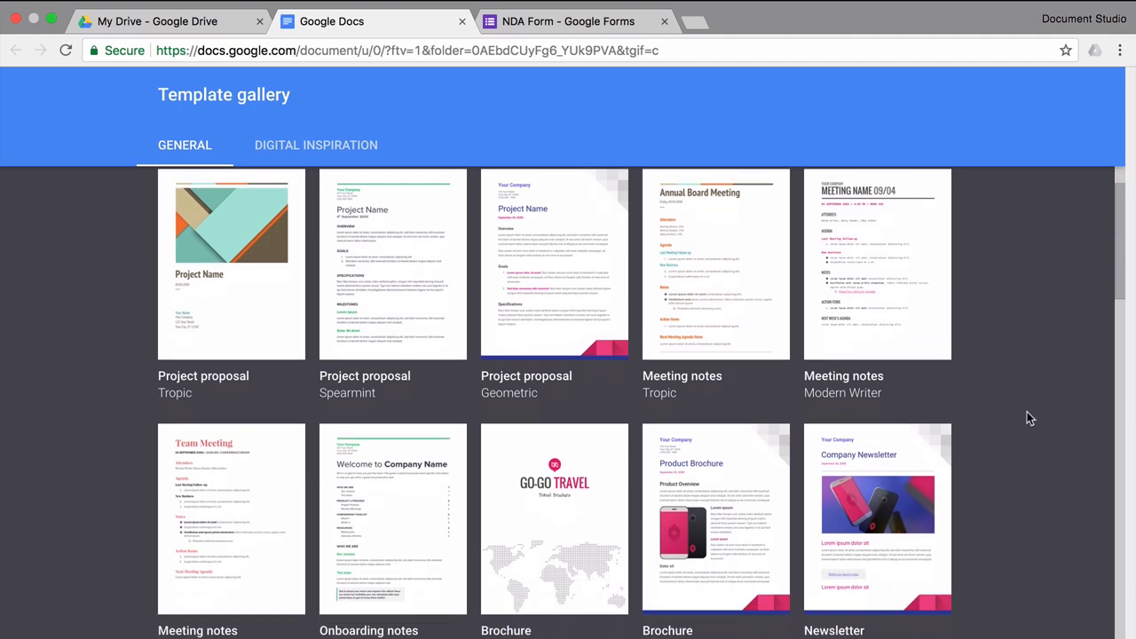
scroll(down, 3)
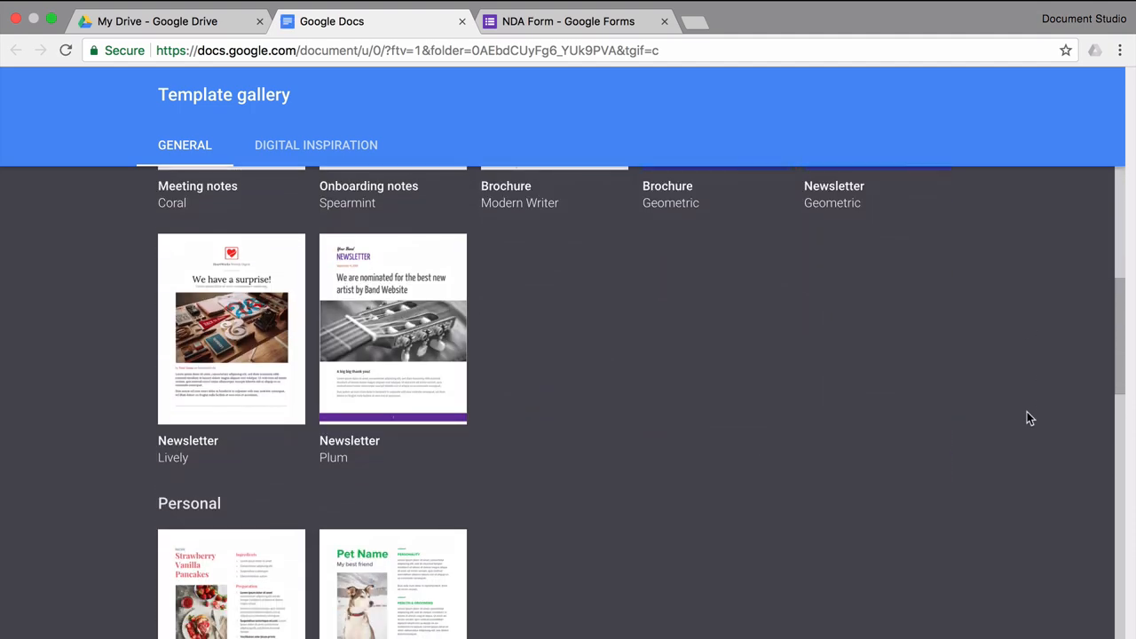
scroll(down, 3)
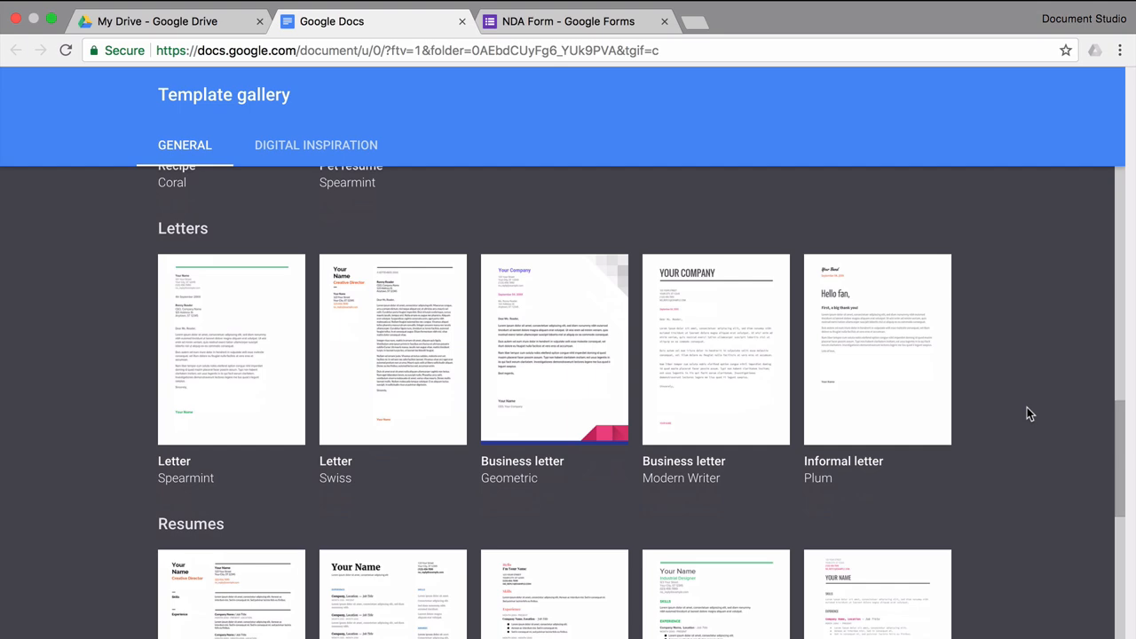
click(715, 349)
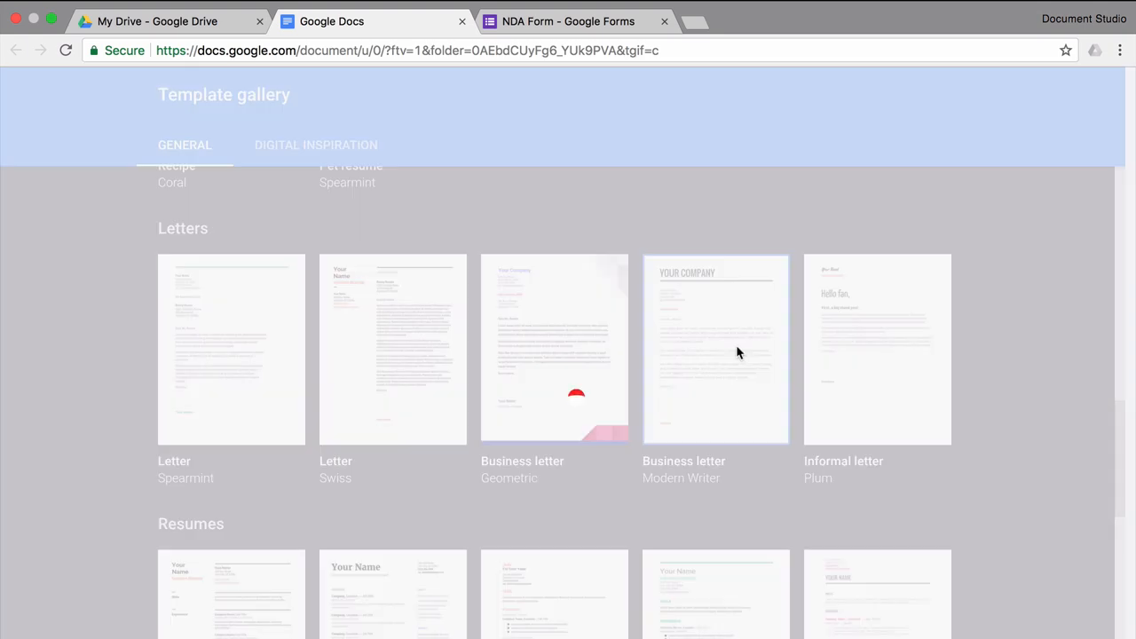
Head the letter Document Studio and write 'This is an agreement between {{Your Name}} and Document Studio.'.
click(716, 348)
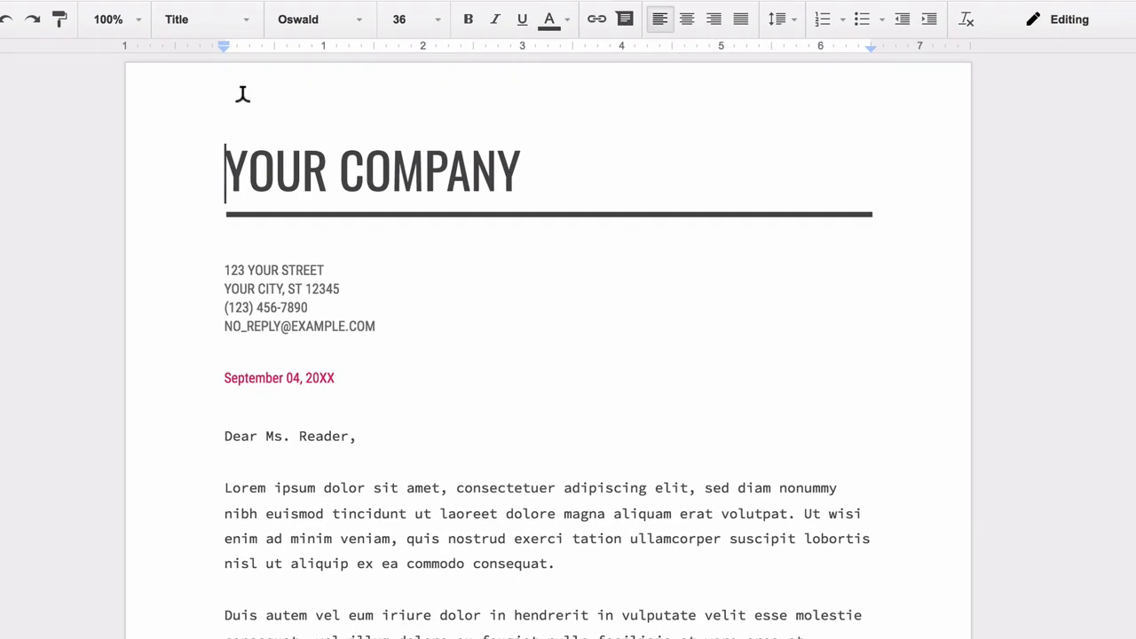
text(Document Studio)
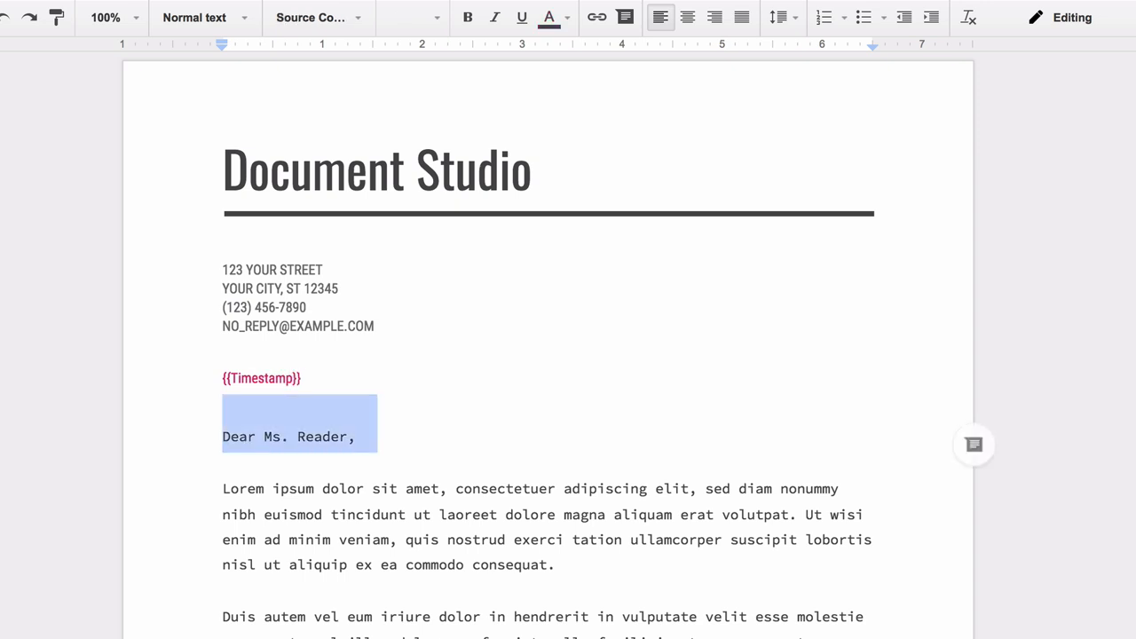
text(This is an agreement betw)
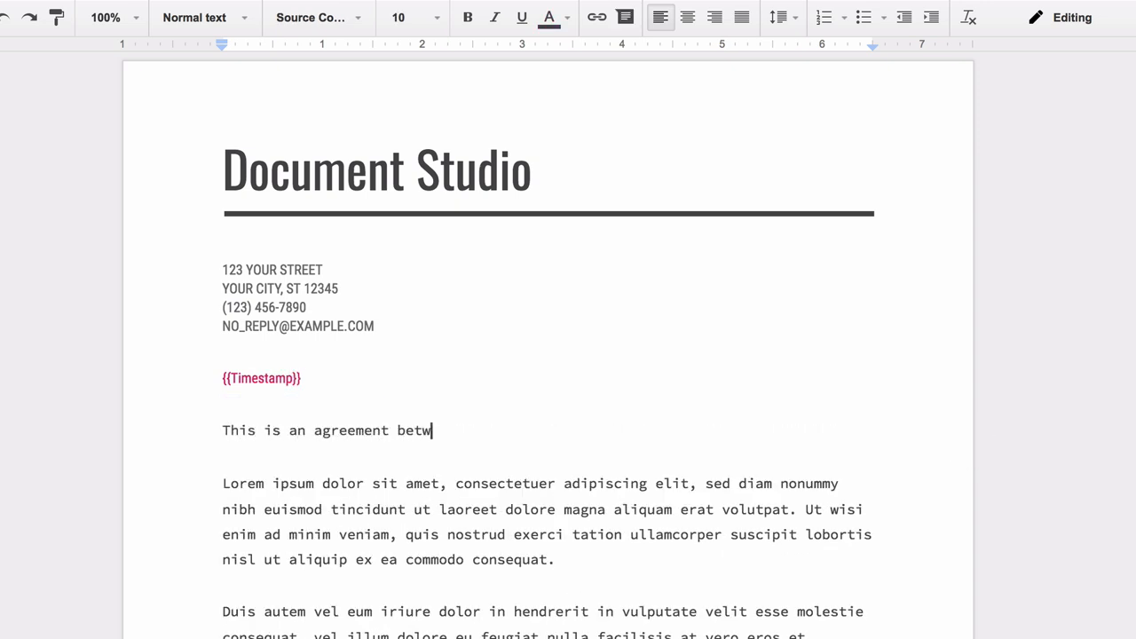
text(een {{Your Name}})
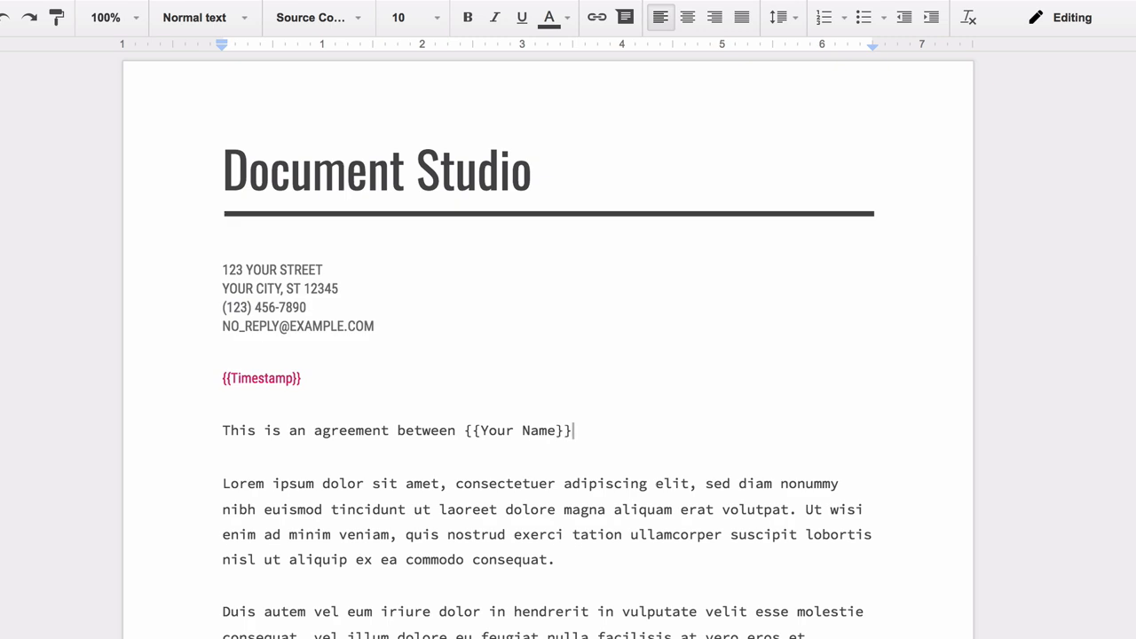
text(and Document Studio.)
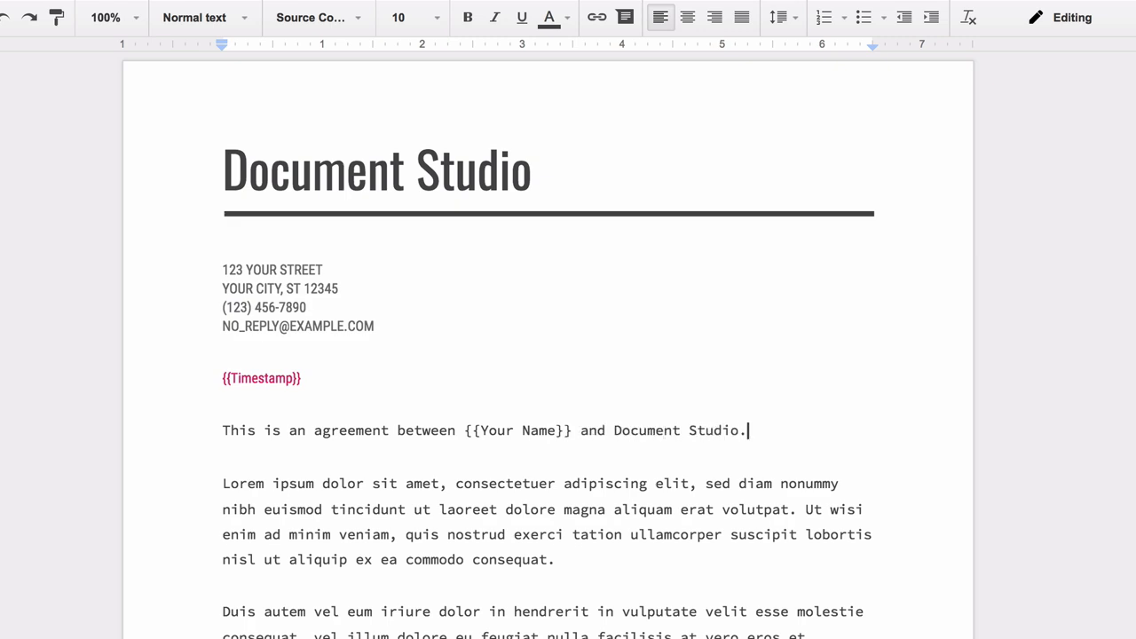
Sign the letter Amit Agarwal in the La Belle Aurore handwriting font.
scroll(down, 3)
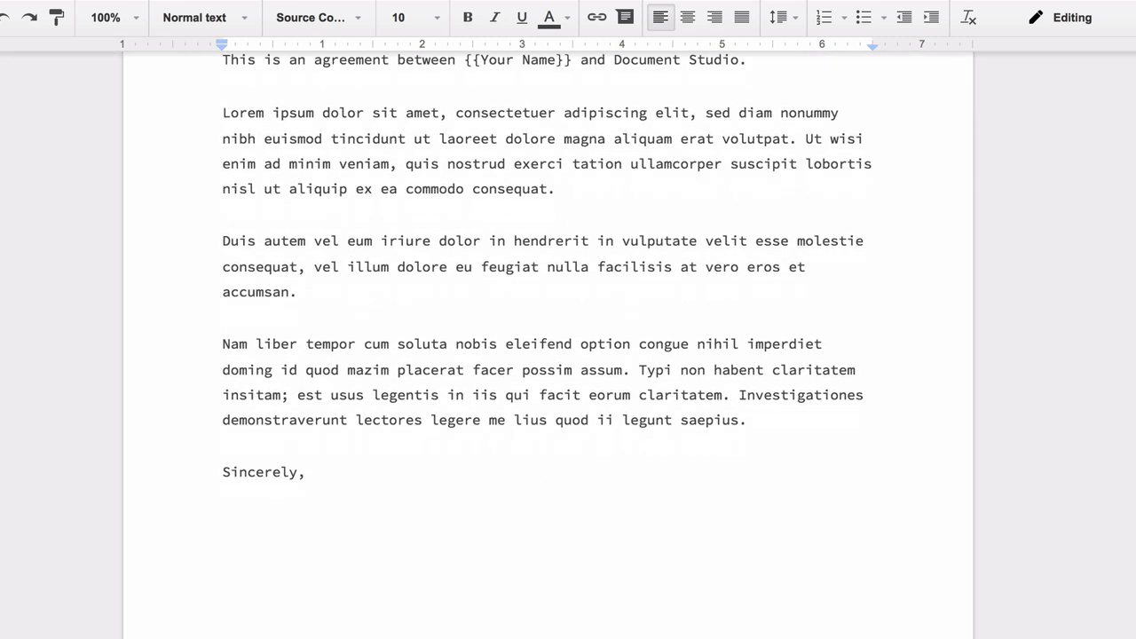
scroll(down, 3)
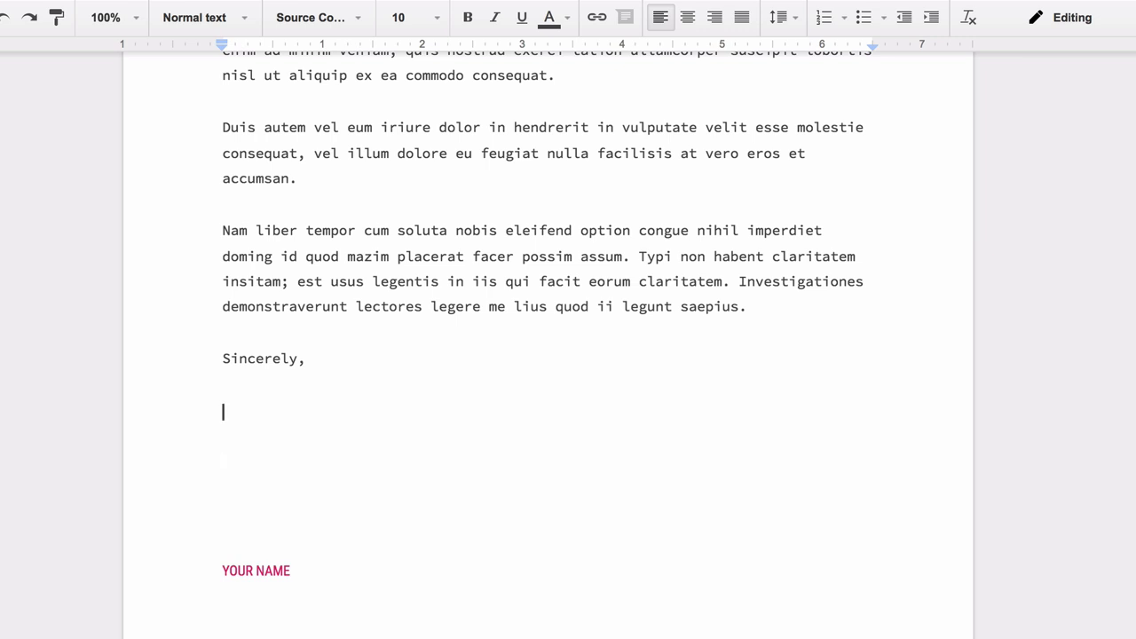
text(Amit Agarwal)
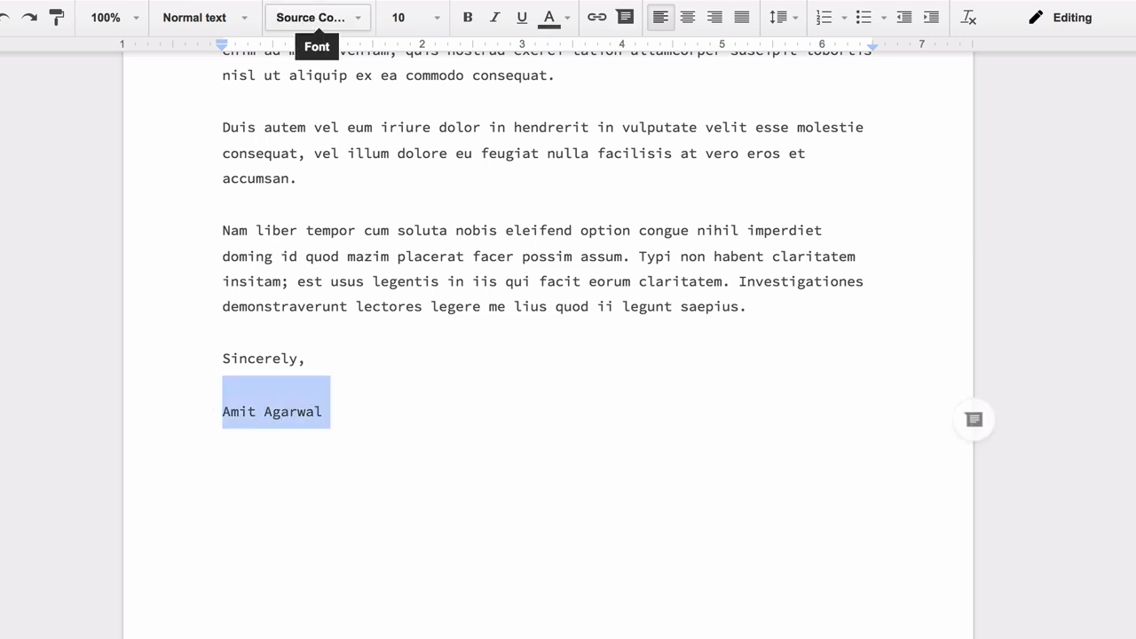
click(316, 18)
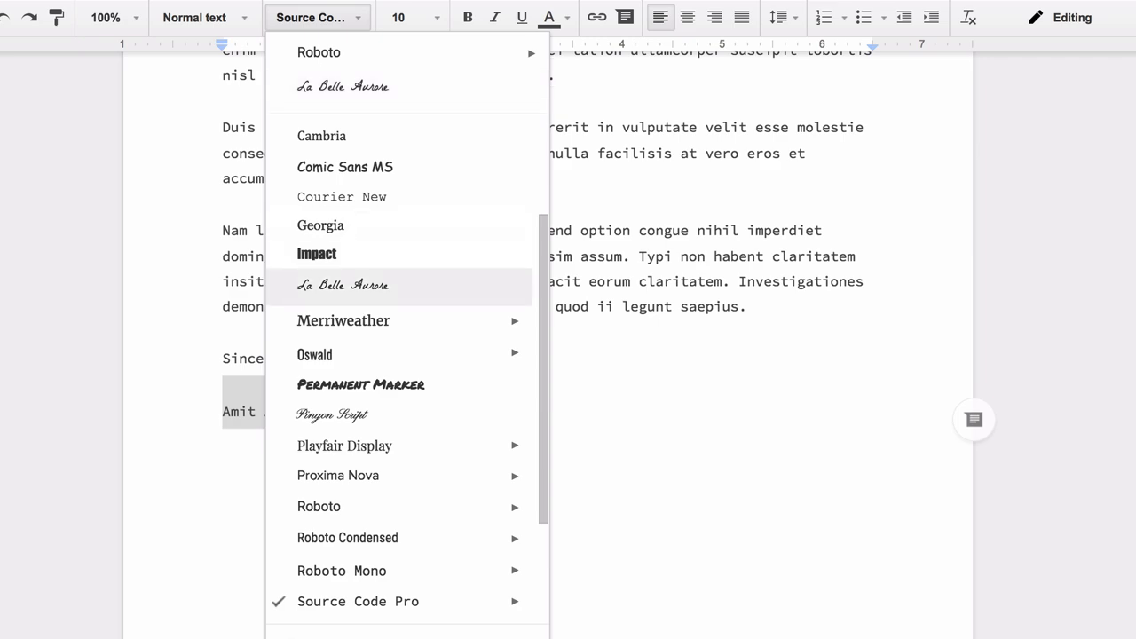
click(342, 284)
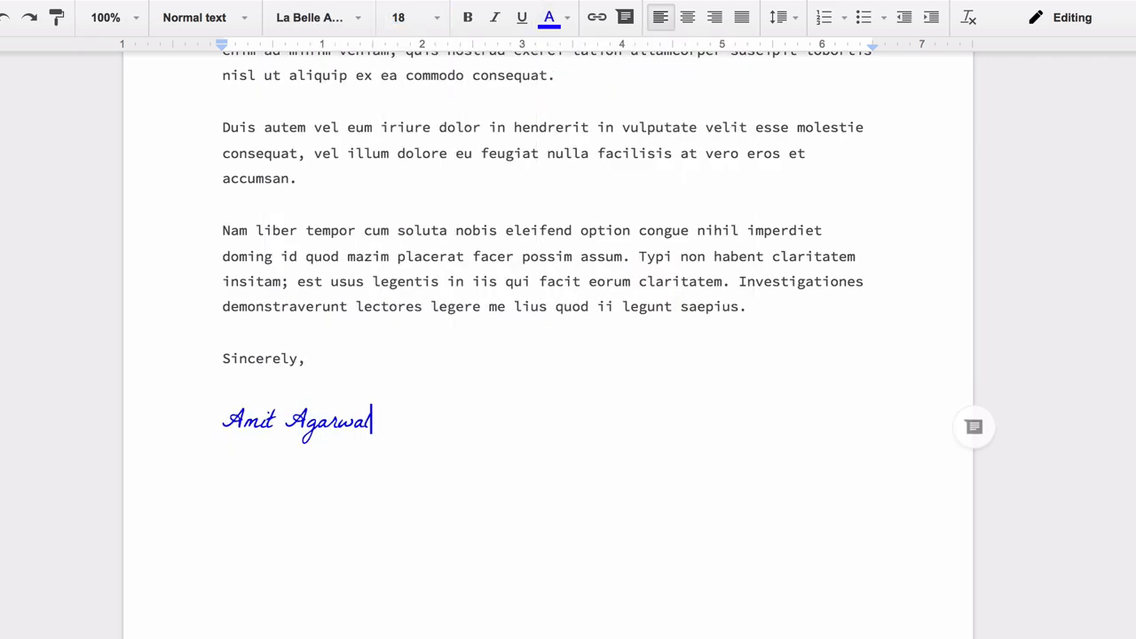
scroll(up, 3)
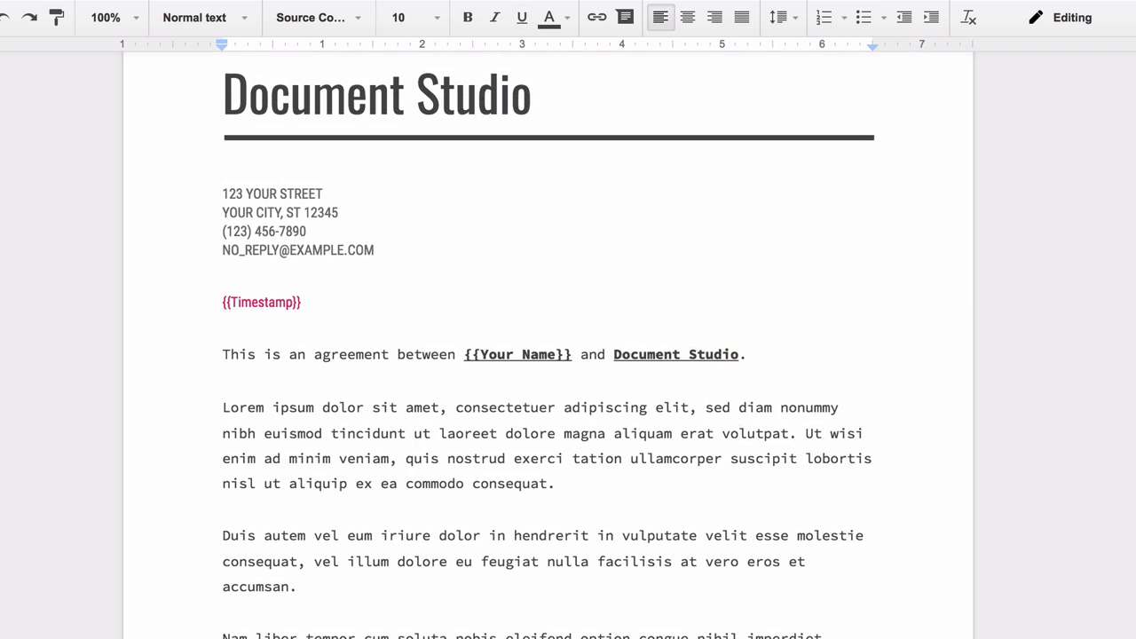
Open the NDA Form (Responses) spreadsheet from the Drive listing.
click(156, 22)
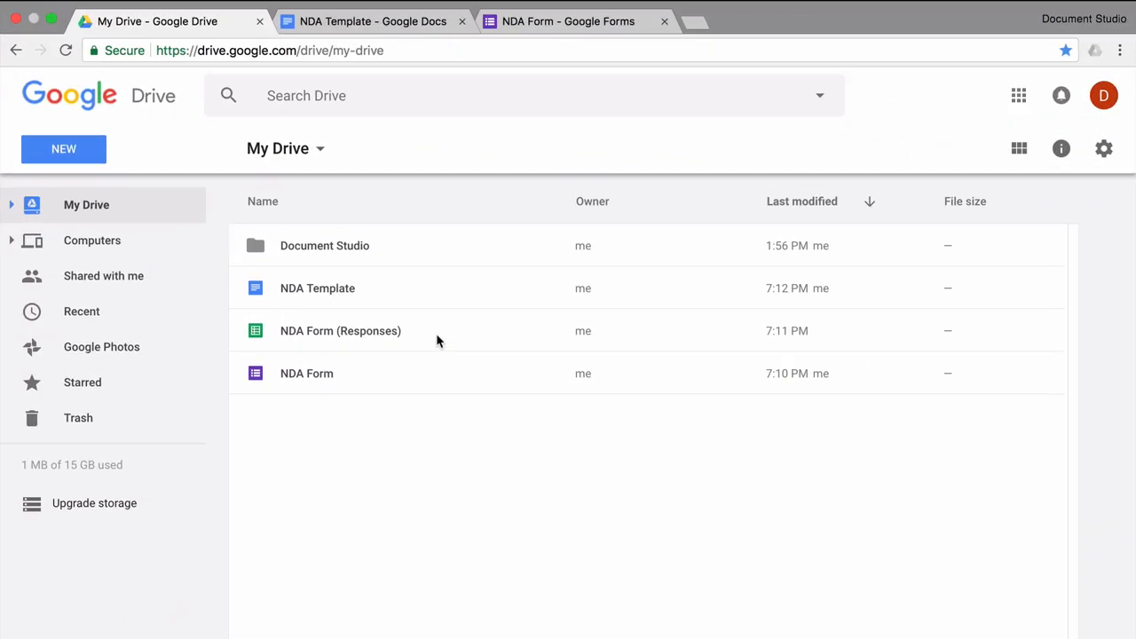
double_click(341, 330)
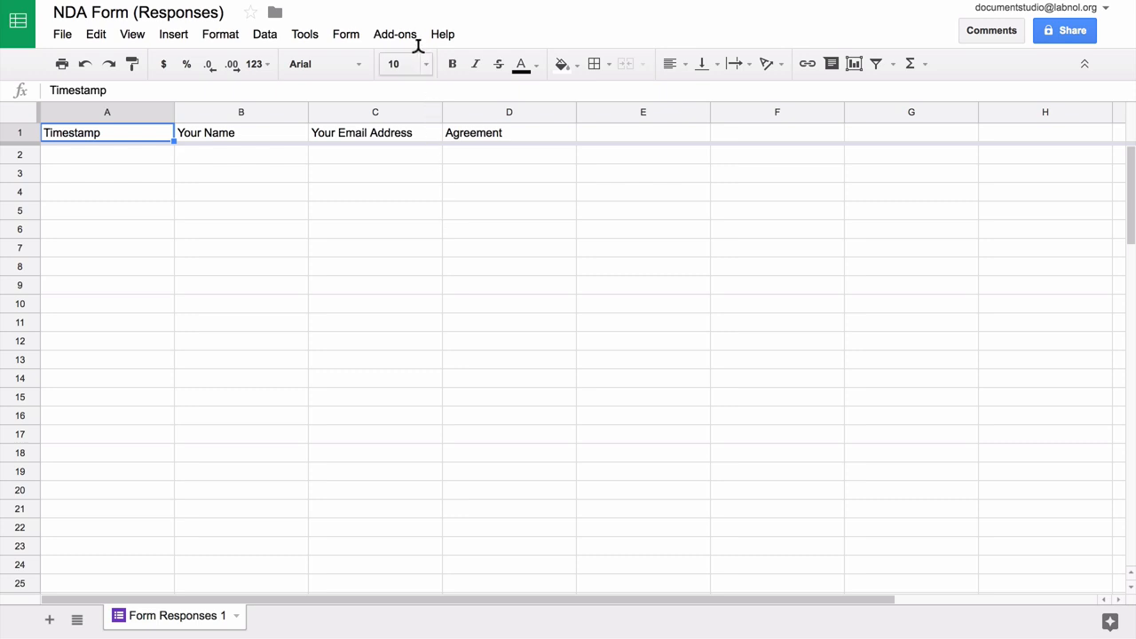
Launch Document Studio from the Add-ons menu beside the responses sheet.
click(394, 34)
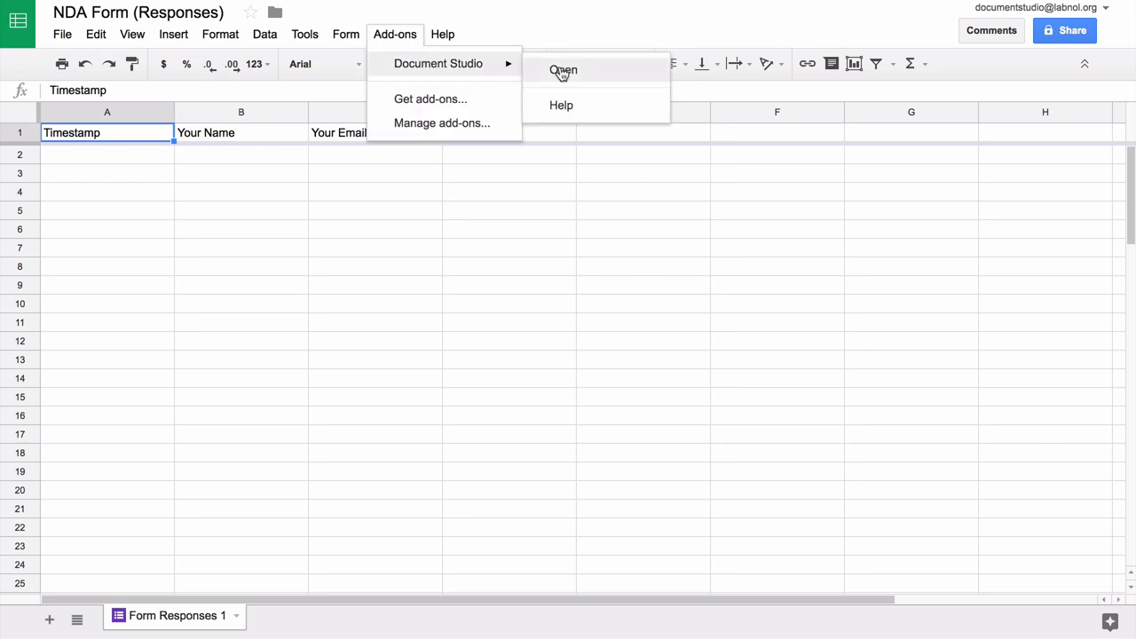
click(564, 71)
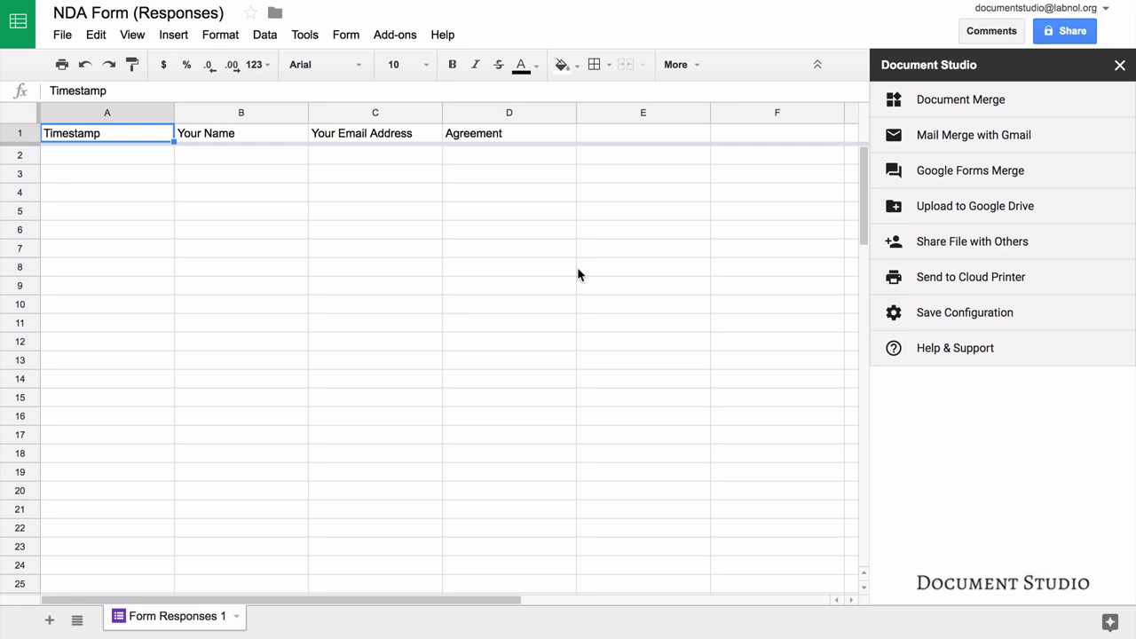
mouse_move(1016, 99)
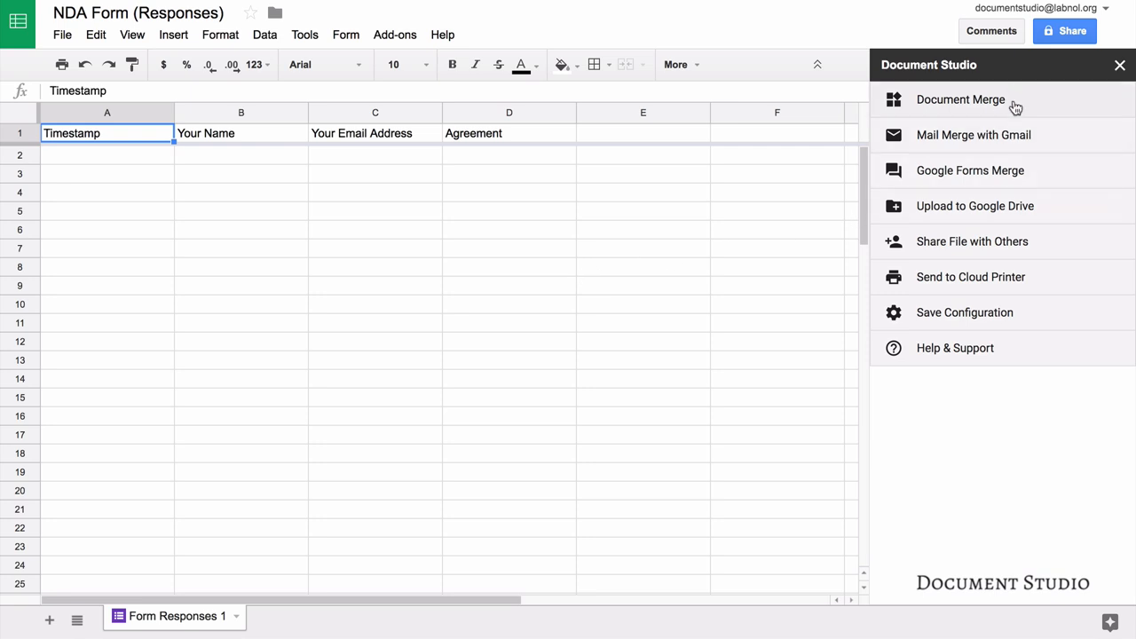
Start a Document Merge and select NDA Template from Drive as its template.
click(961, 99)
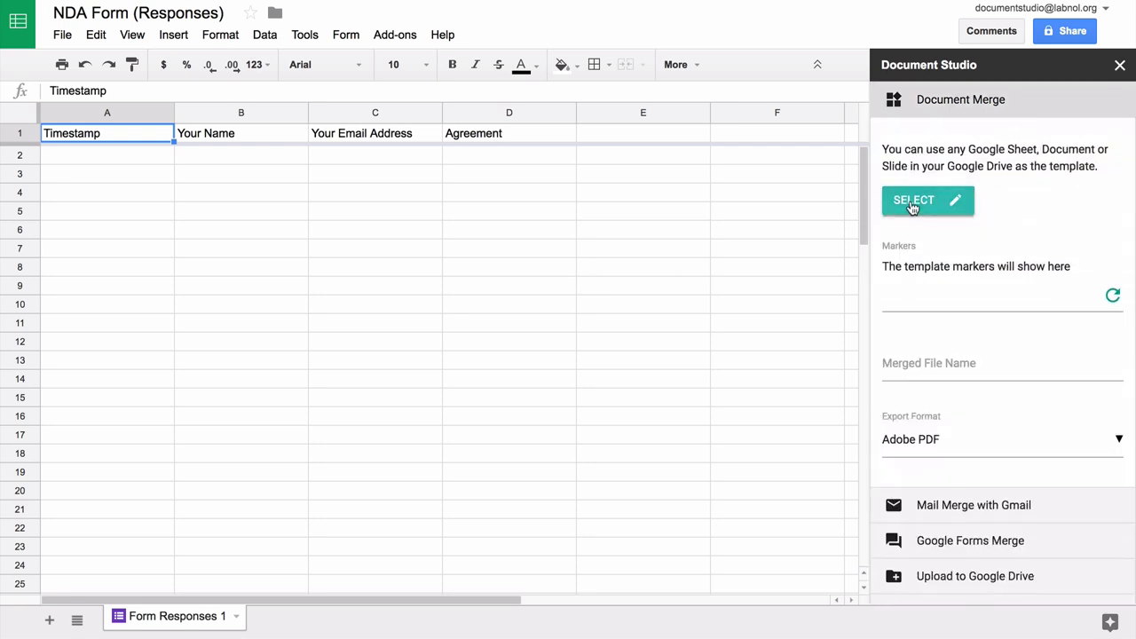
click(926, 198)
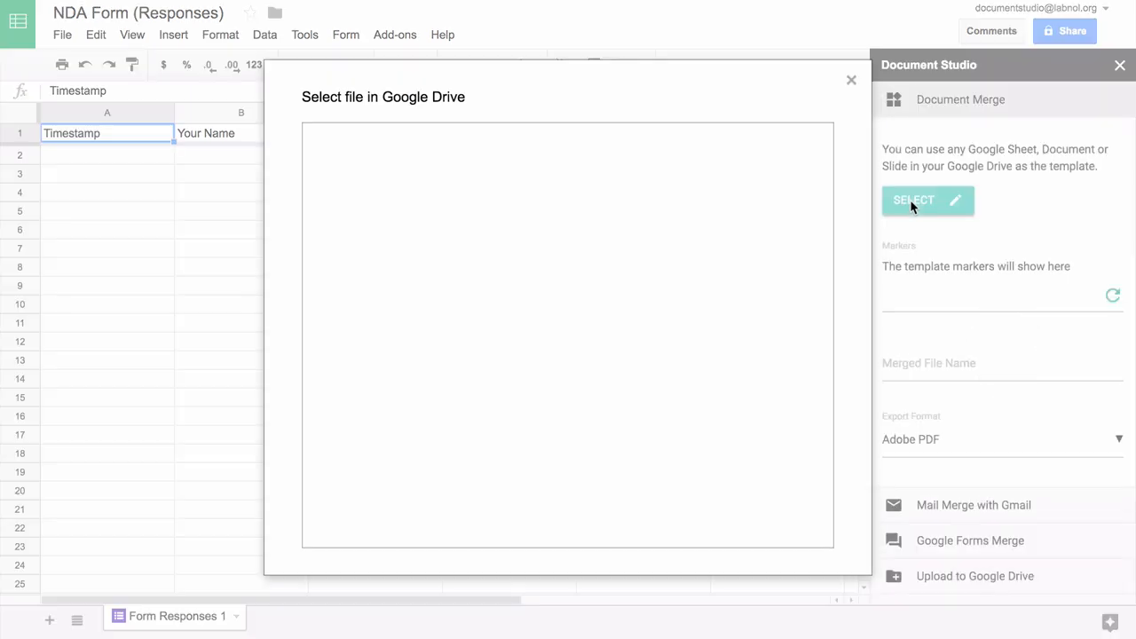
click(914, 199)
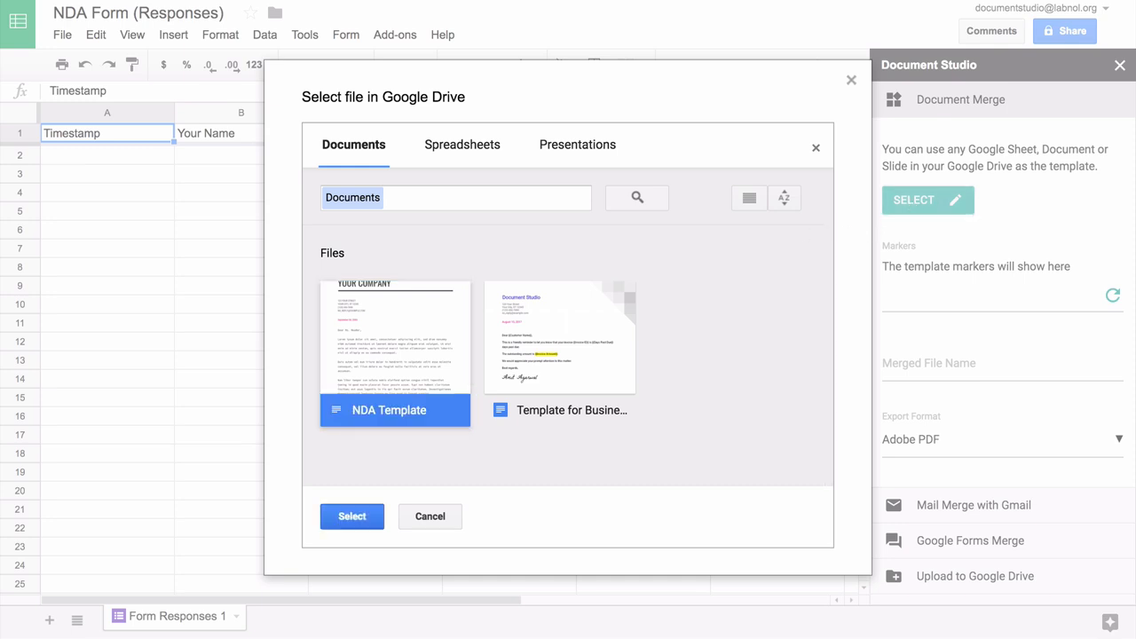
click(352, 515)
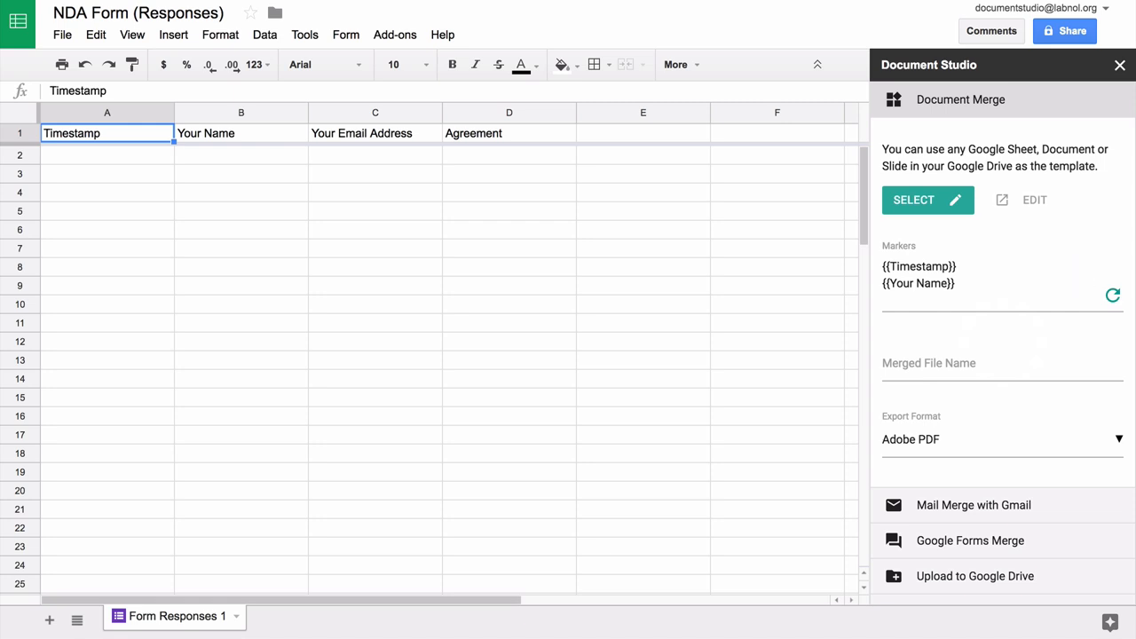
Enter Agreement with {{Your Name}} as the merged file name.
click(1002, 368)
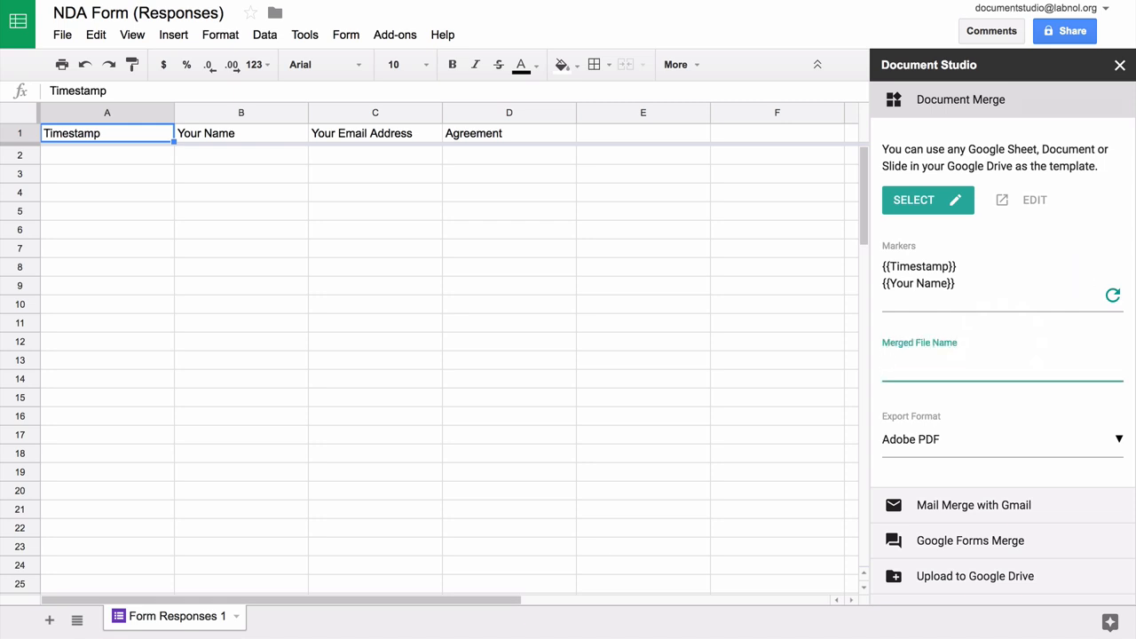
text({{Your Name)
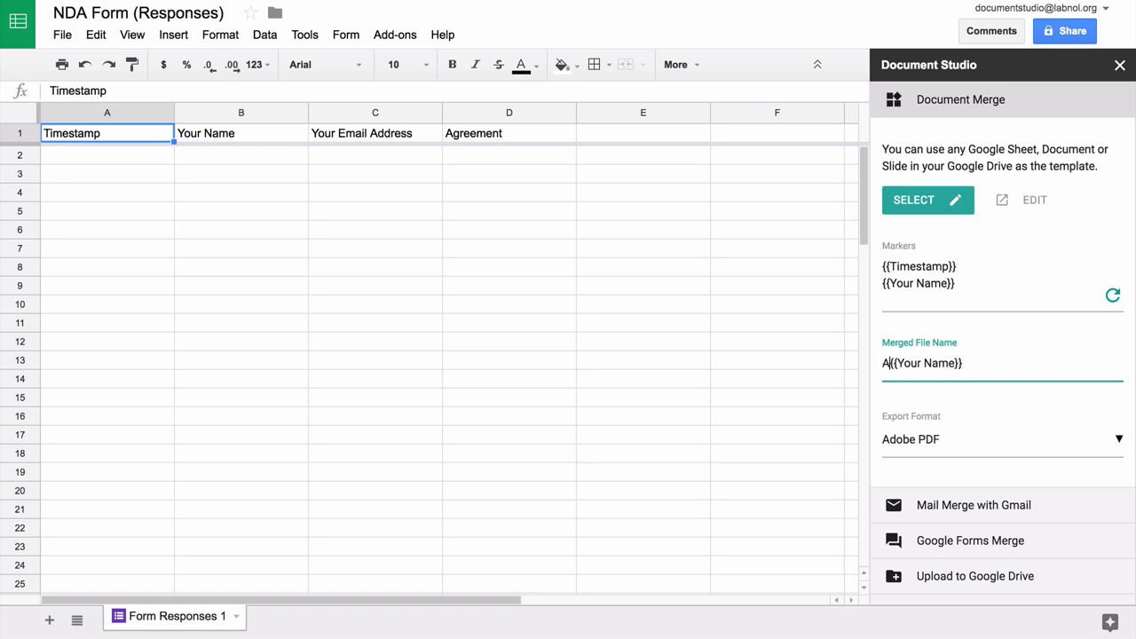
text(Agreement with)
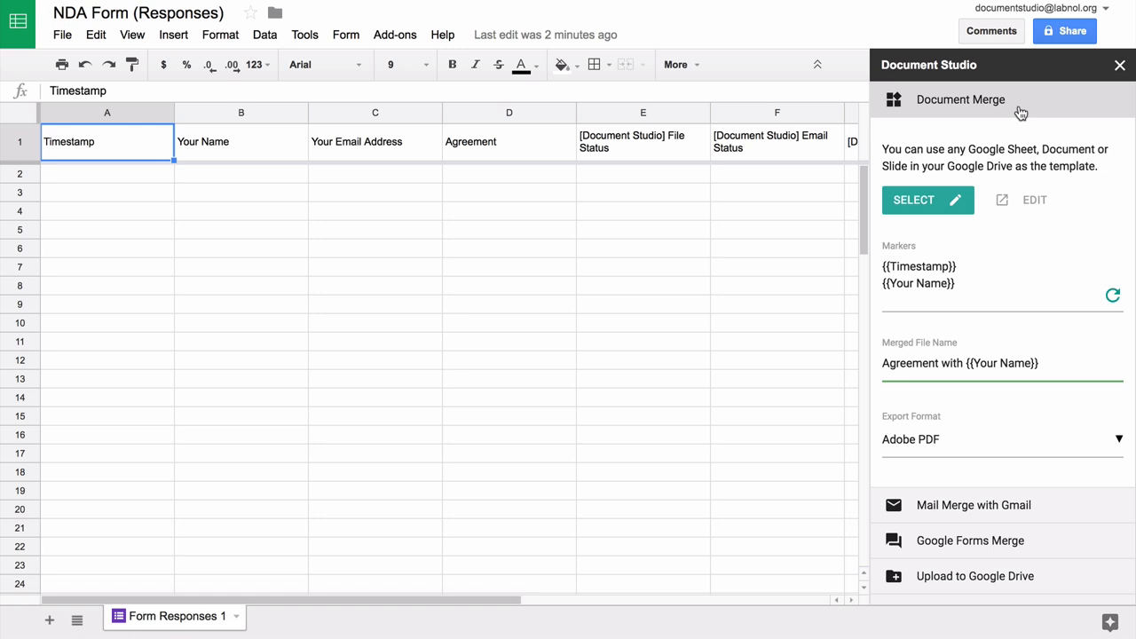
Switch to Google Forms Merge settings and launch the Email Template designer.
click(961, 99)
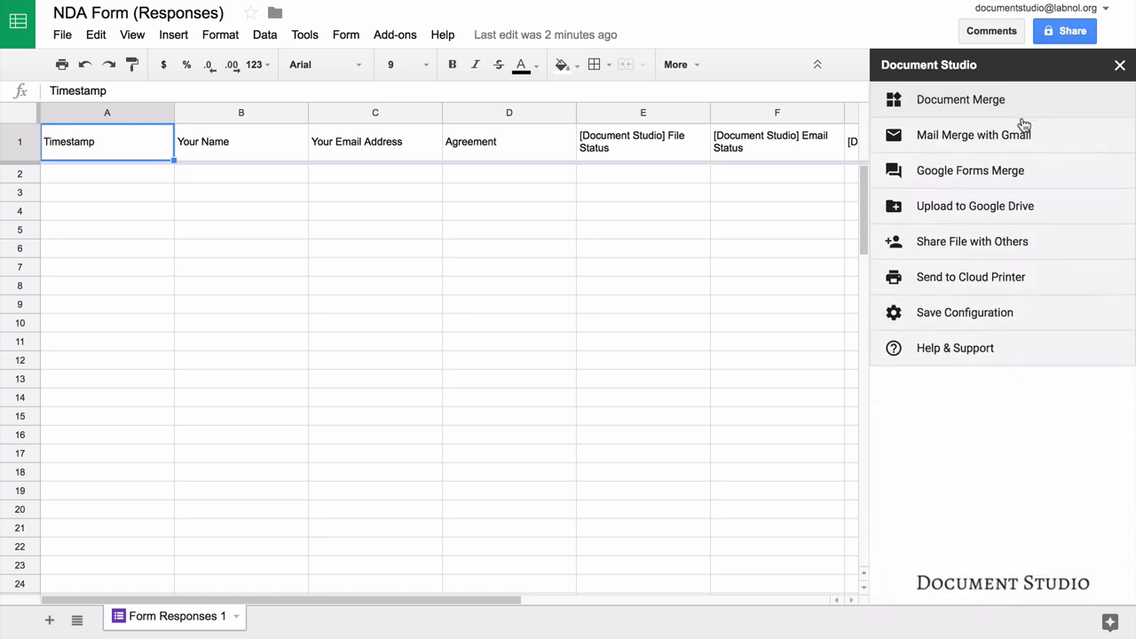
mouse_move(1076, 171)
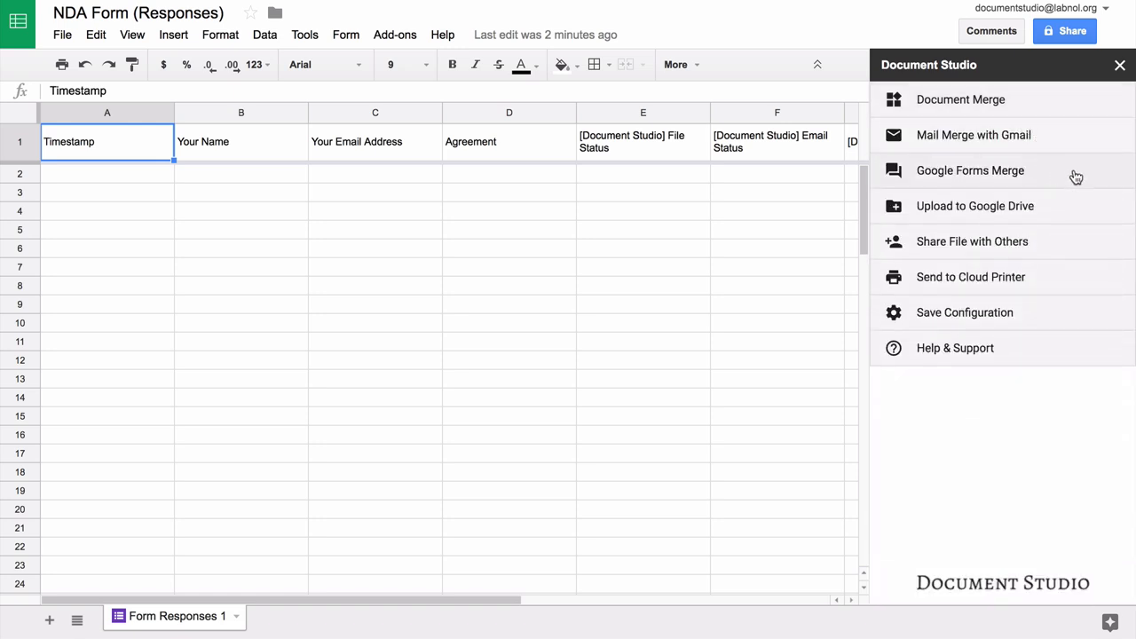
click(969, 170)
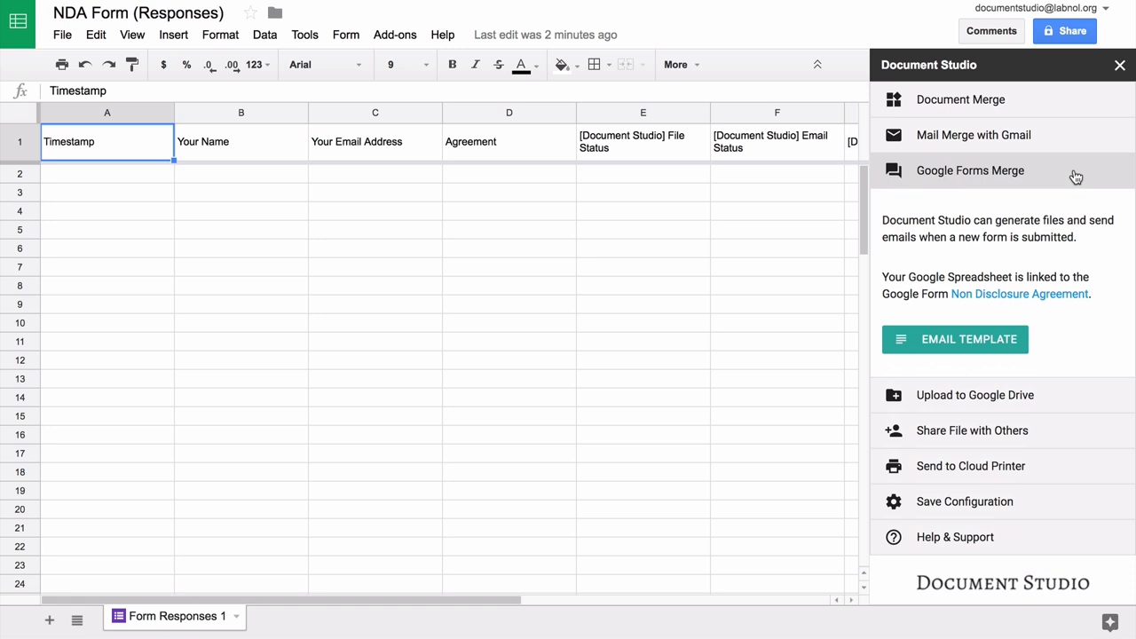
mouse_move(955, 339)
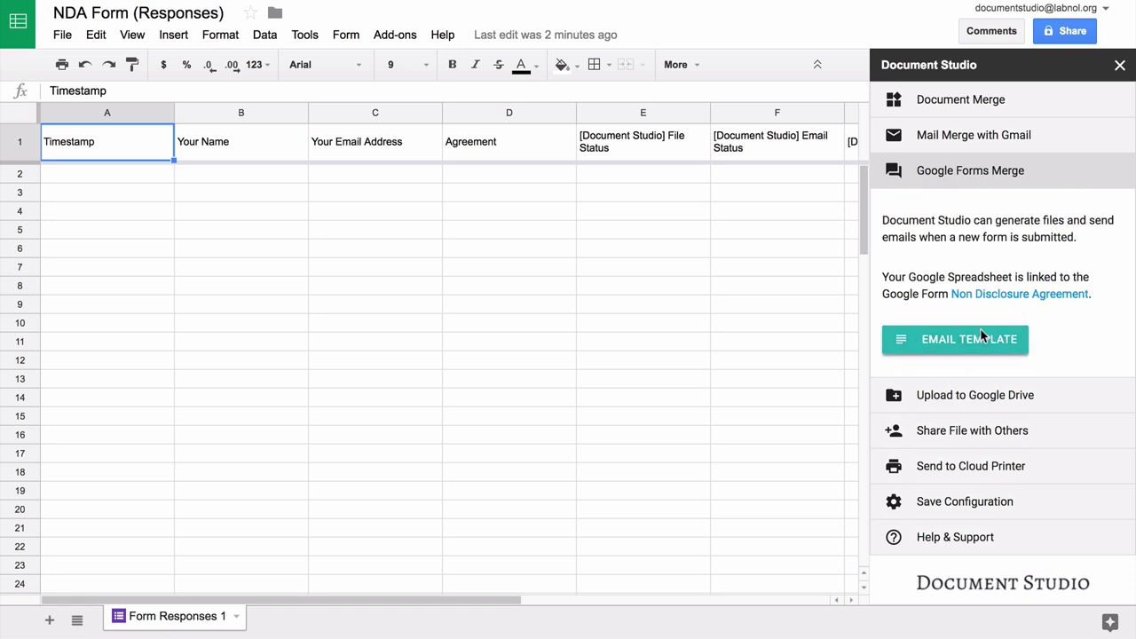
click(955, 339)
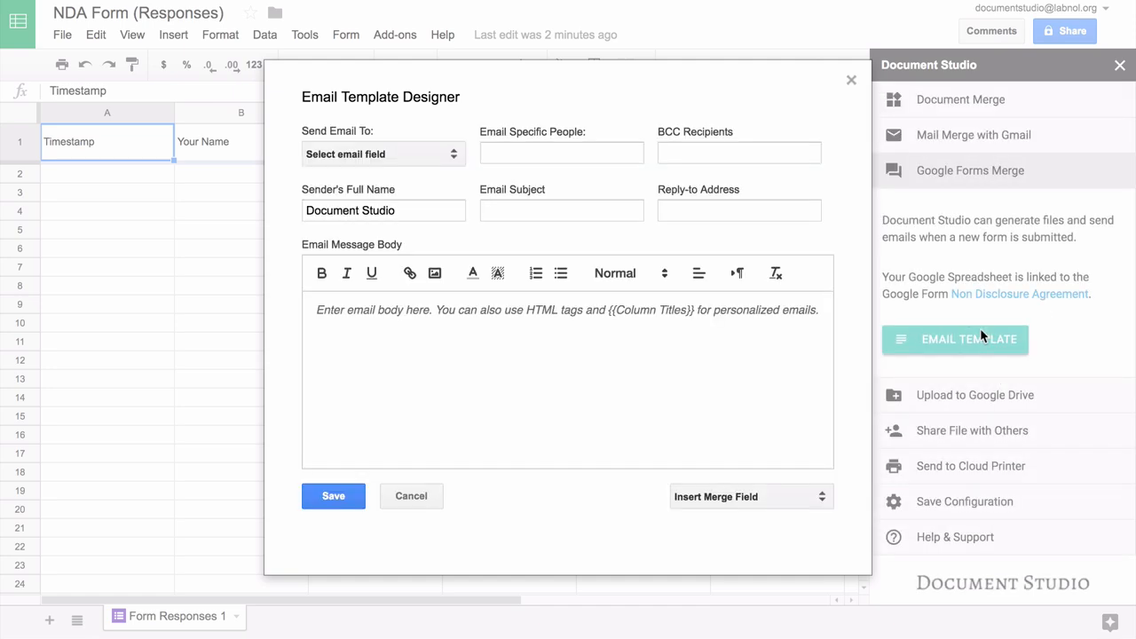
Compose the body: Dear {{Your Name}}, A copy of the agreement is attached. Thanks.
click(568, 373)
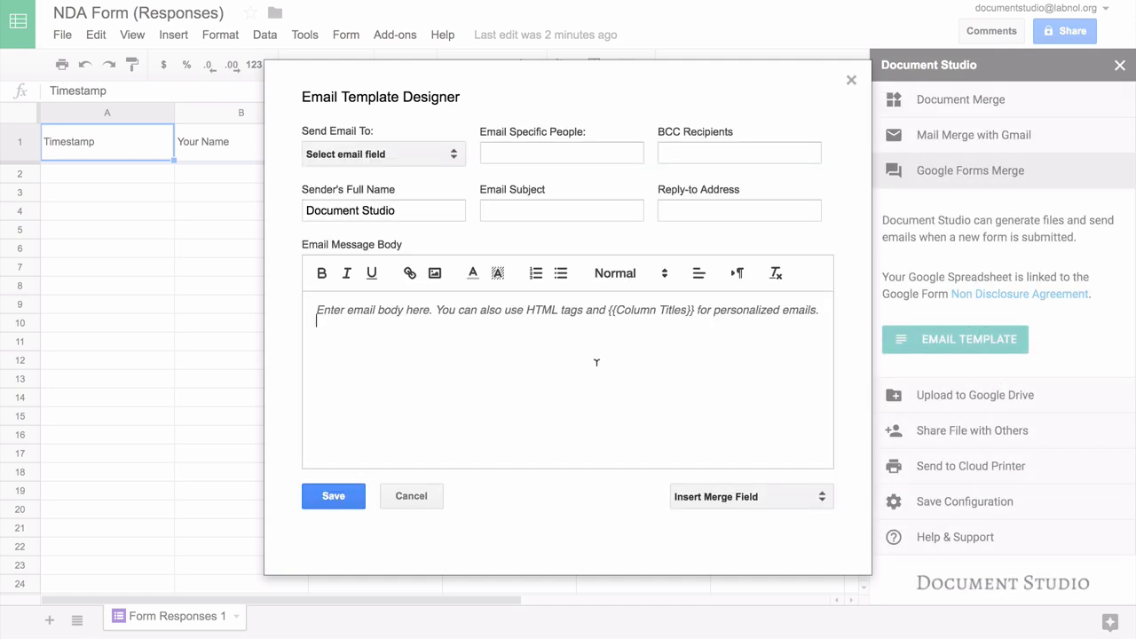
text(Dear)
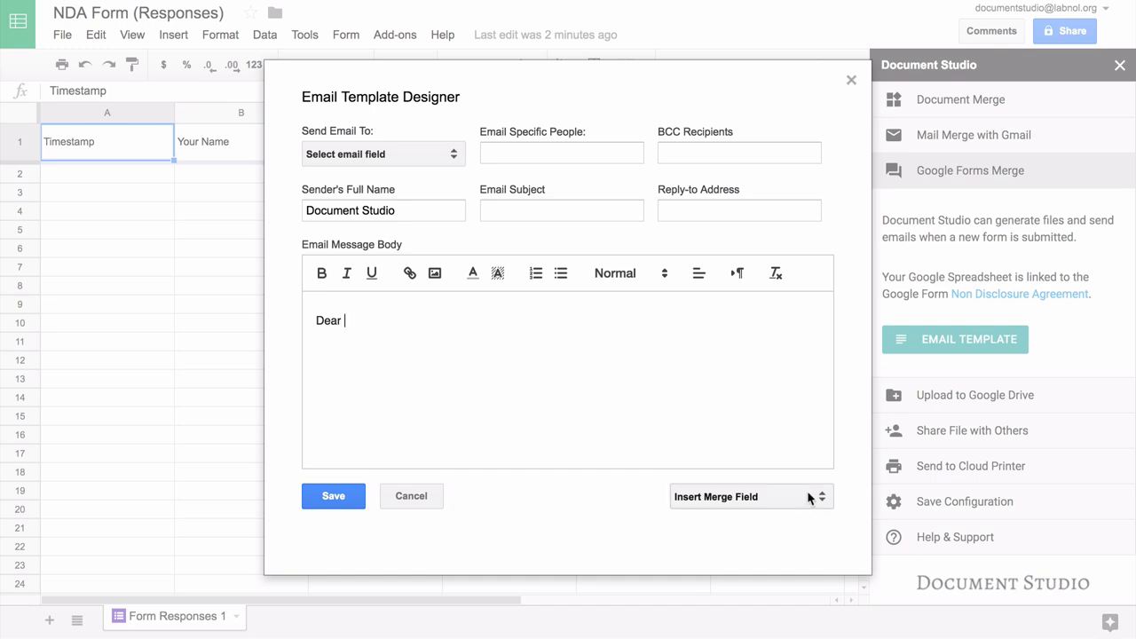
click(749, 497)
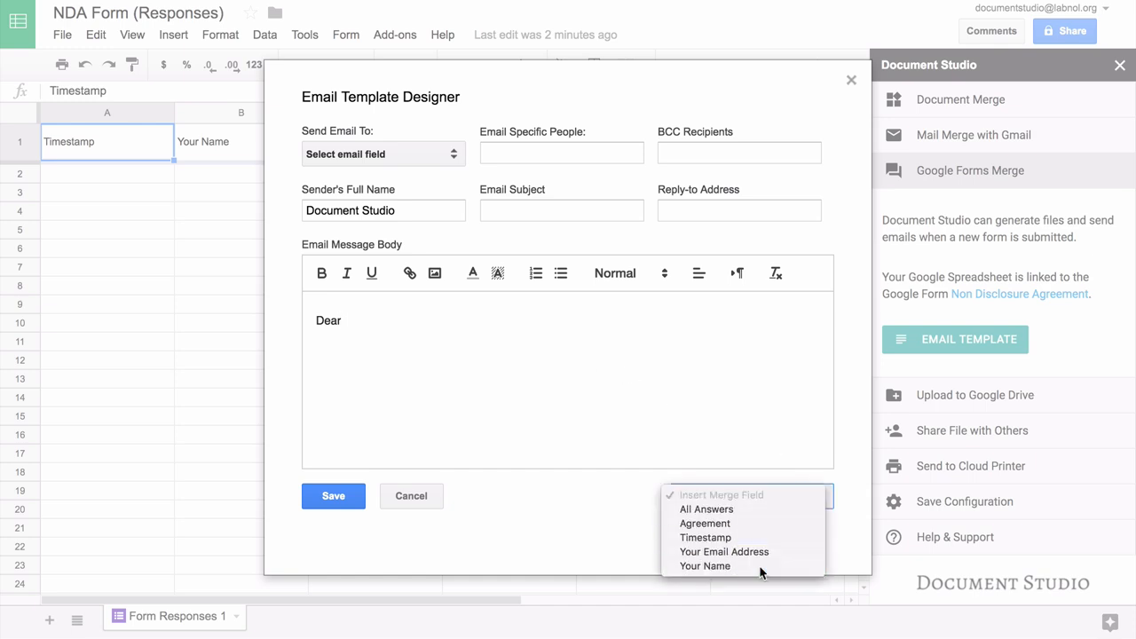
click(705, 565)
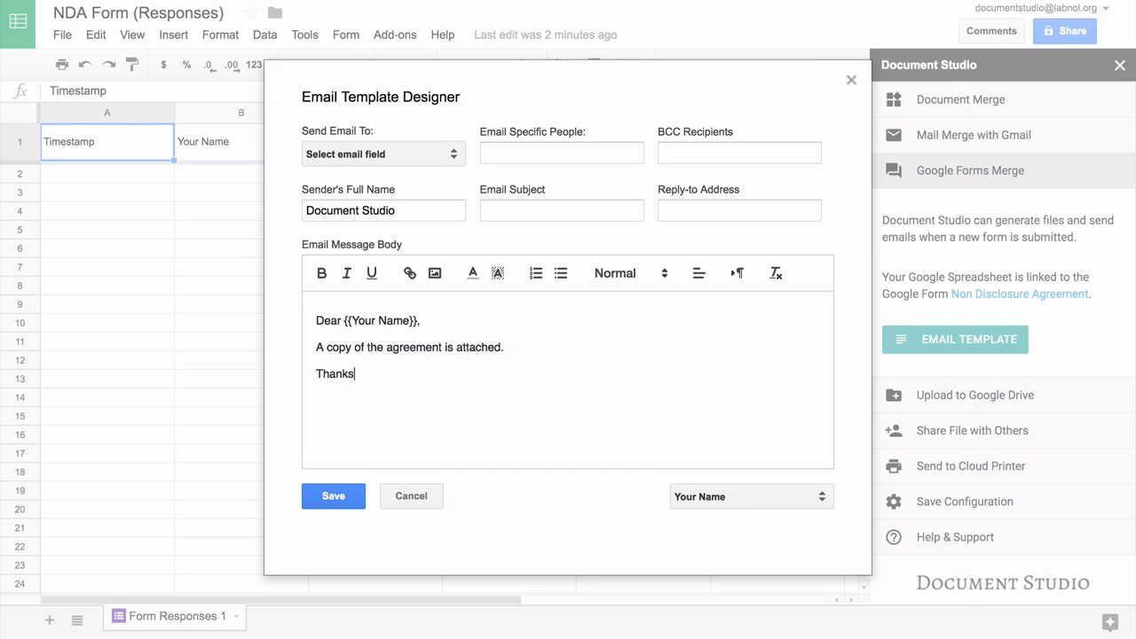
text(.)
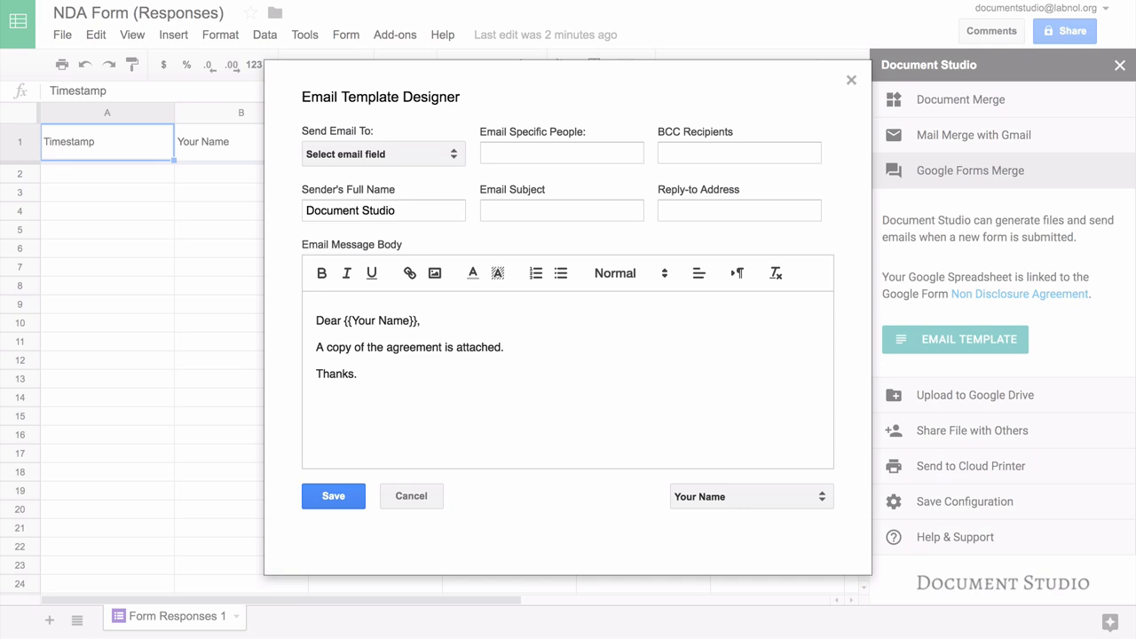
click(435, 274)
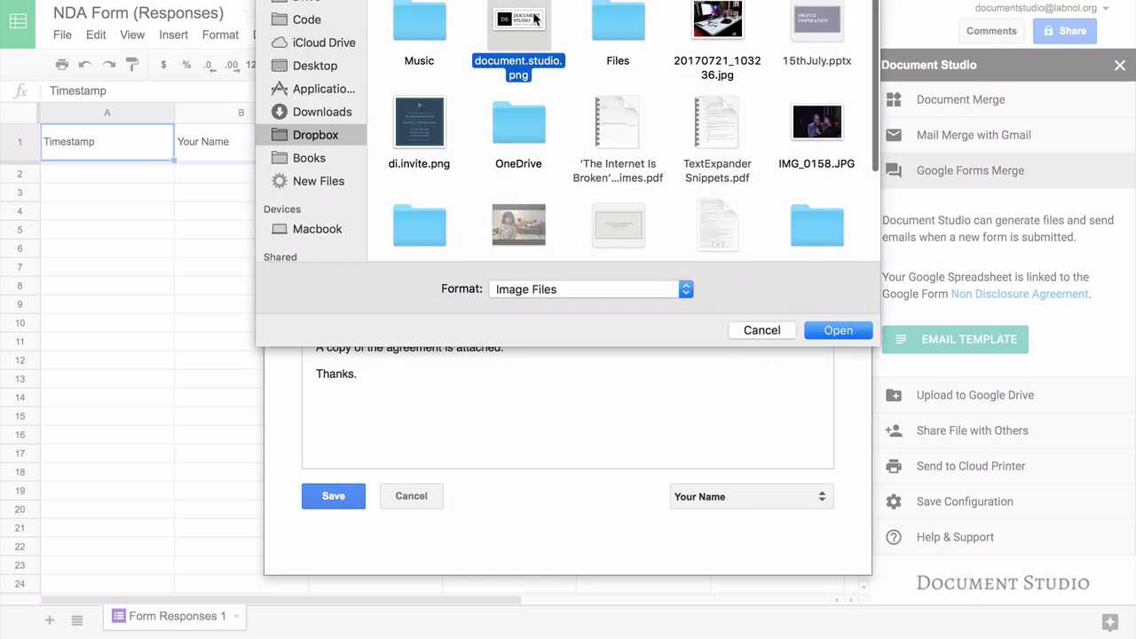
Insert the document.studio.png logo into the email message.
click(839, 331)
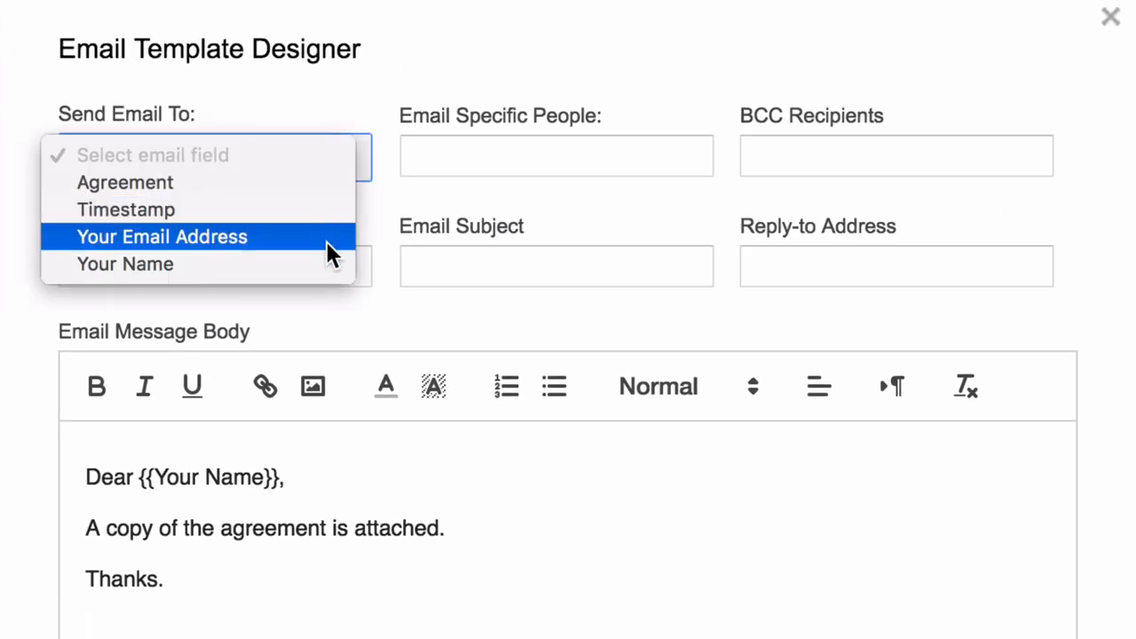
click(162, 236)
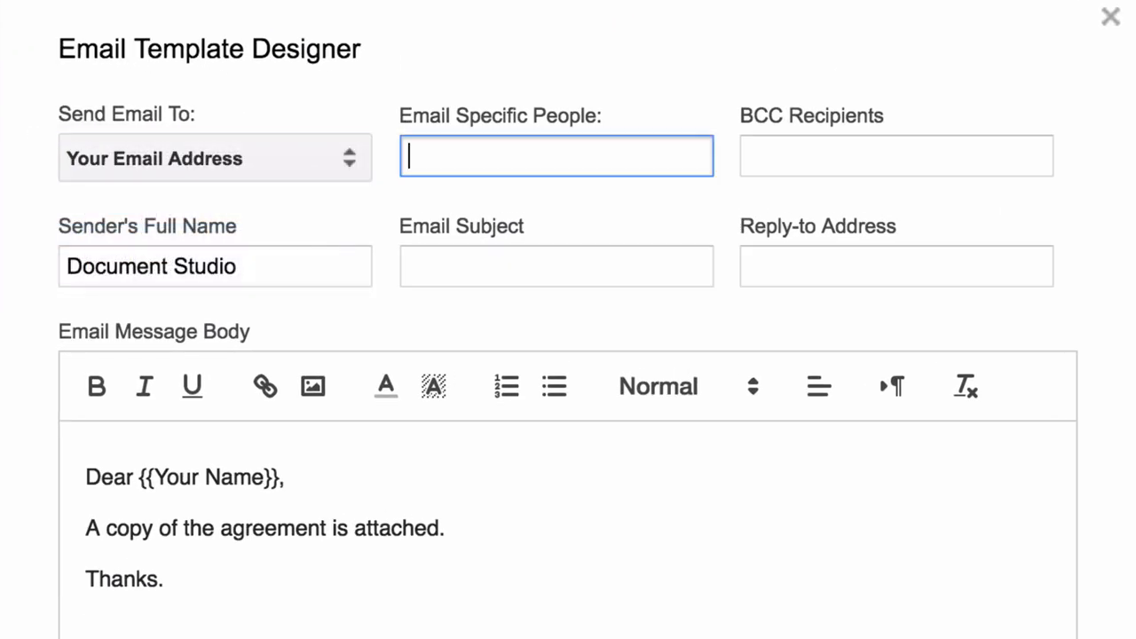
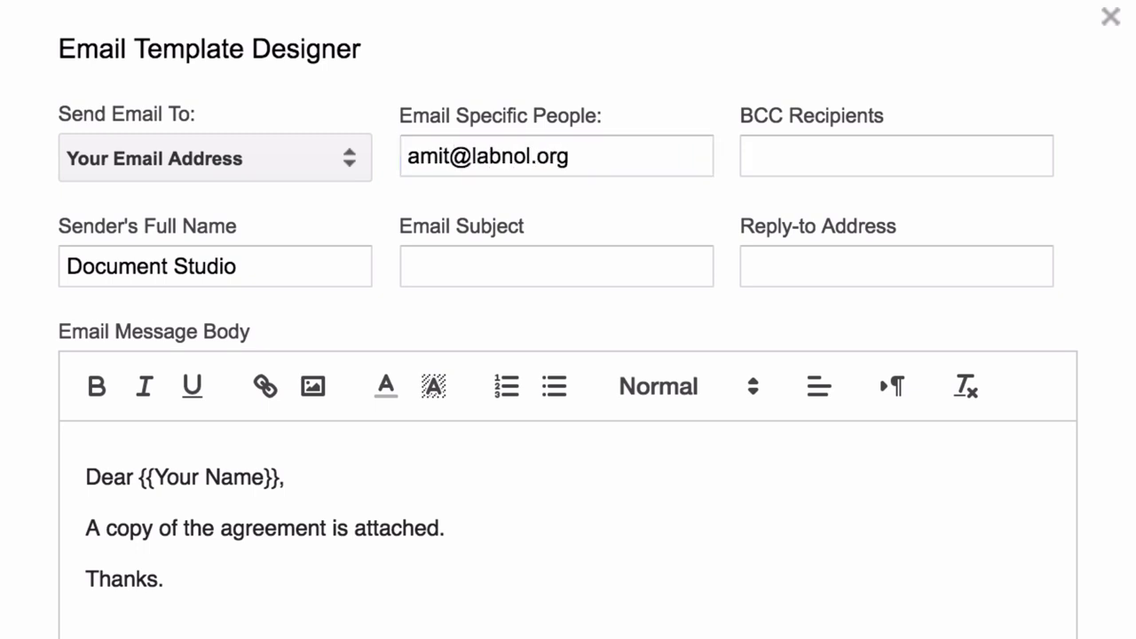
text(Agree)
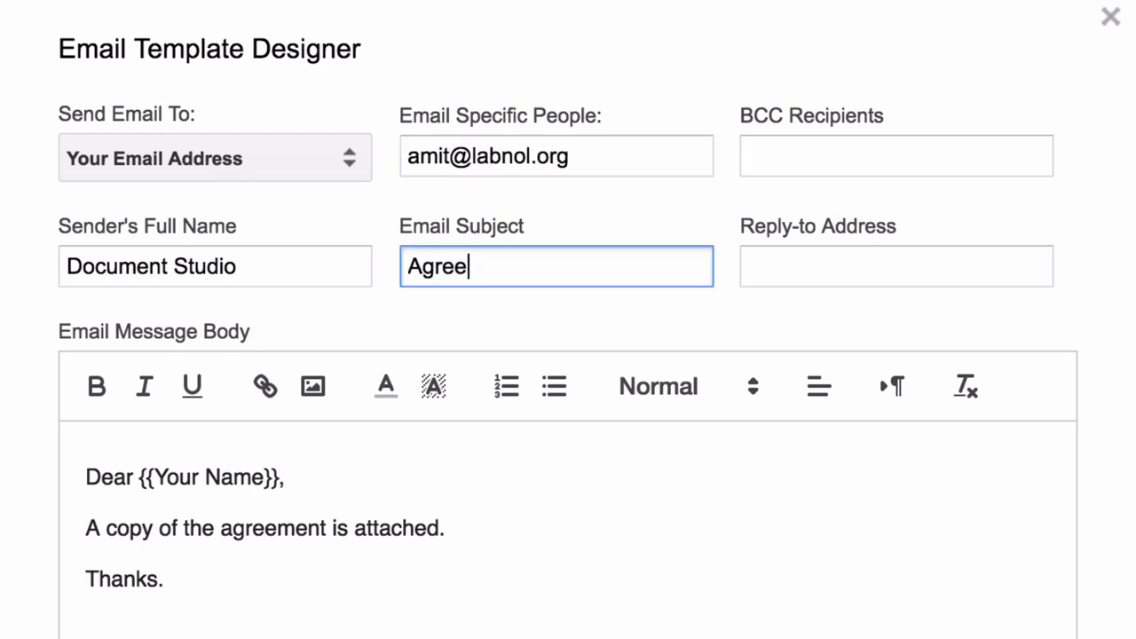
text(ment with {{Your N)
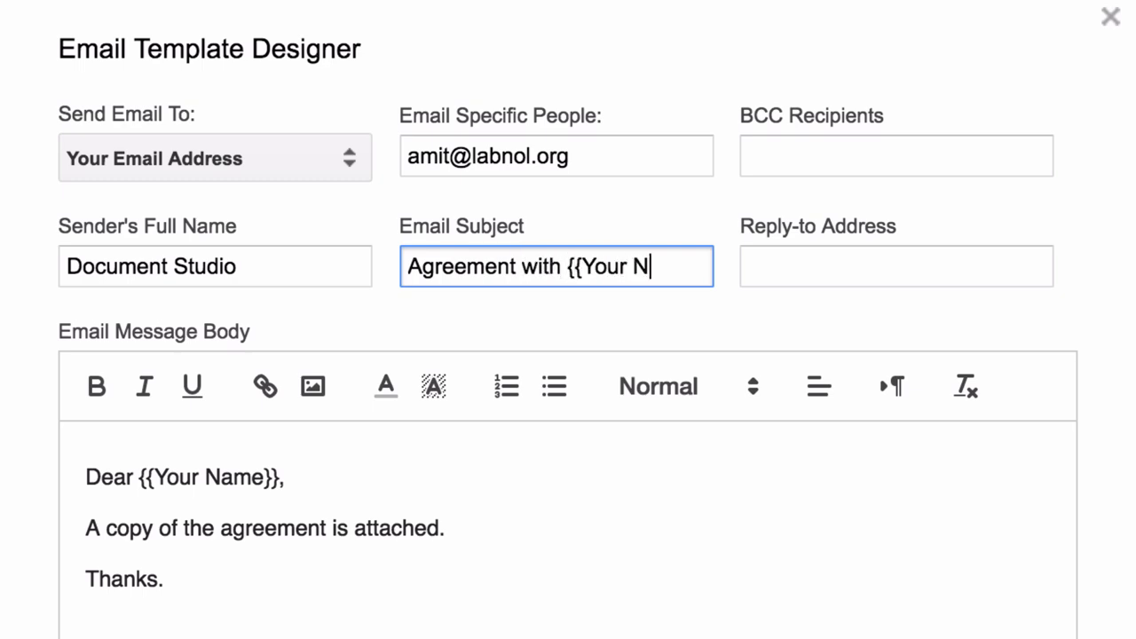
text(ame}})
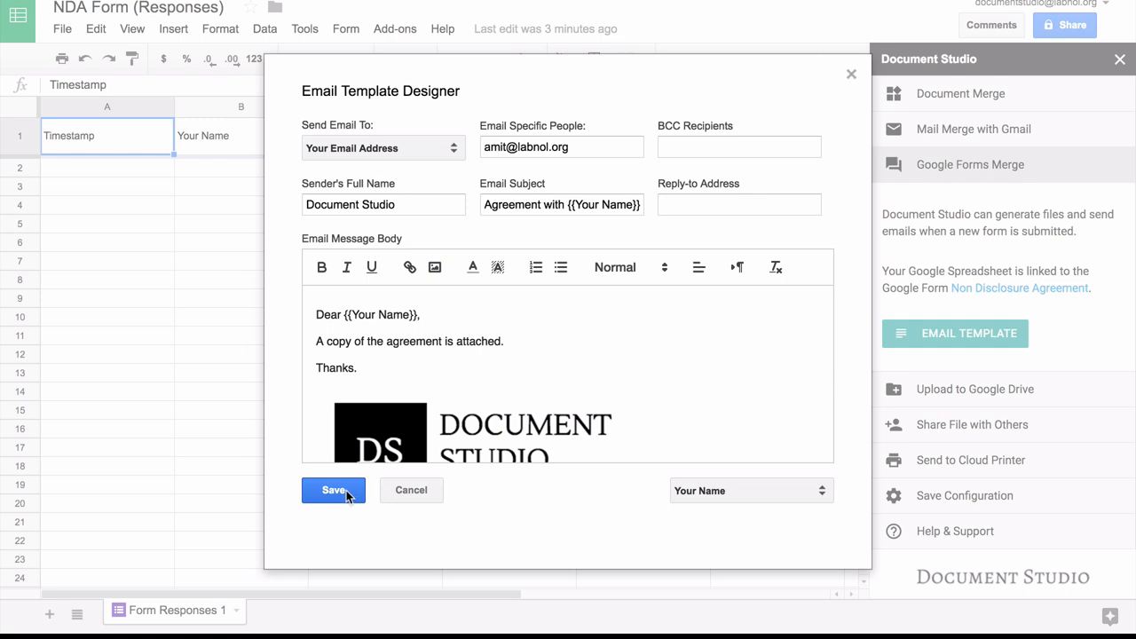
Save the email template and confirm the settings-saved message.
click(334, 490)
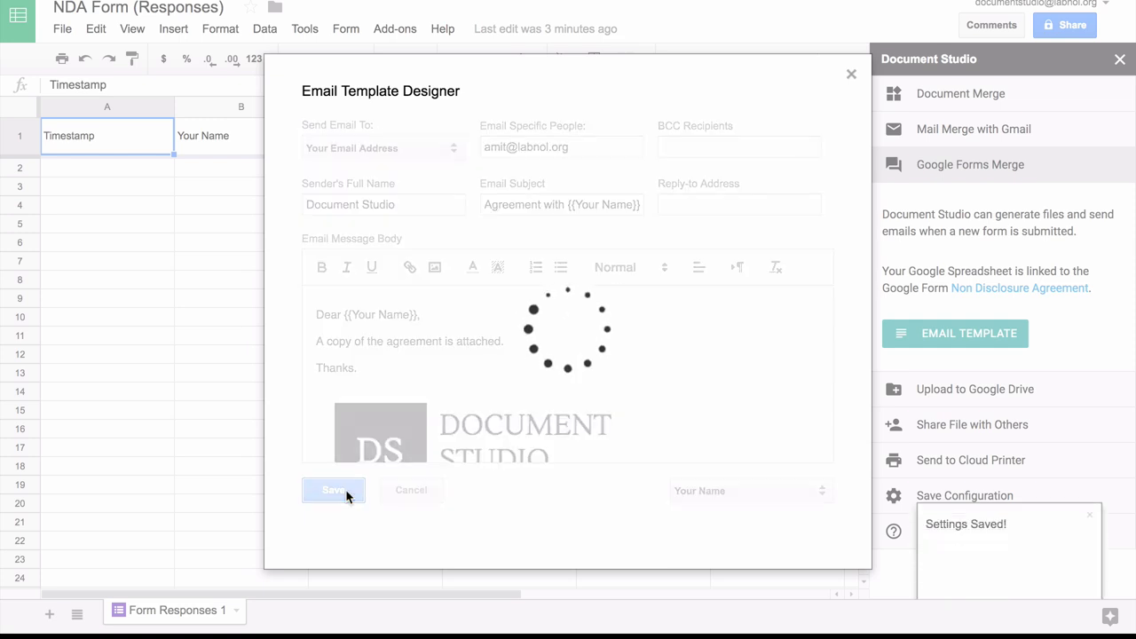
click(334, 490)
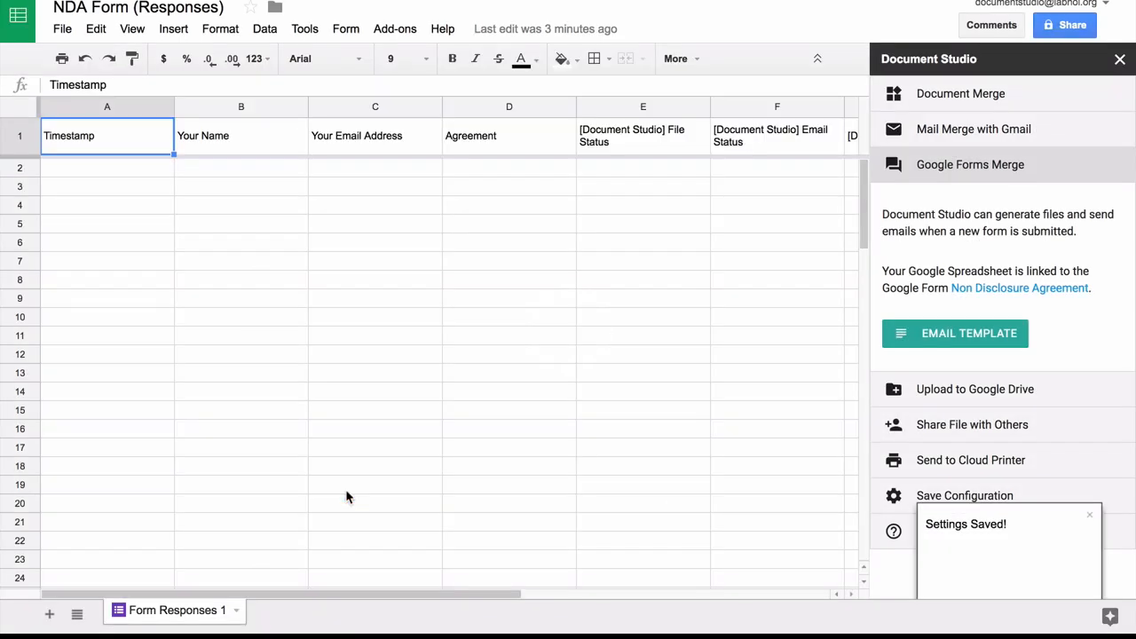
mouse_move(1048, 181)
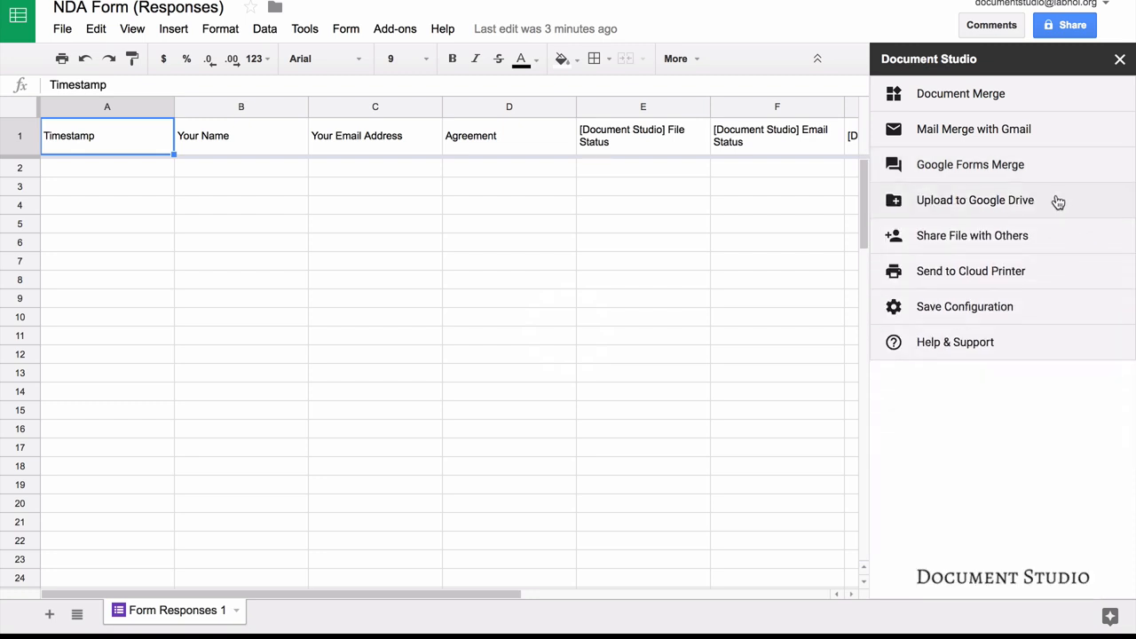
Choose the Documents Drive folder as the upload destination for merged files.
click(975, 199)
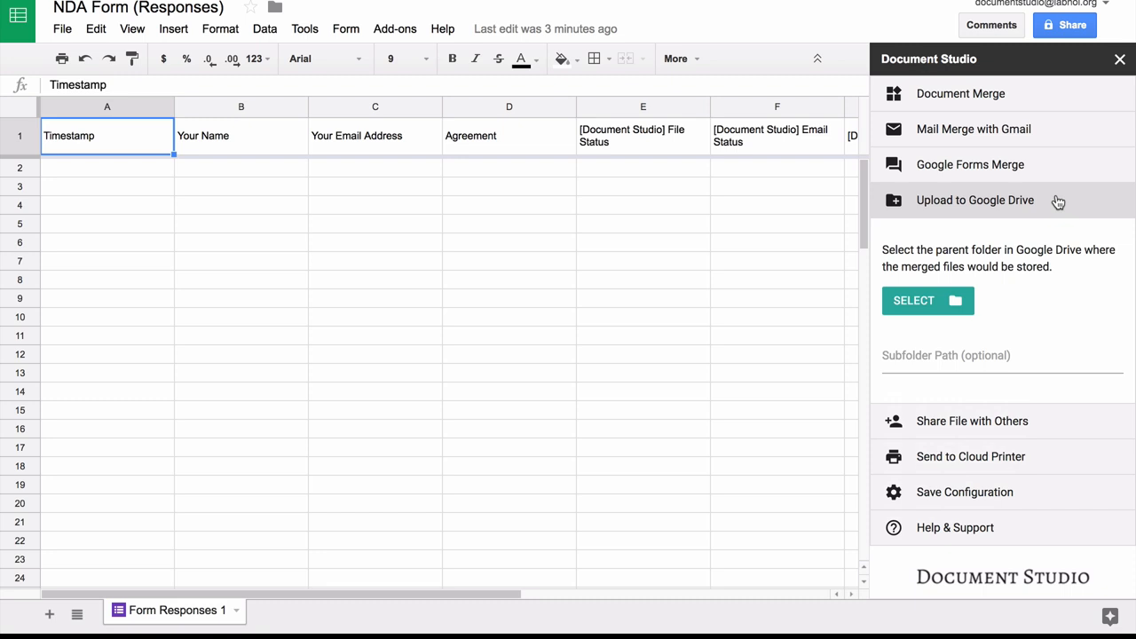
click(927, 300)
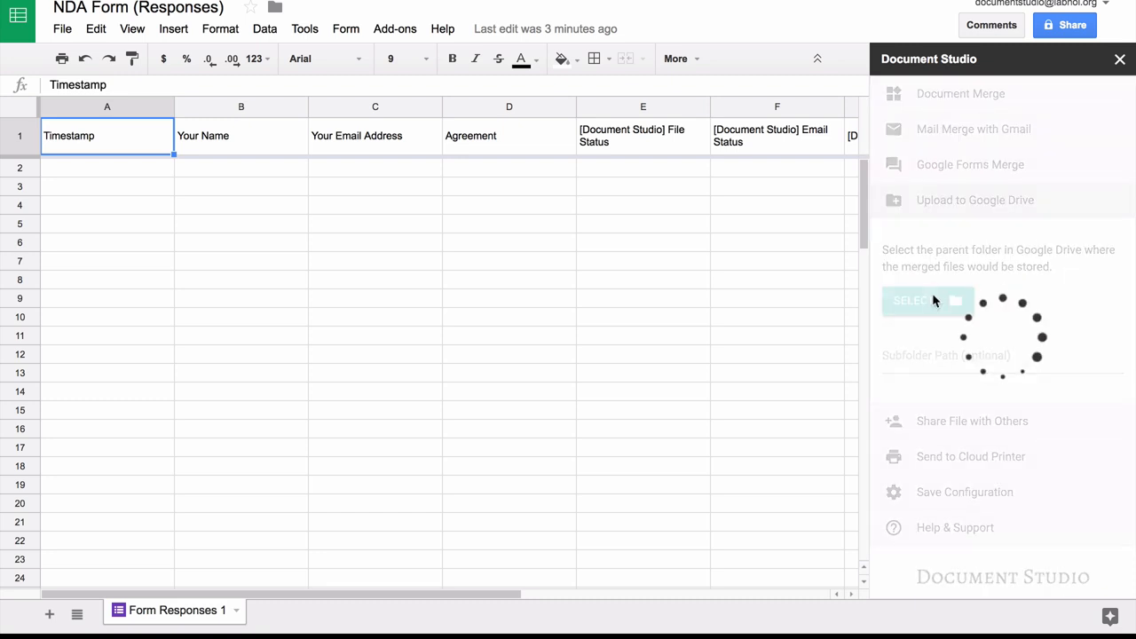
click(927, 300)
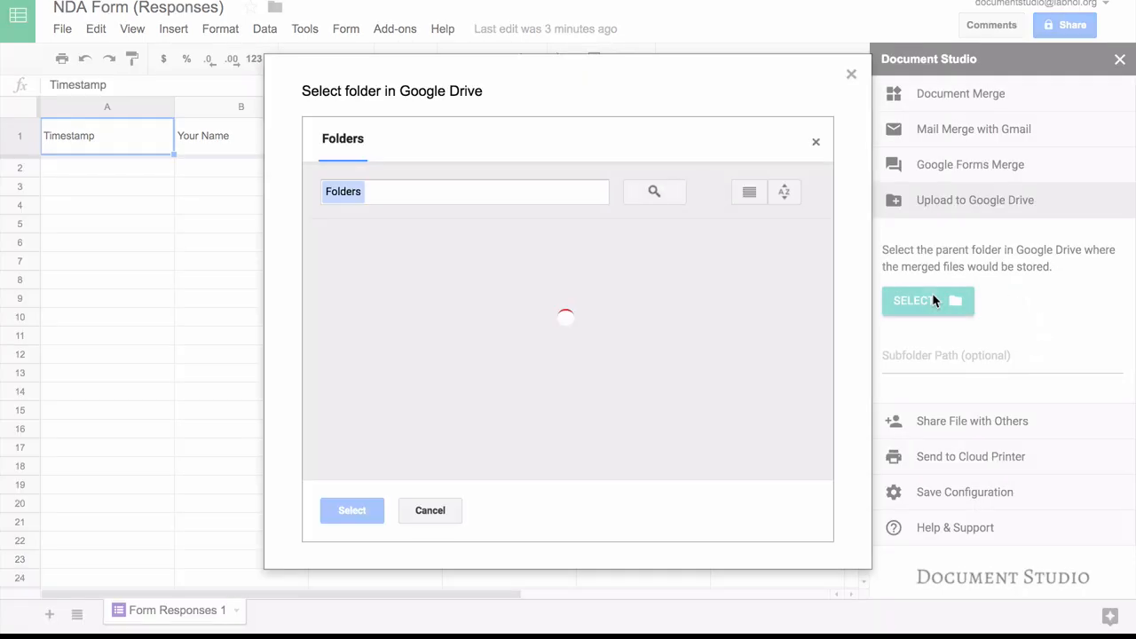
click(560, 291)
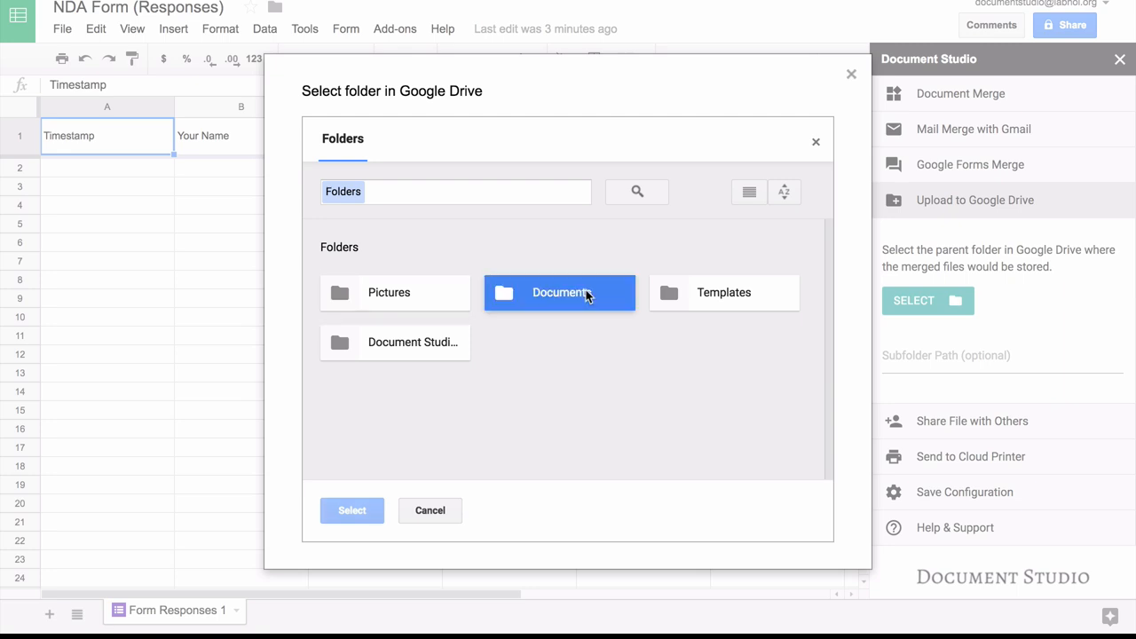
click(352, 511)
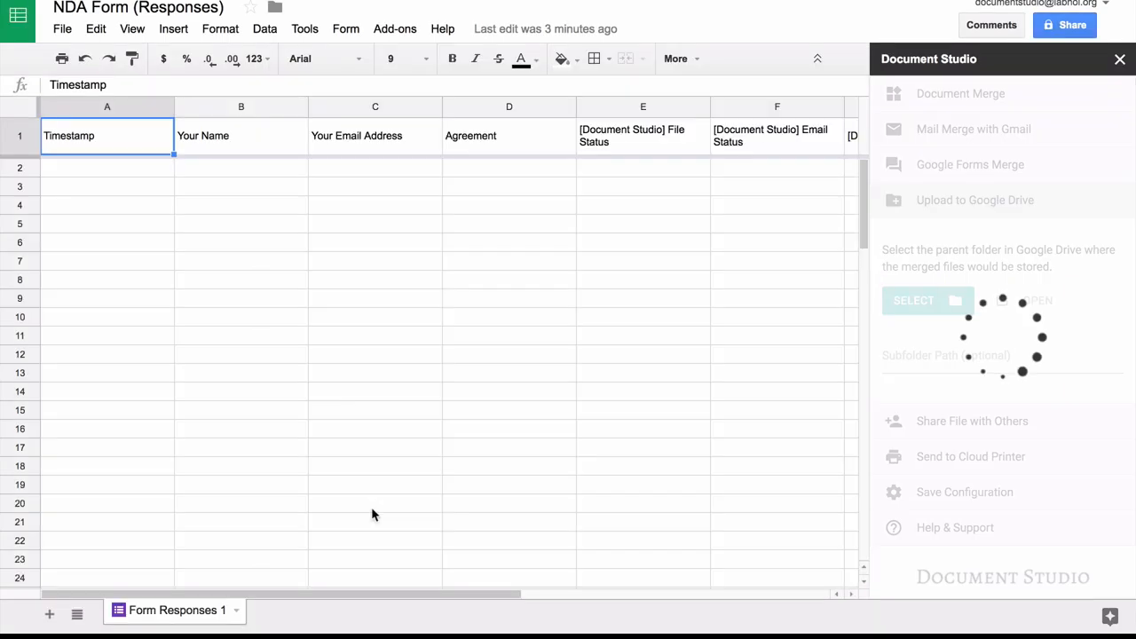
click(965, 492)
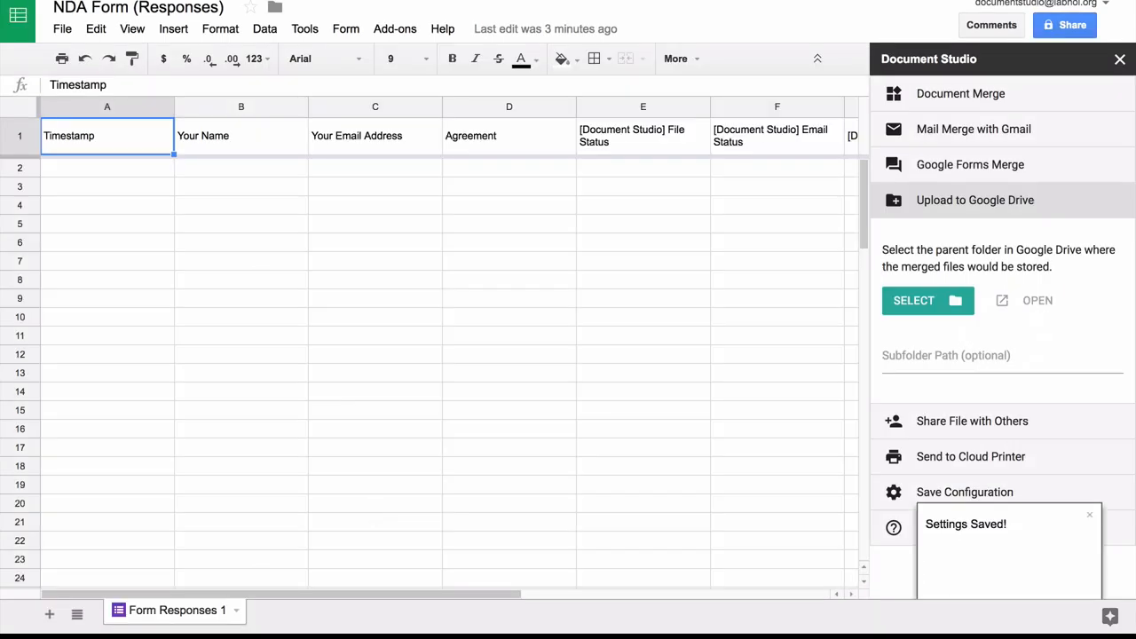
Set the subfolder path to \{{Your Name}} so each submitter gets their own folder.
click(1002, 355)
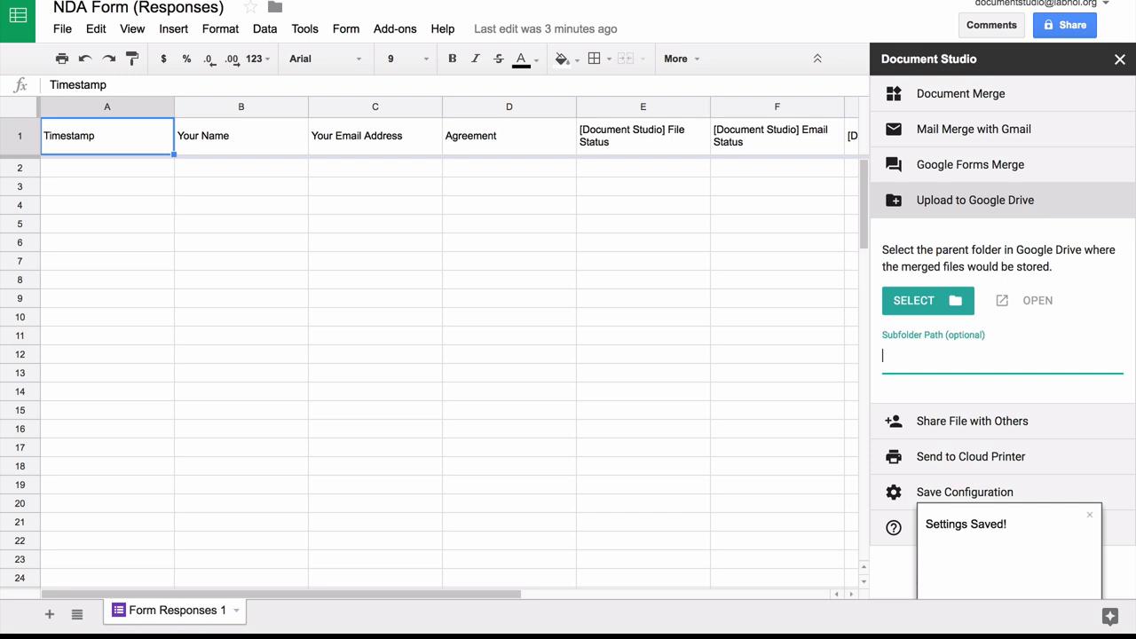
text(\\{{Y)
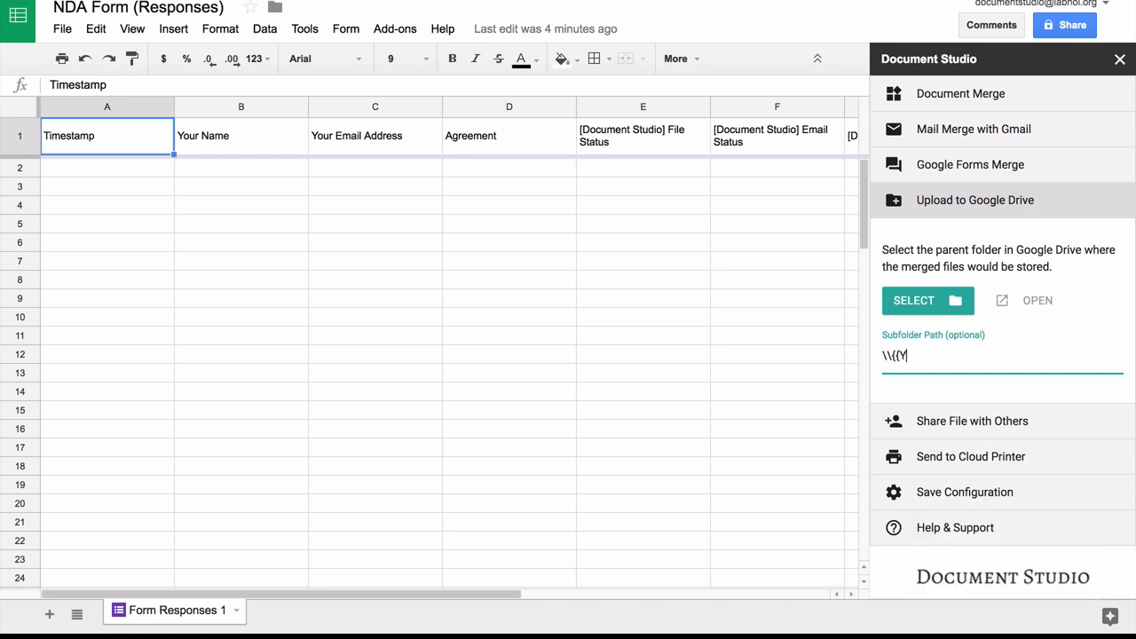
text({Your Name)
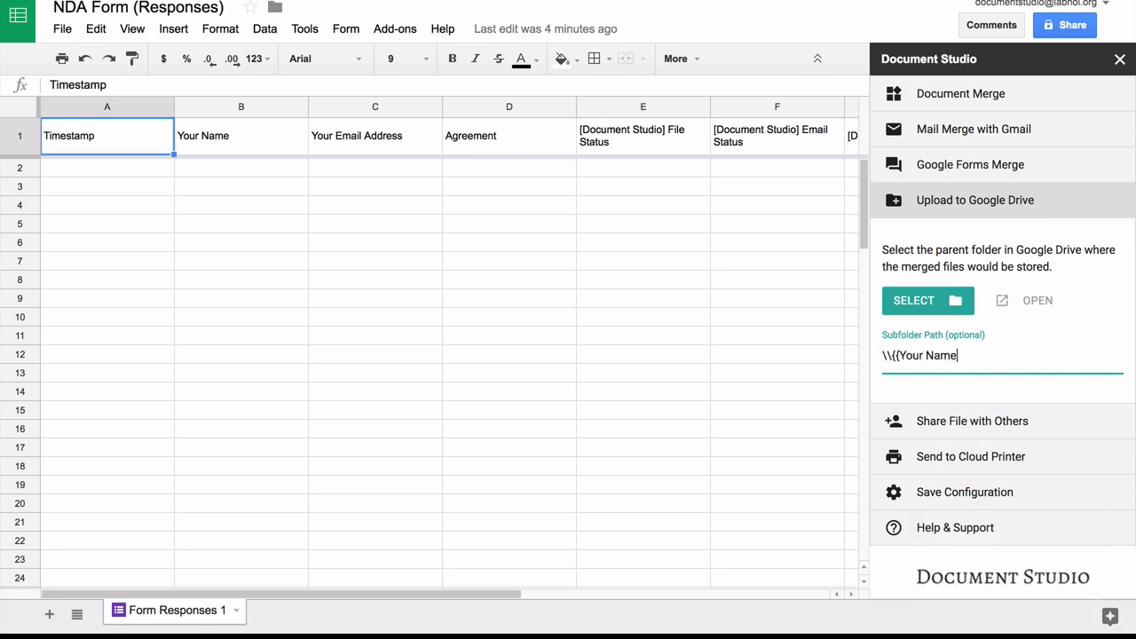
text(}})
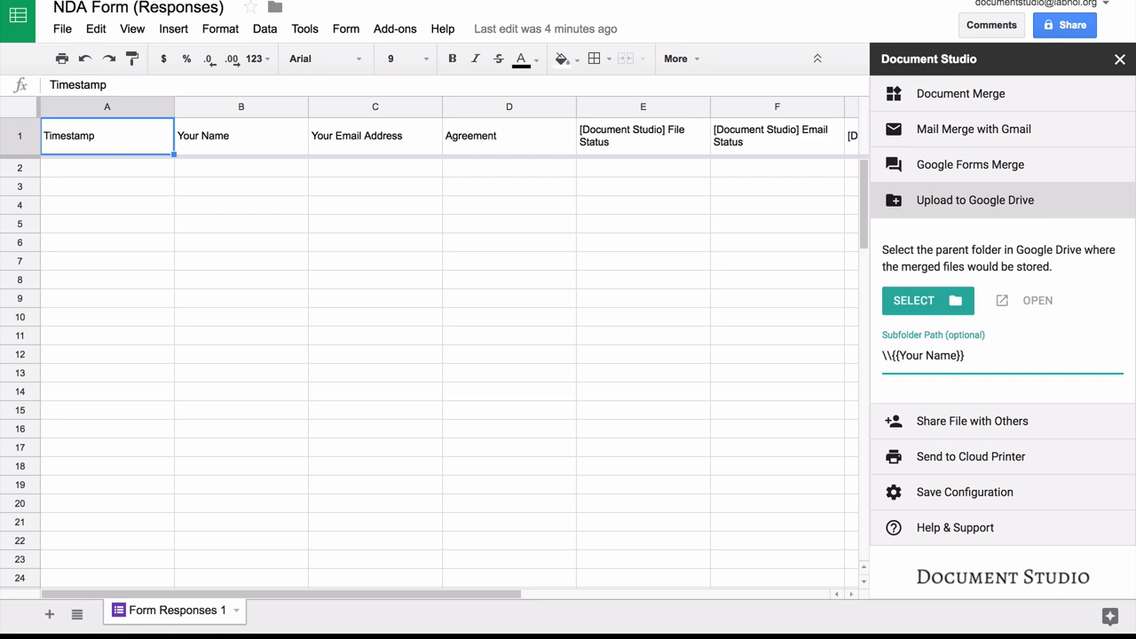
mouse_move(1030, 406)
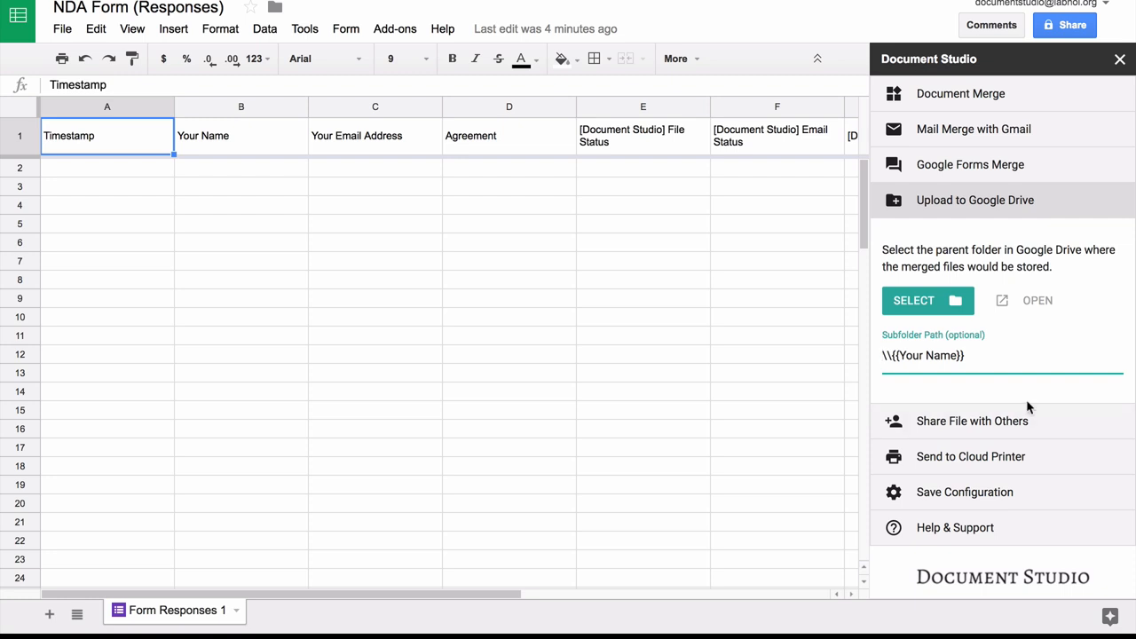
click(973, 421)
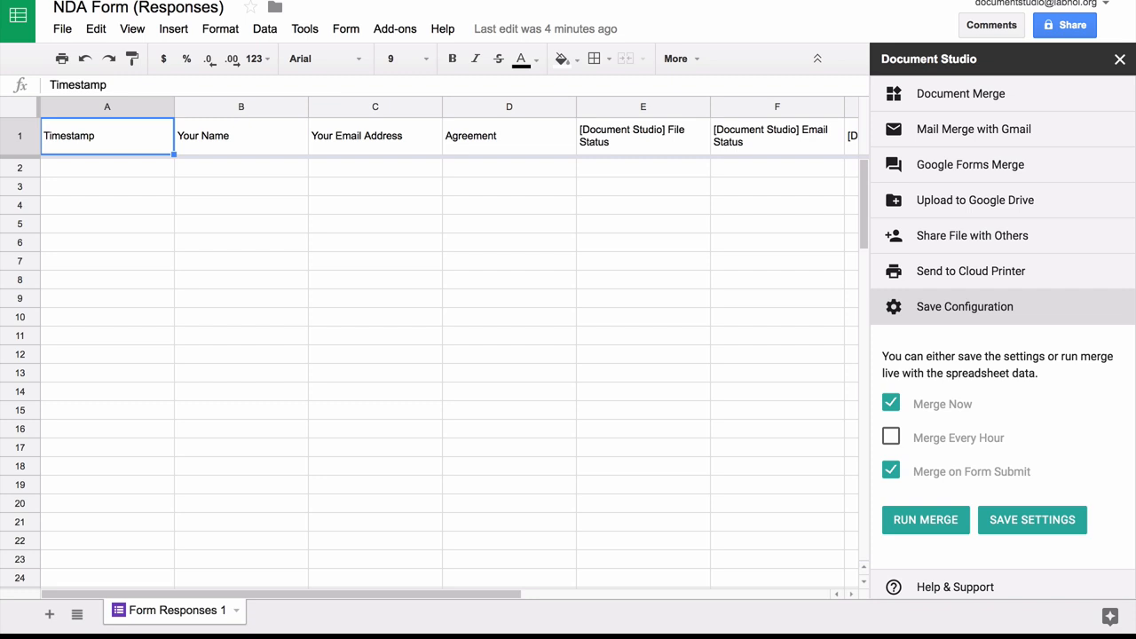
Uncheck Merge Now, keep Merge on Form Submit, and save the settings.
click(891, 405)
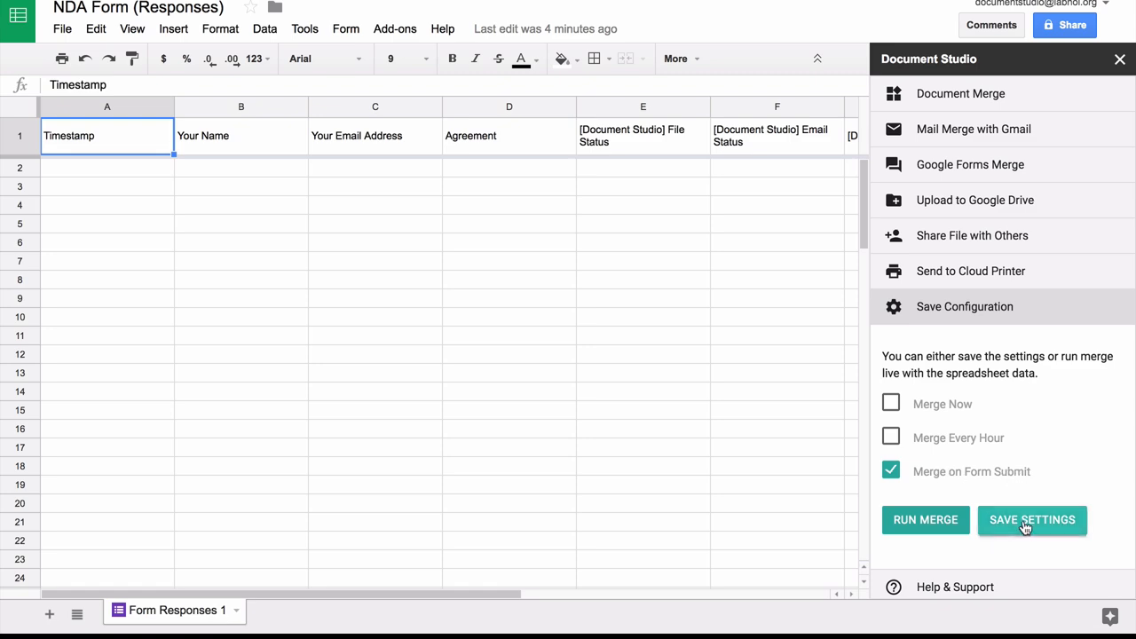
mouse_move(1033, 518)
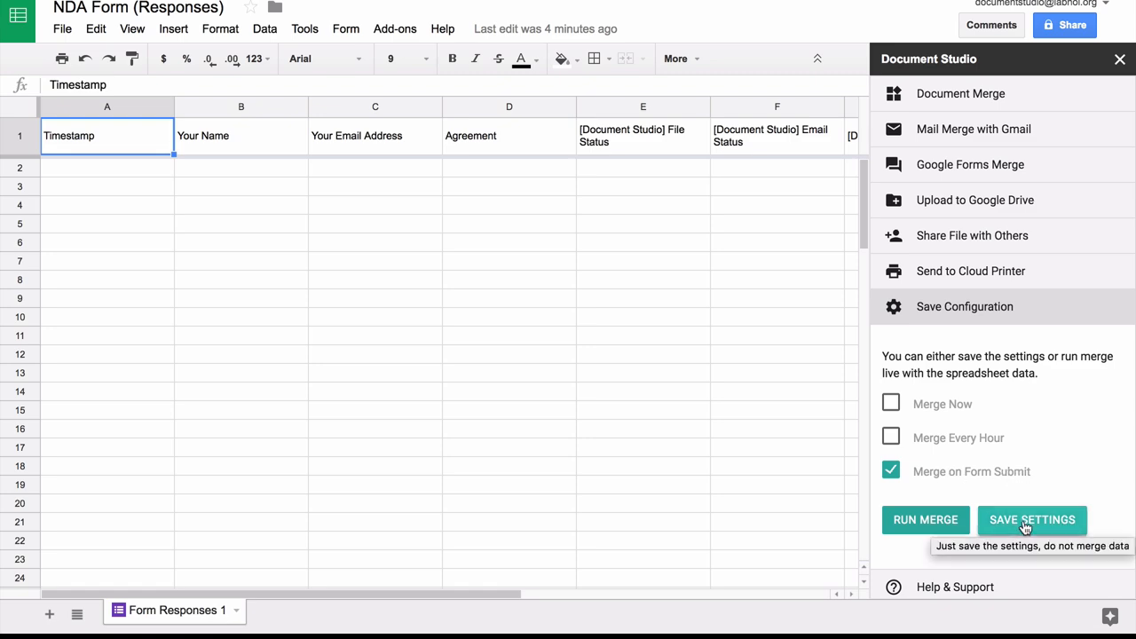
click(1033, 519)
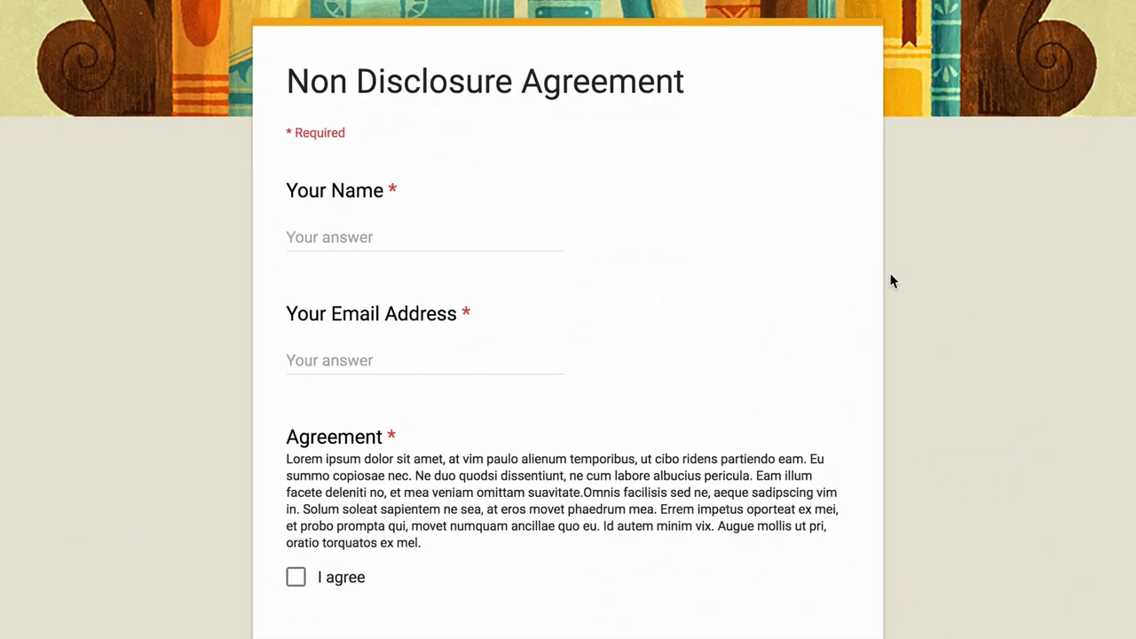
click(425, 238)
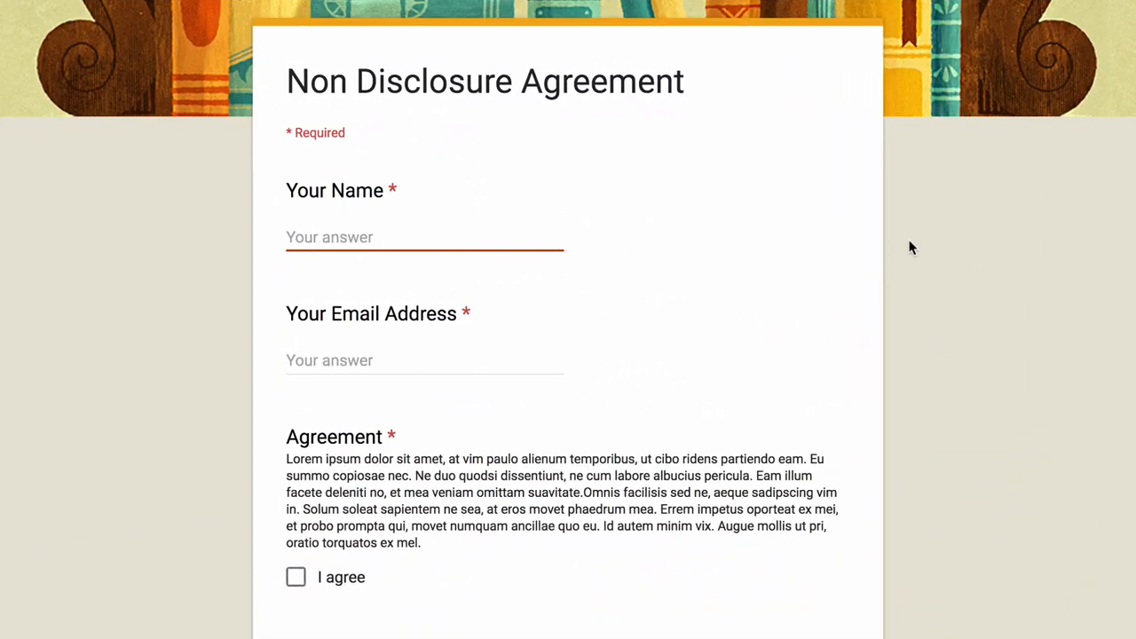
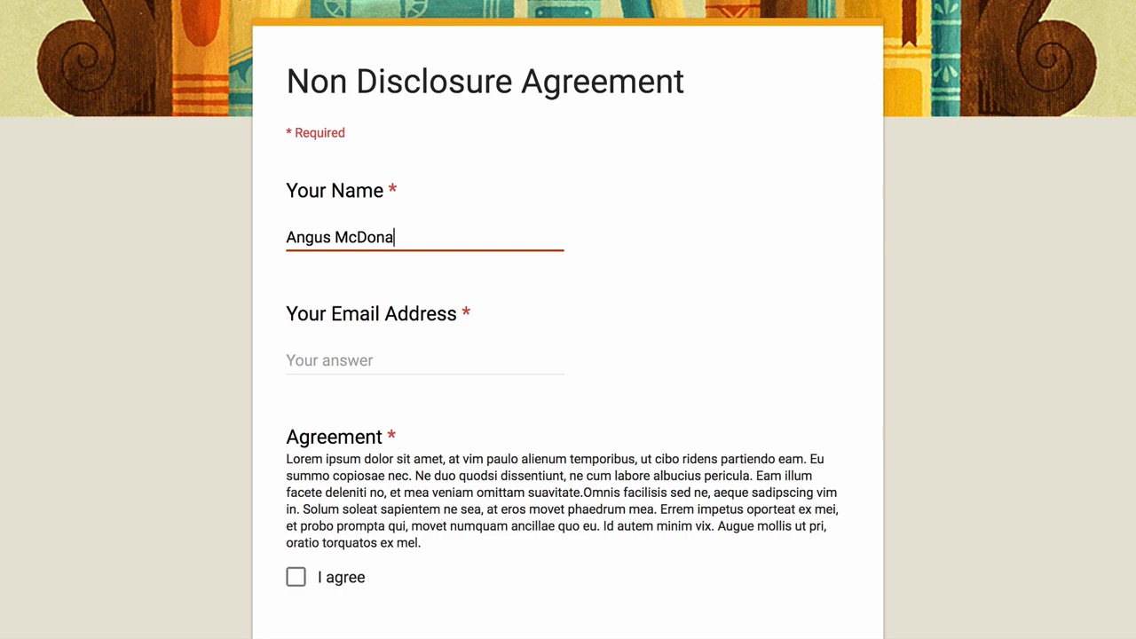
text(angus@exa)
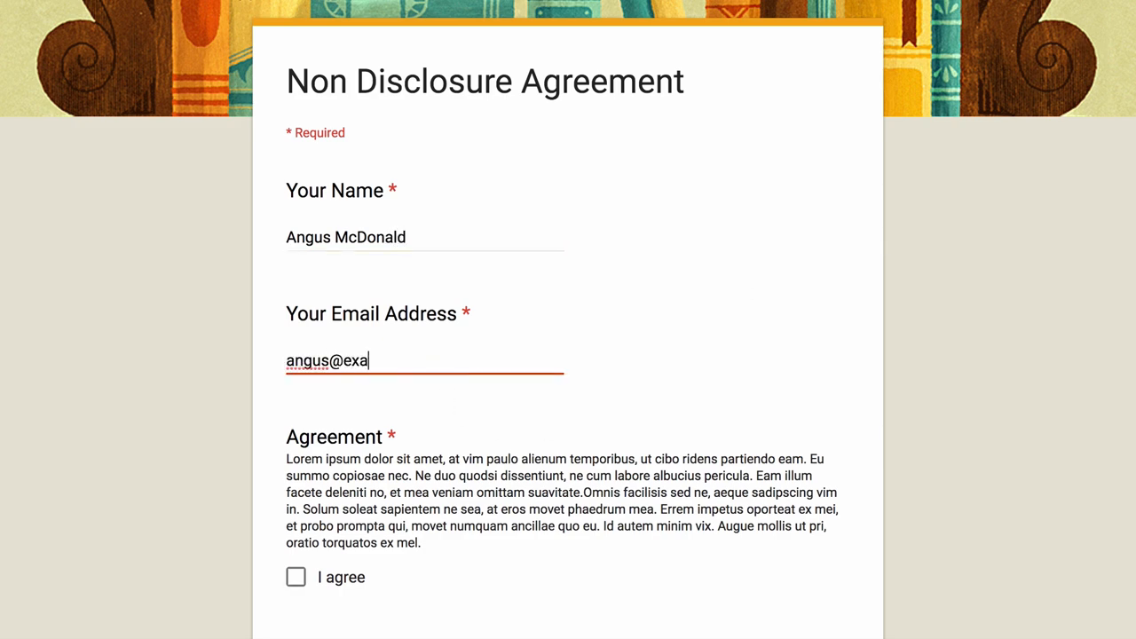
text(mple.com)
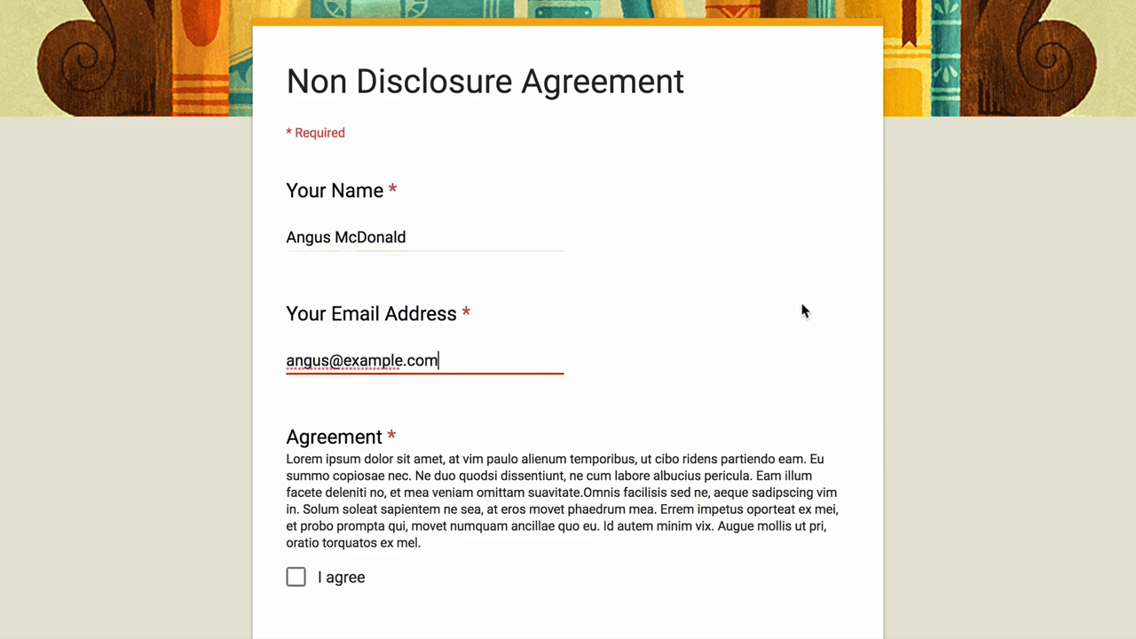
scroll(down, 3)
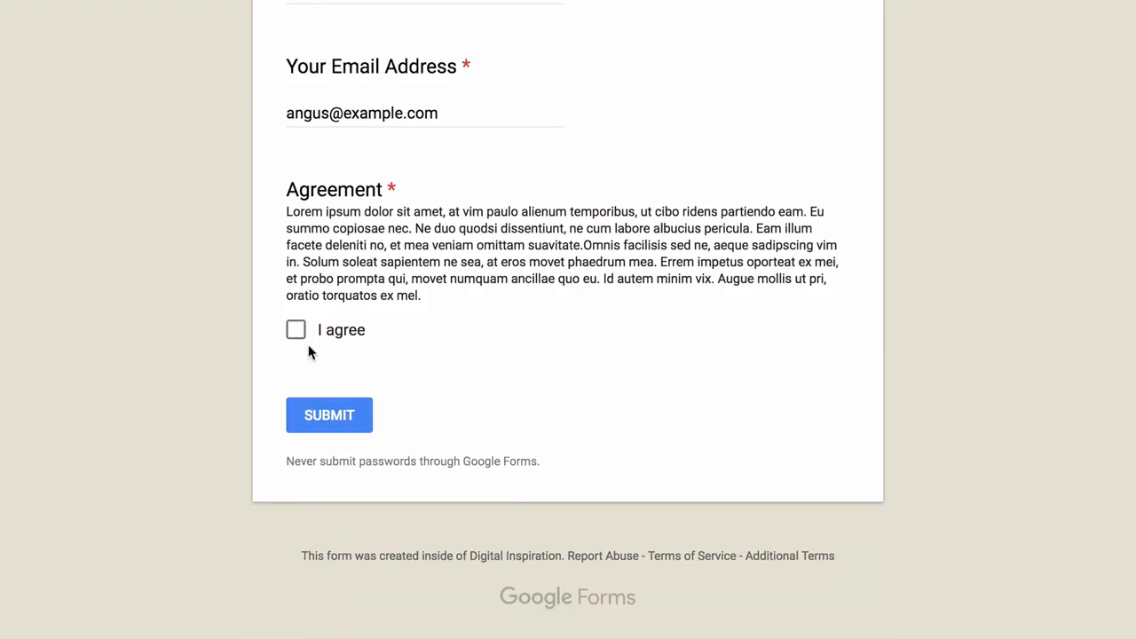
click(294, 328)
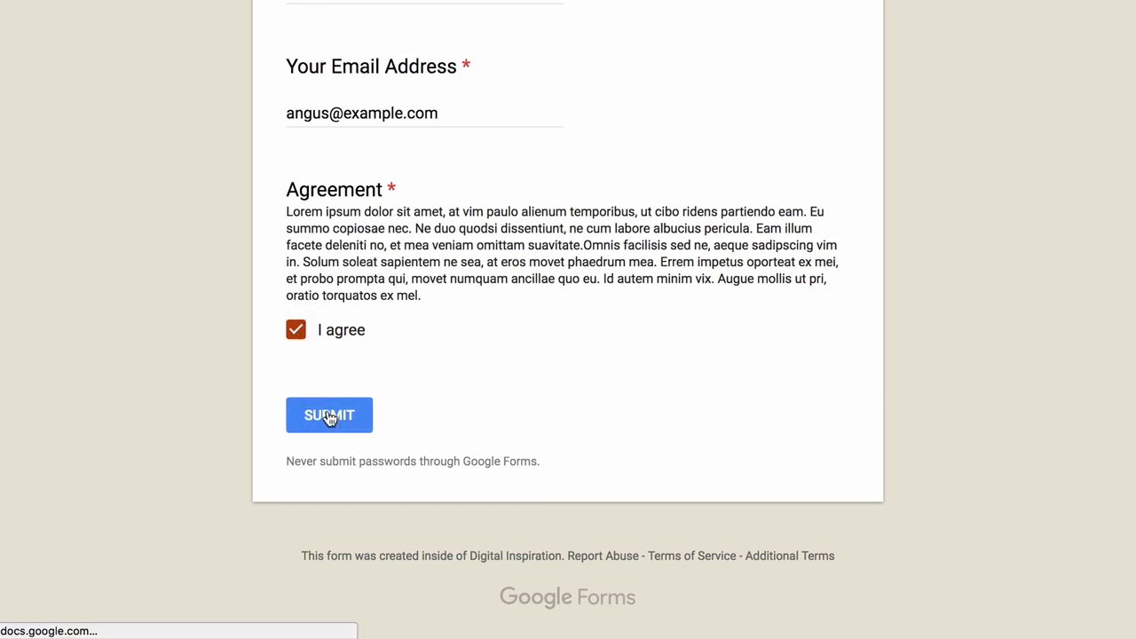
click(329, 416)
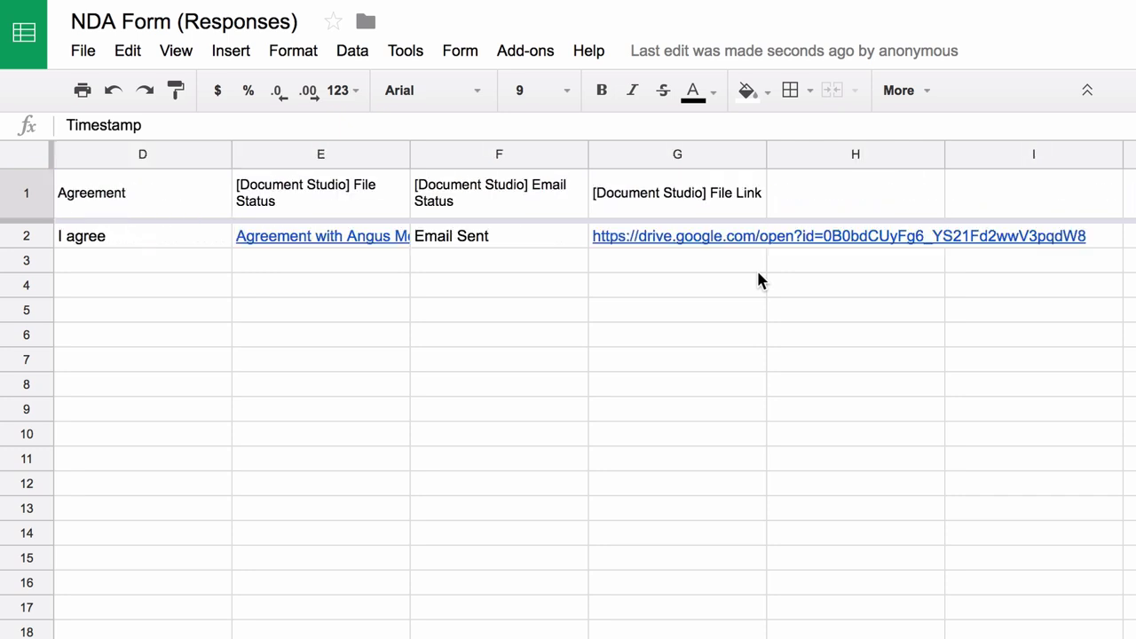
mouse_move(654, 252)
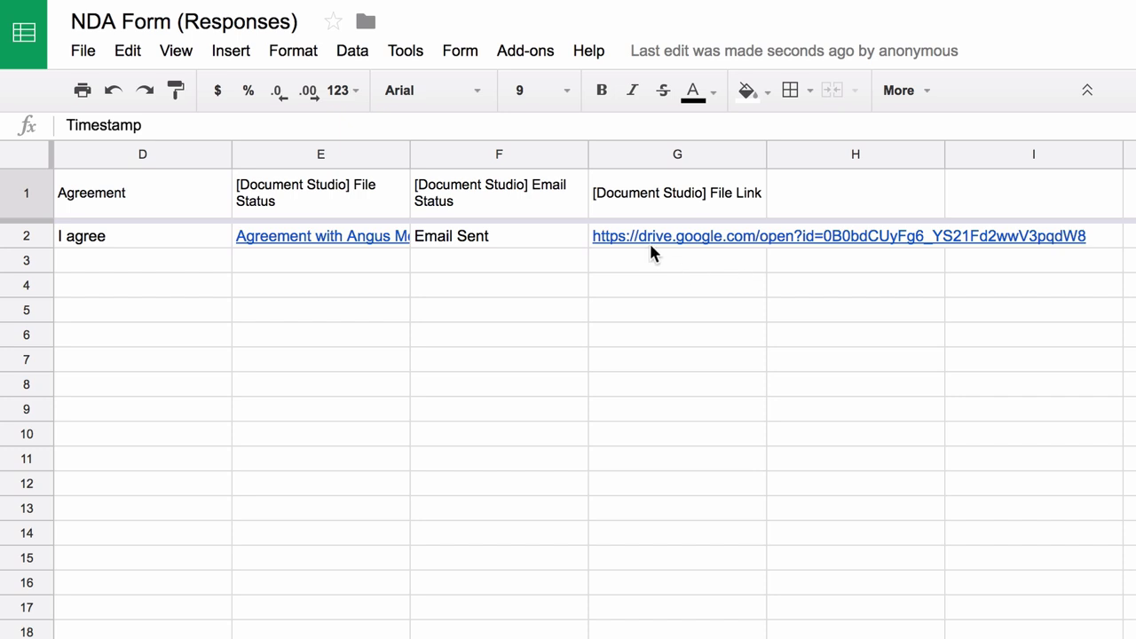
mouse_move(760, 280)
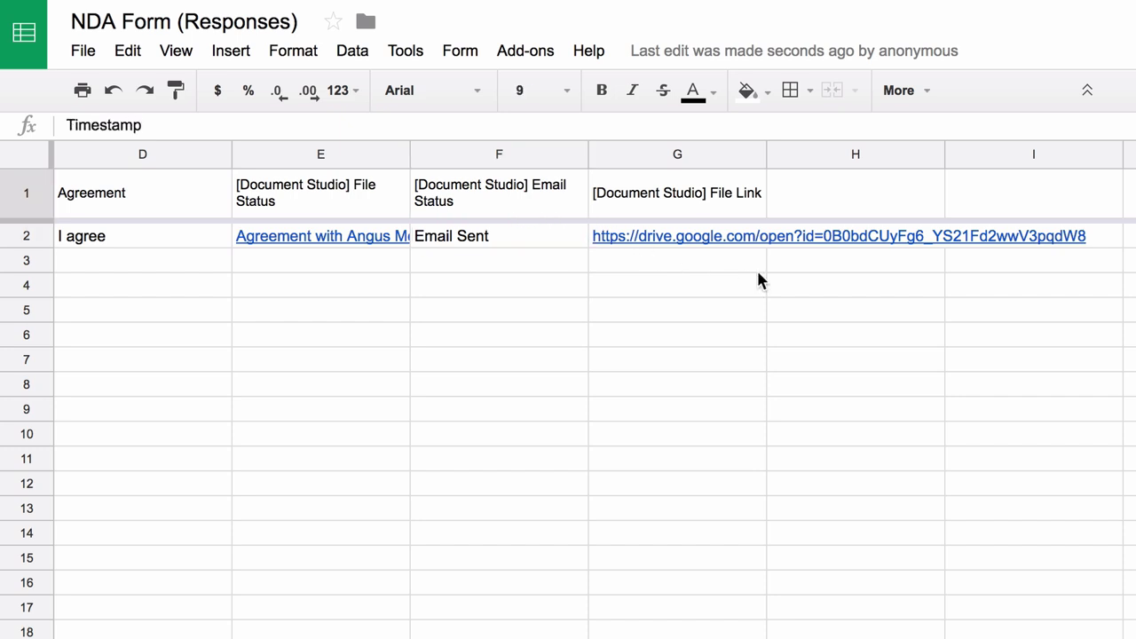
mouse_move(648, 248)
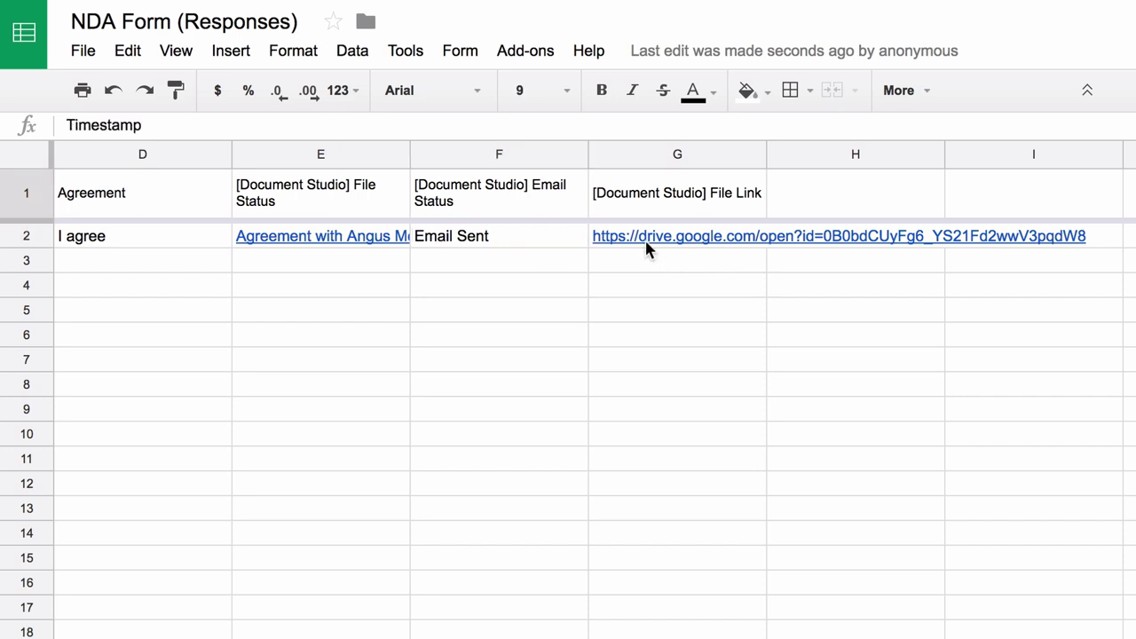
Follow the File Link in row 2 to the generated agreement PDF.
click(498, 234)
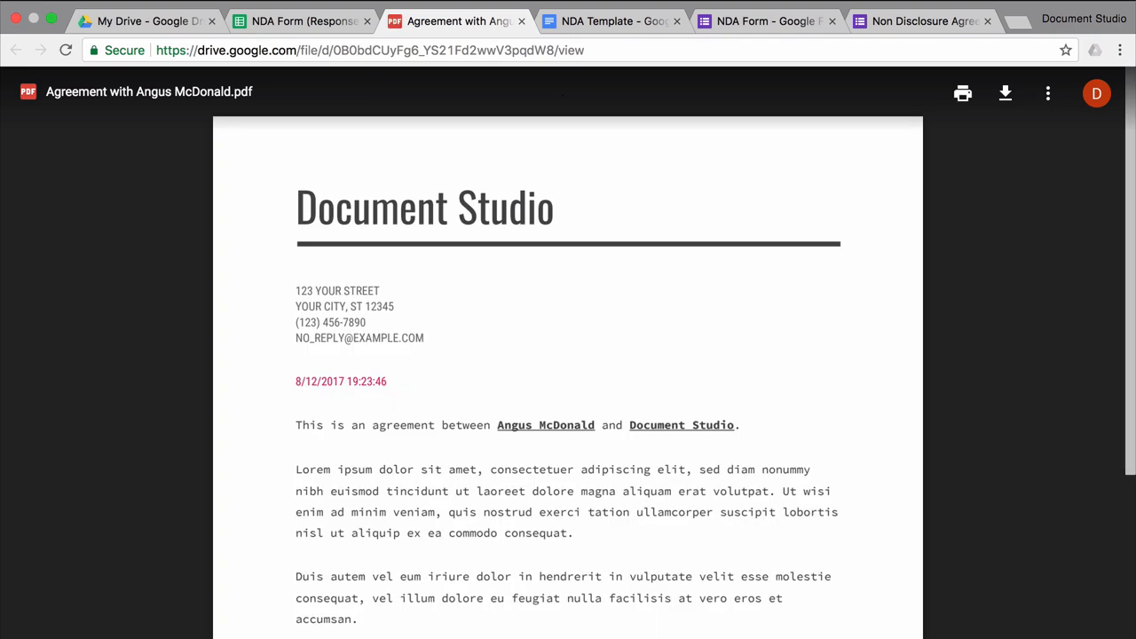
scroll(down, 3)
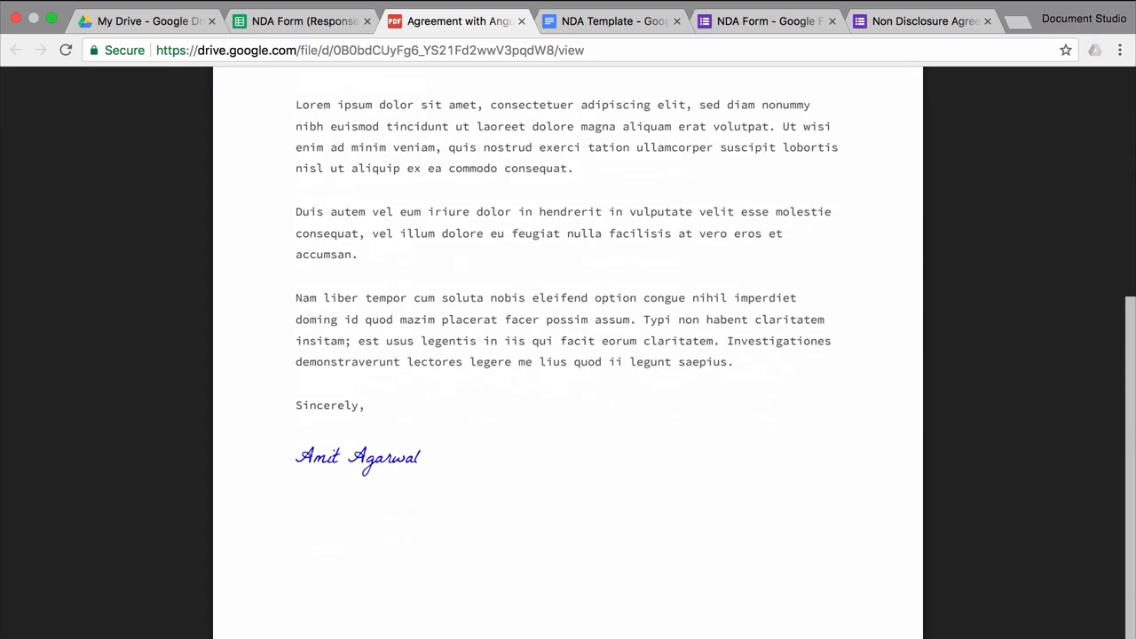
scroll(up, 3)
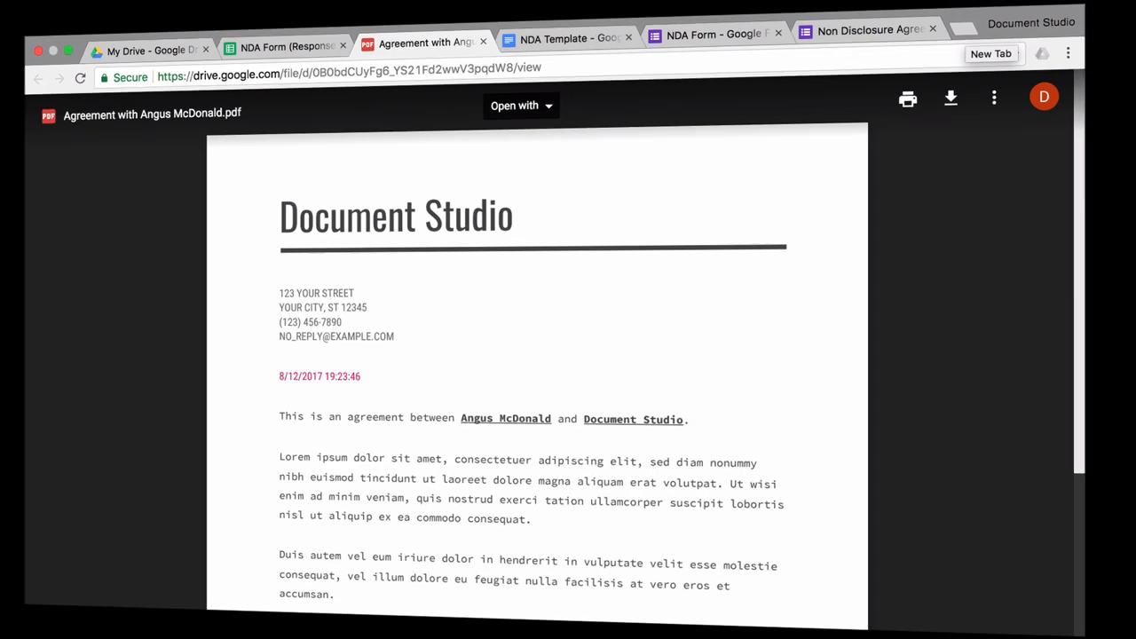
click(266, 21)
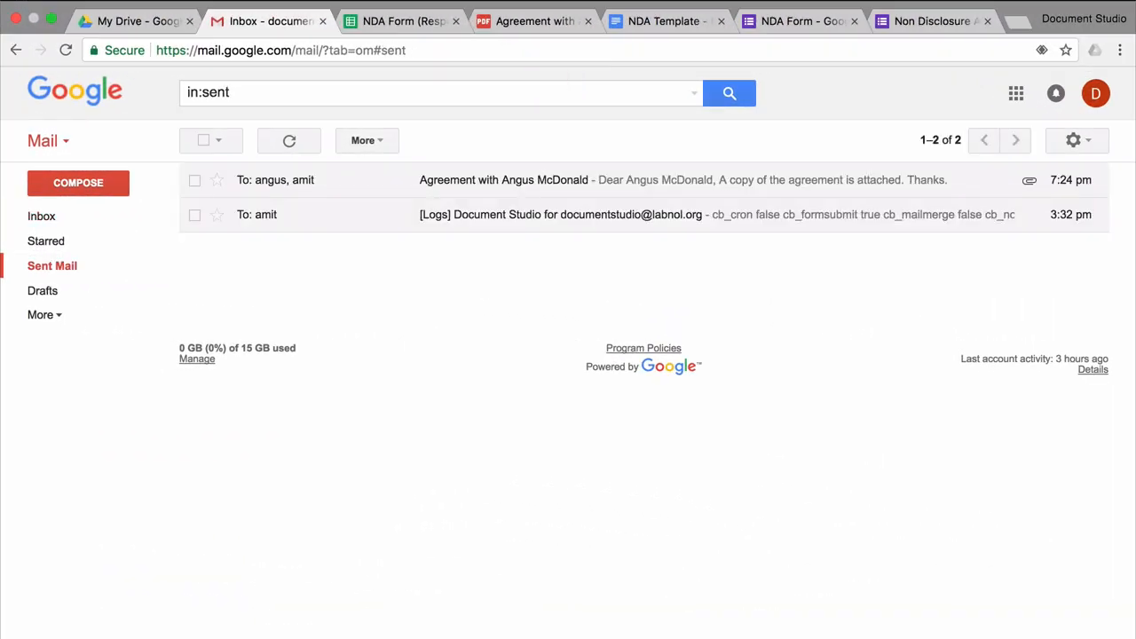
click(504, 179)
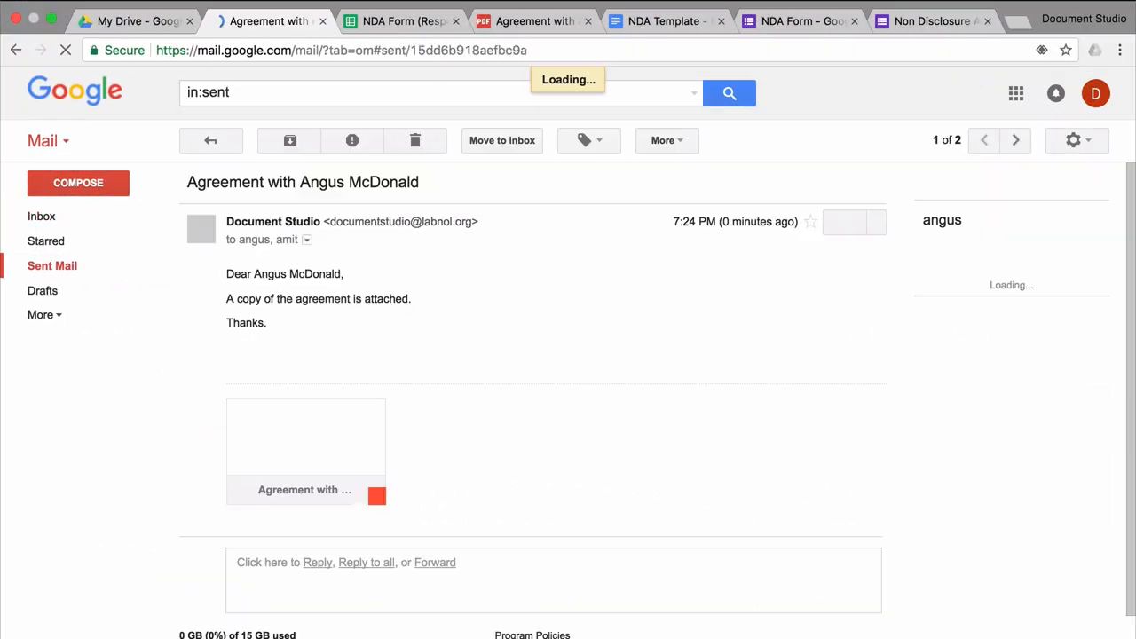